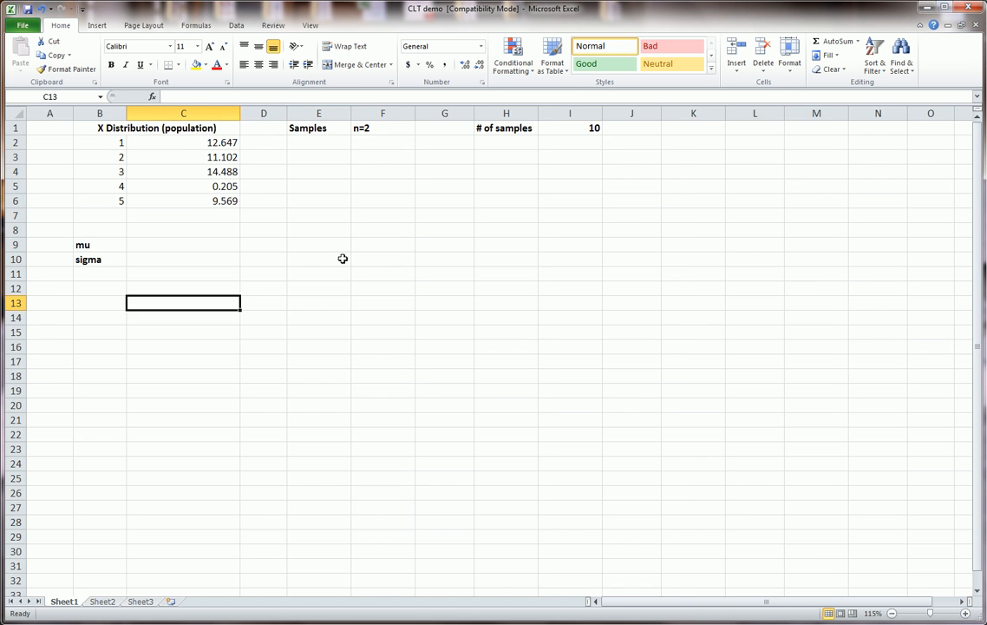
# - Remove the 1–5 index column so the population values sit in column B
pyautogui.click(965, 614)
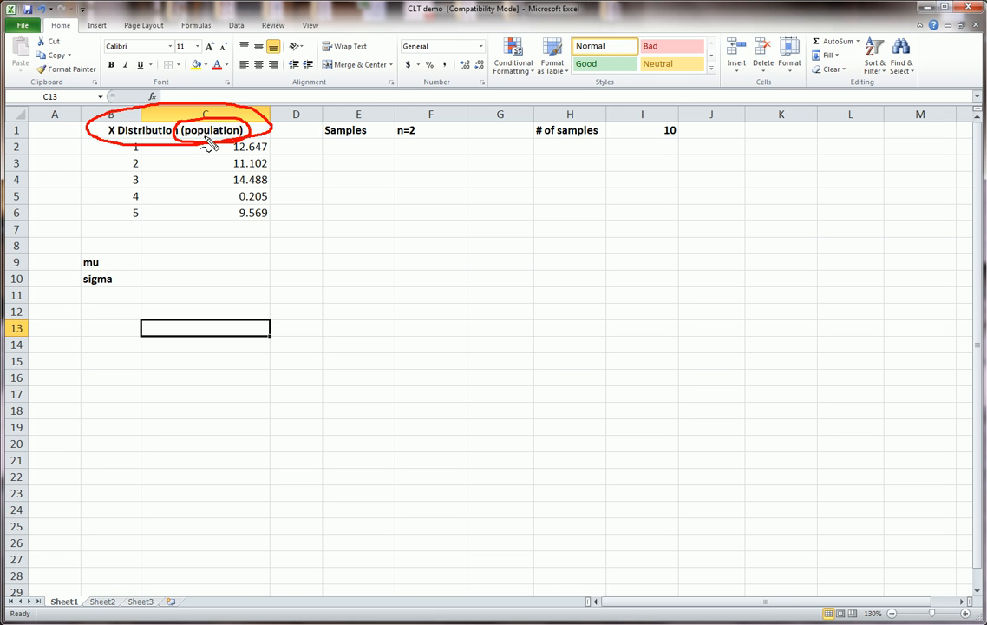
pyautogui.moveTo(231, 159)
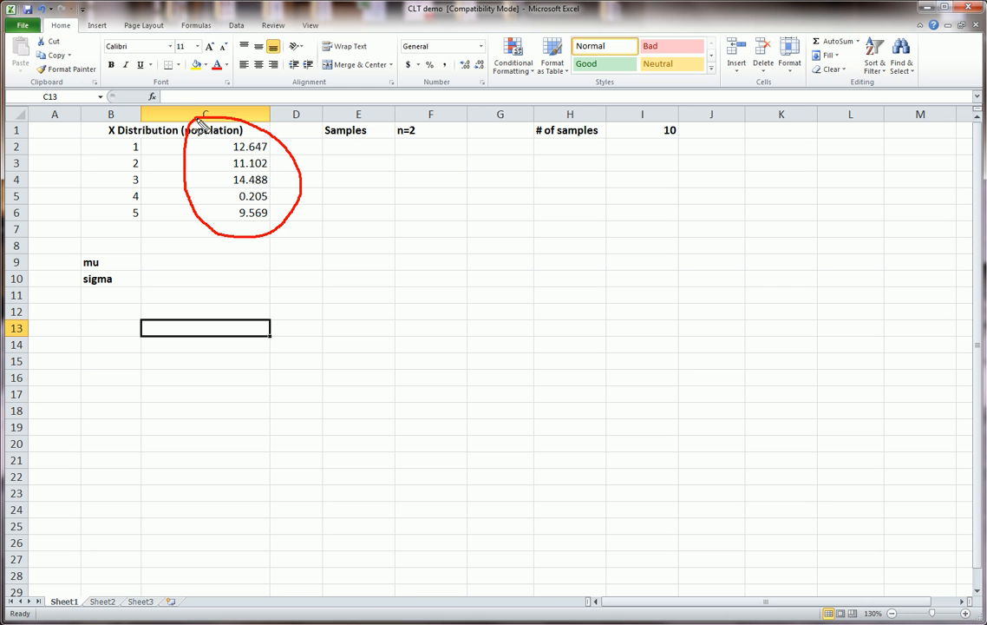
pyautogui.moveTo(252, 129)
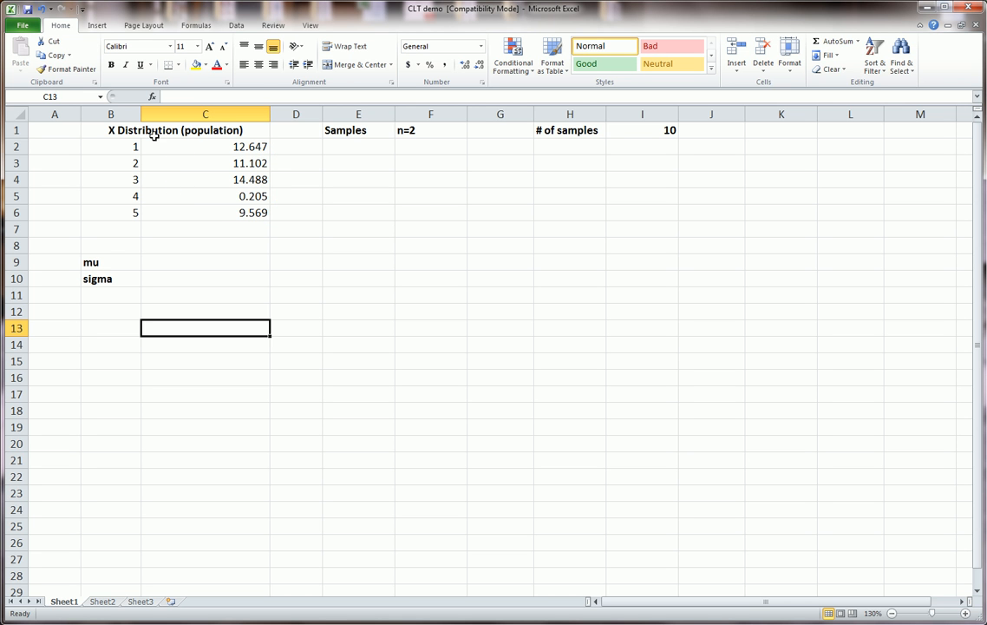
pyautogui.moveTo(111, 146); pyautogui.dragTo(135, 212)
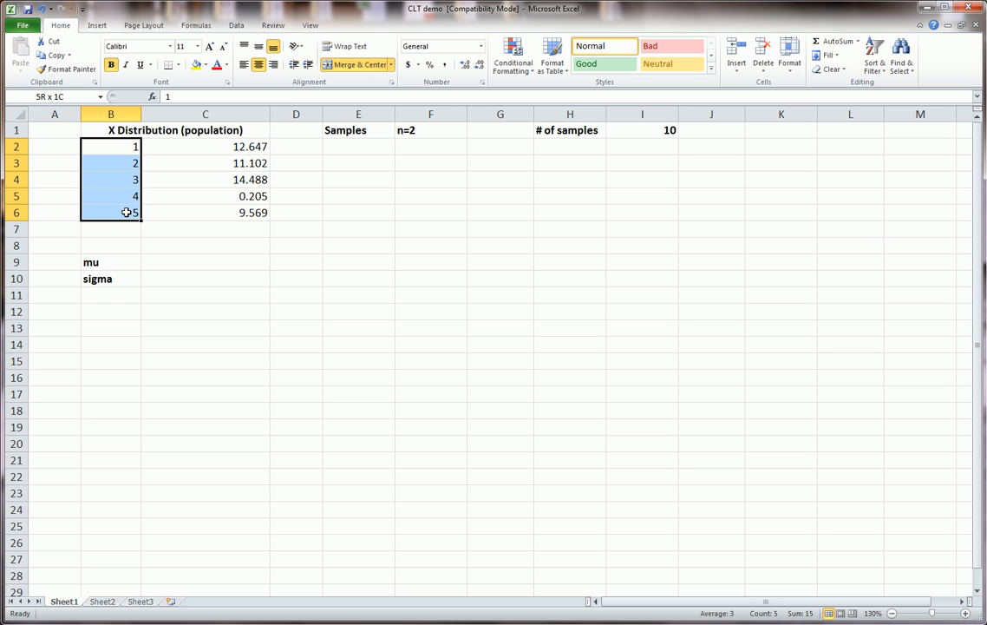
pyautogui.click(111, 114)
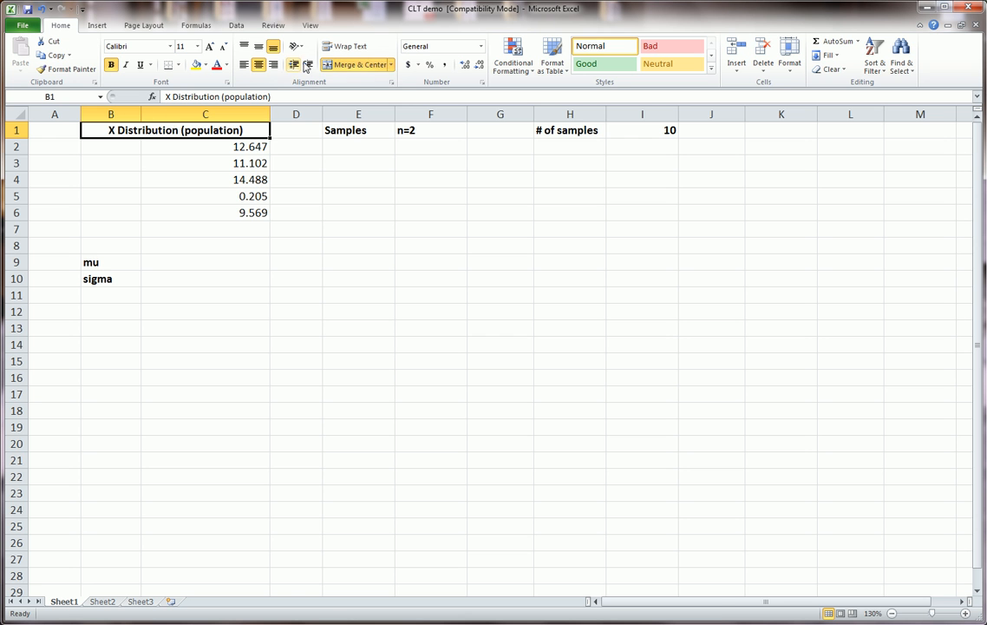
pyautogui.moveTo(205, 130); pyautogui.dragTo(205, 229)
pyautogui.write('X')
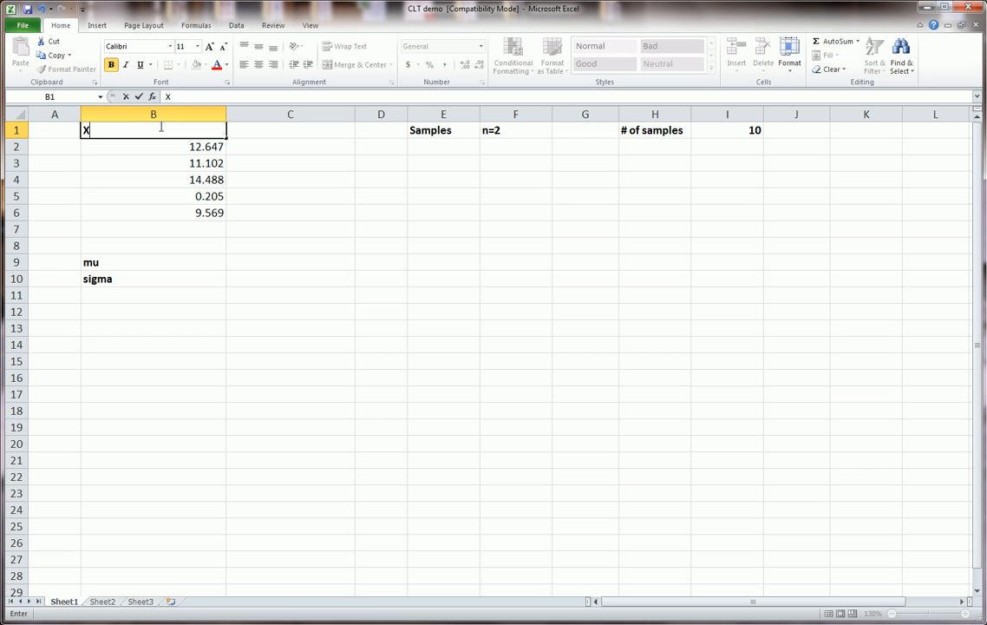
# - Rename the header to "X, data, population" and select it with the five values
pyautogui.write(', data')
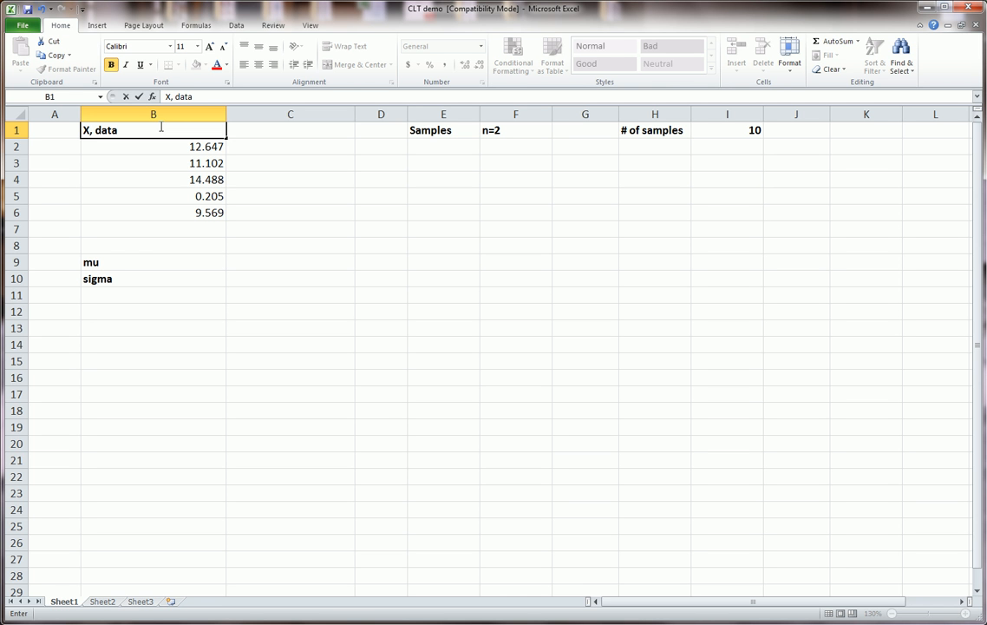
pyautogui.write(', pop')
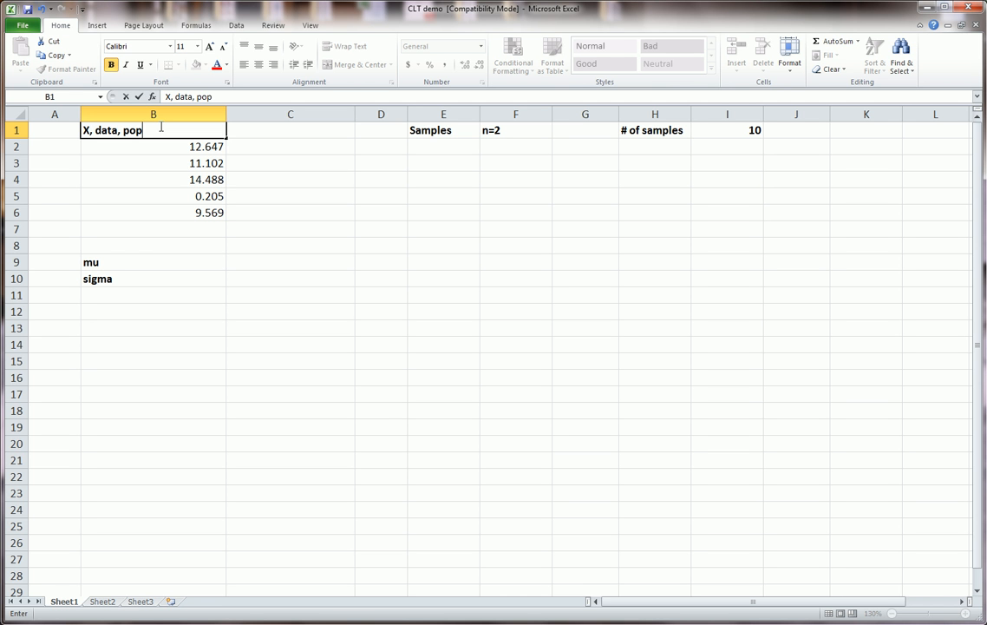
pyautogui.write('ulation')
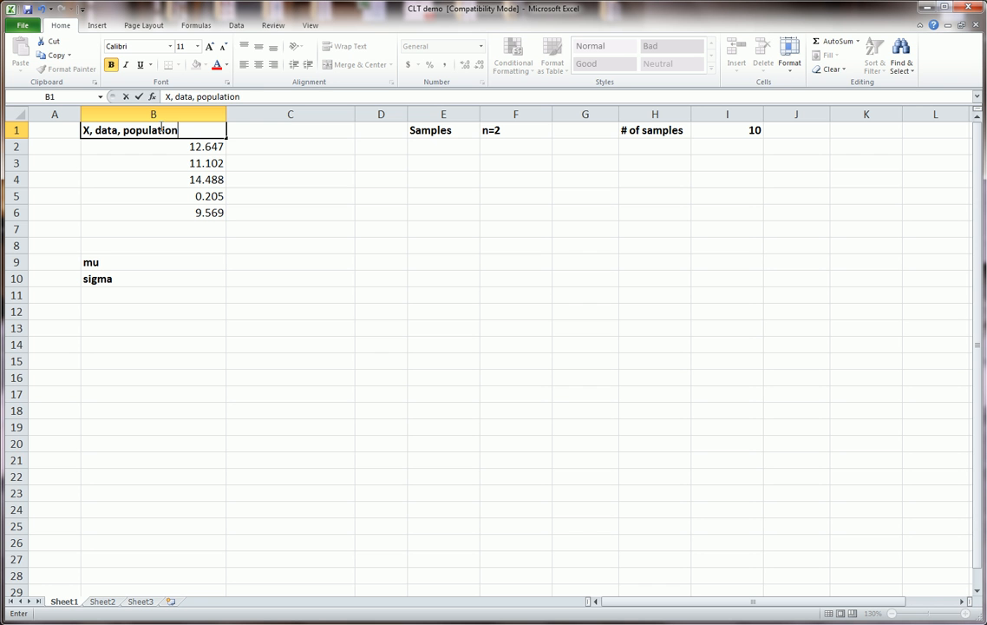
pyautogui.click(152, 146)
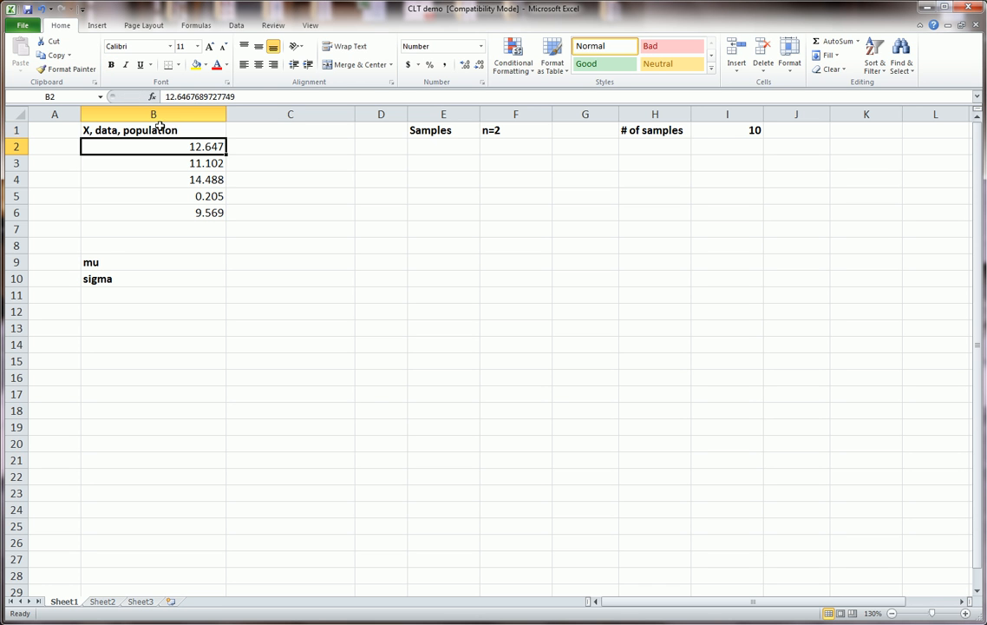
pyautogui.click(153, 114)
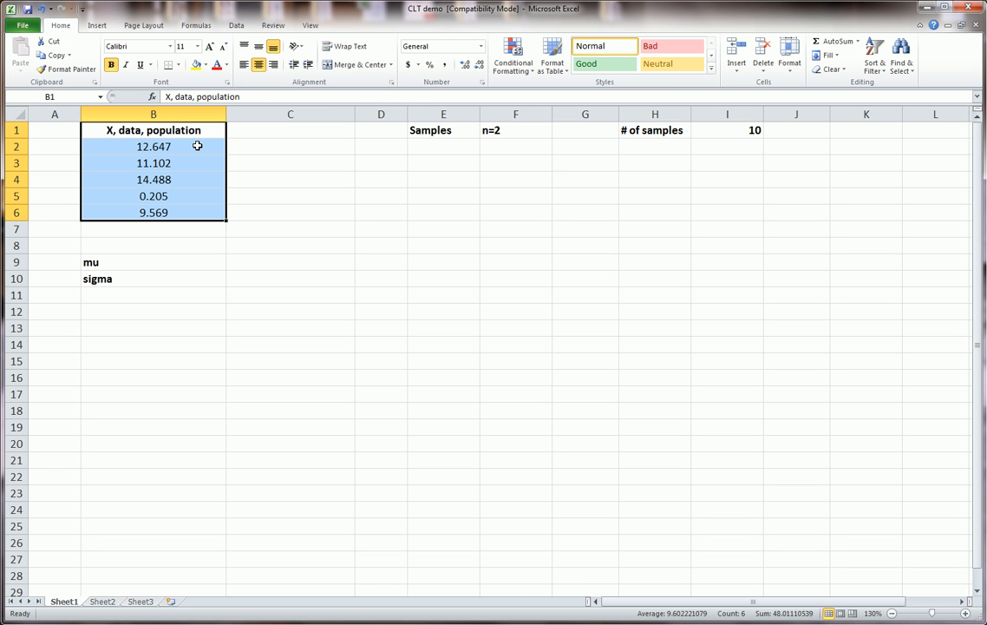
pyautogui.moveTo(184, 141)
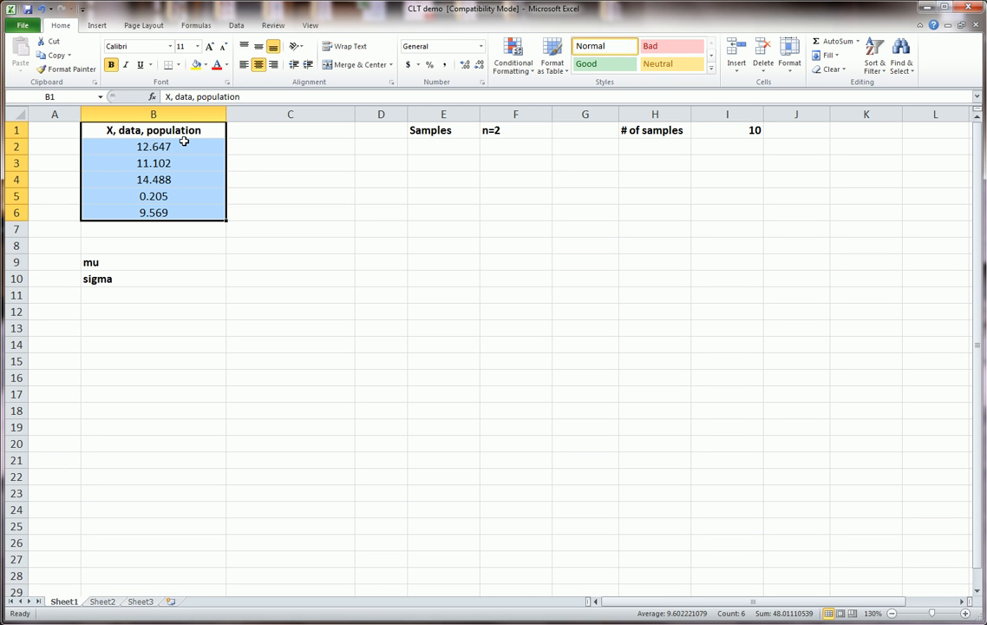
# - Clear the old mu/sigma labels and put a µ symbol in A9
pyautogui.click(153, 260)
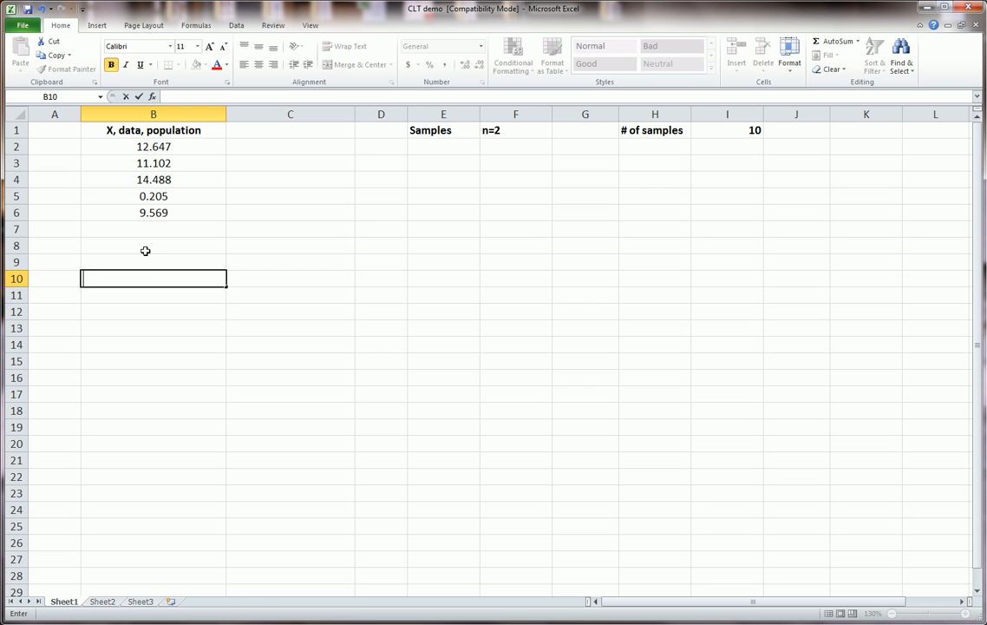
pyautogui.click(153, 261)
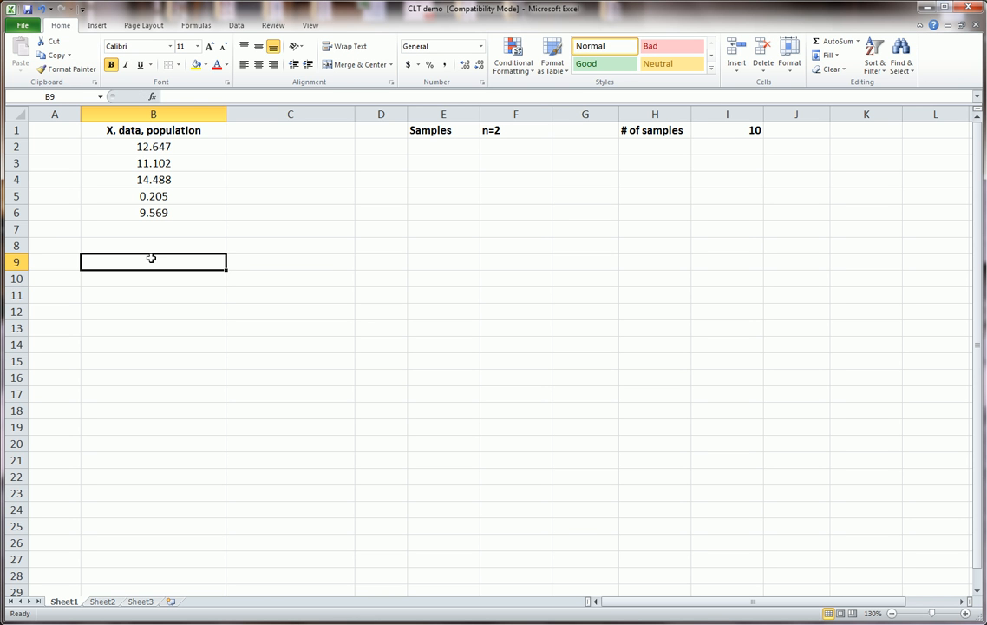
pyautogui.click(54, 260)
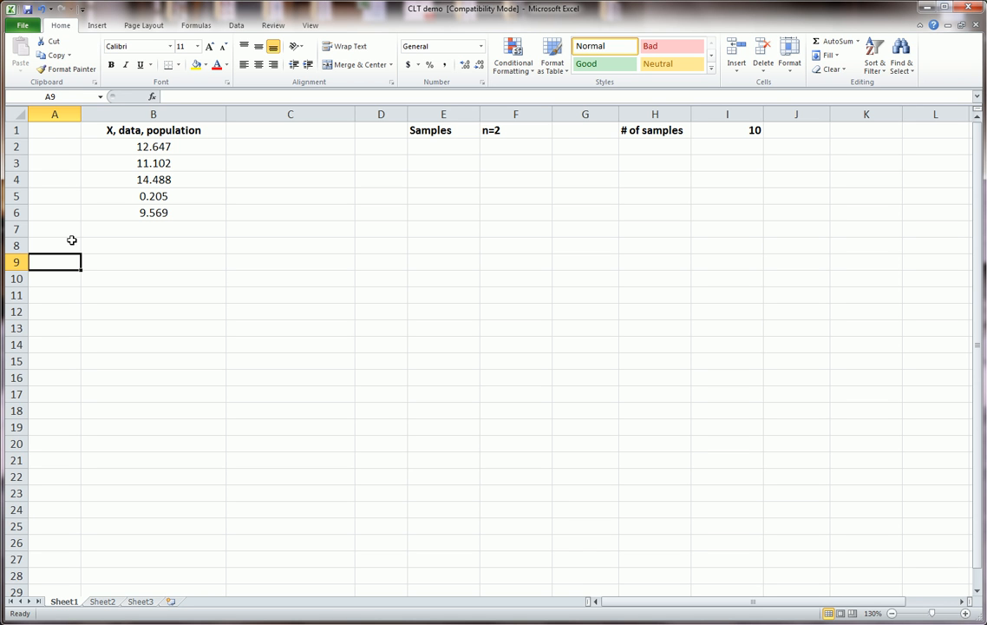
pyautogui.write('µ')
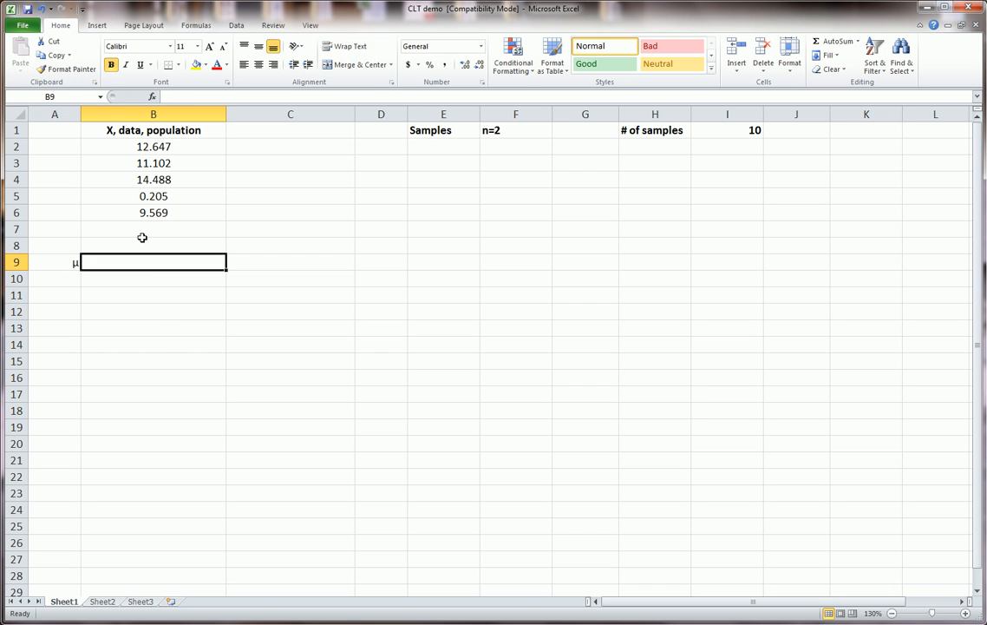
# - Compute the population mean 9.602 in B9 with =AVERAGE(B2:B6), bold, and select A9:A10
pyautogui.write('=average(')
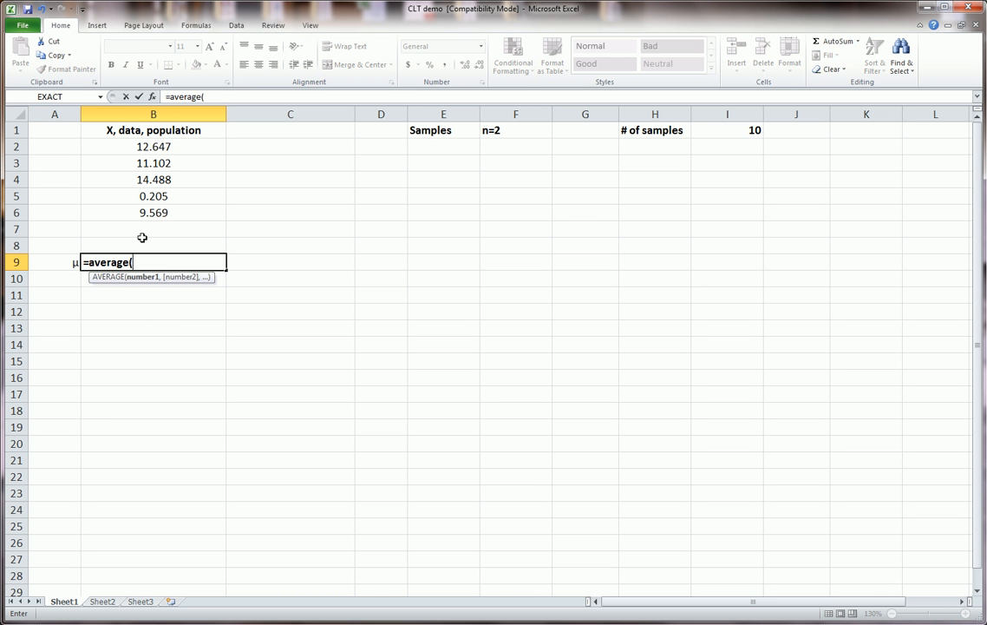
pyautogui.moveTo(153, 145); pyautogui.dragTo(152, 211)
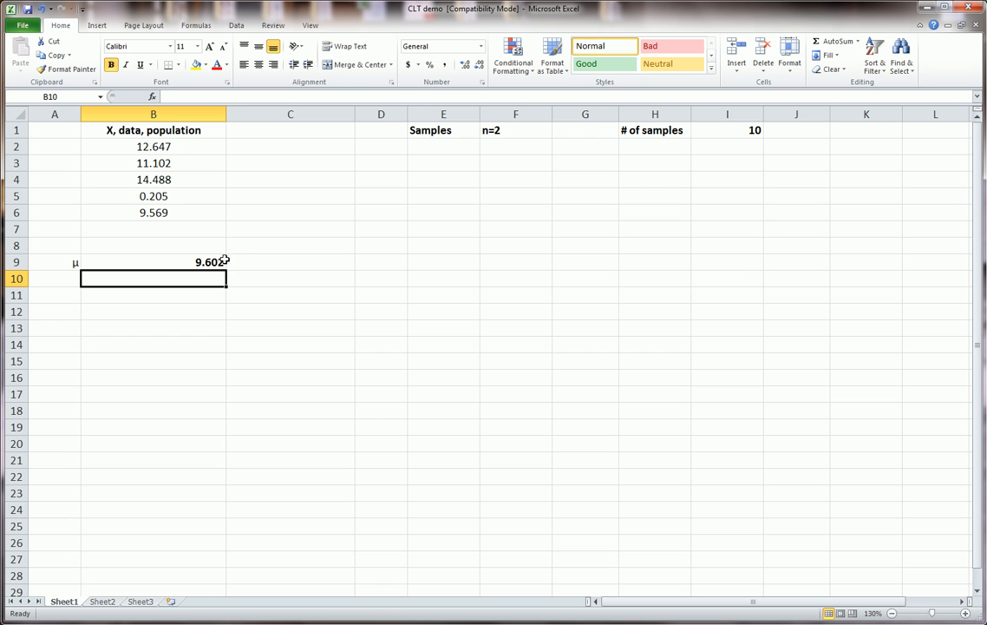
pyautogui.click(152, 262)
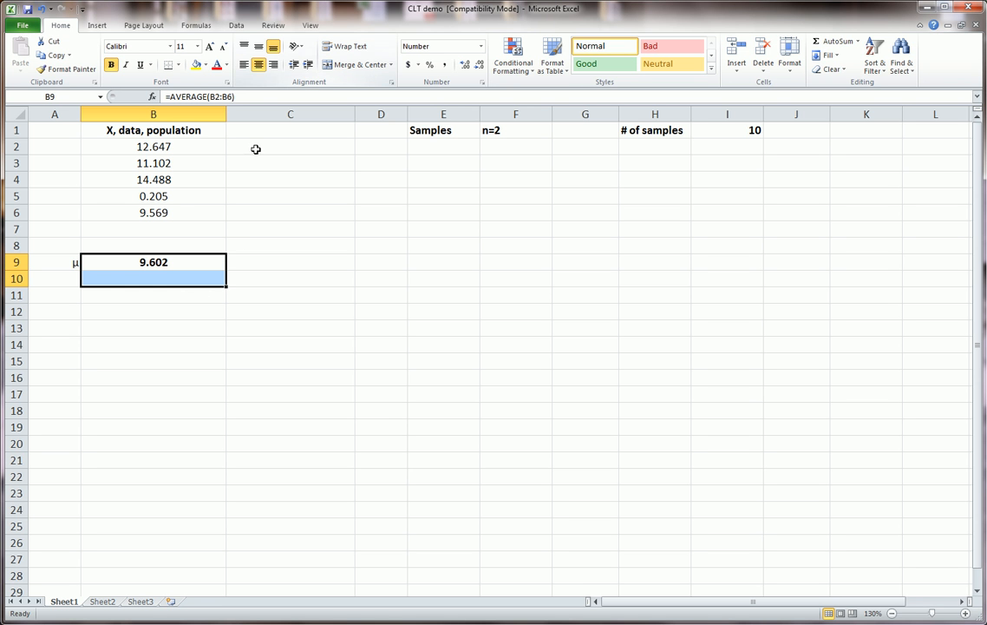
pyautogui.click(55, 262)
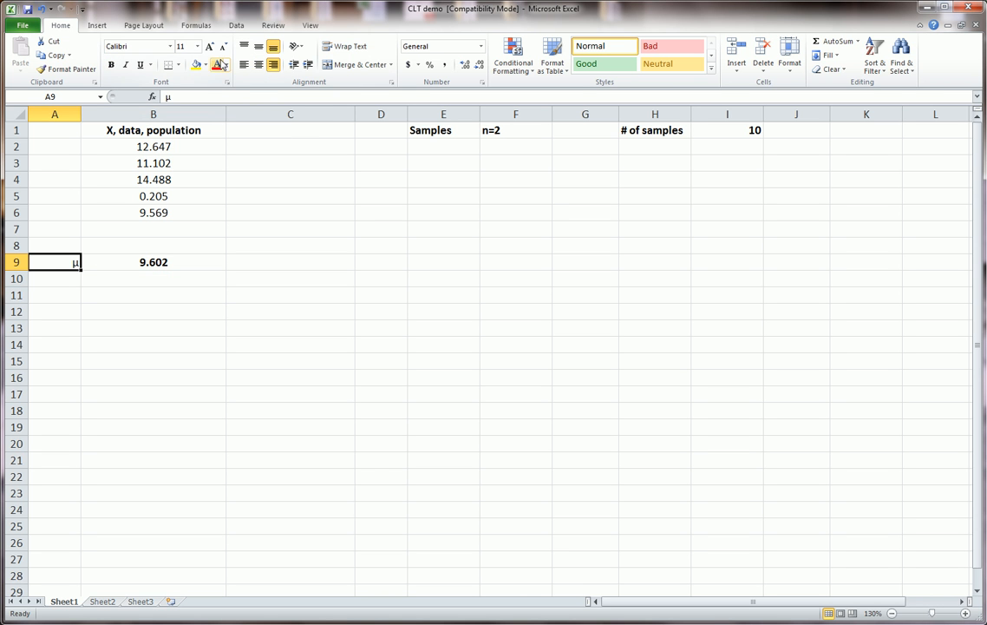
pyautogui.moveTo(54, 260); pyautogui.dragTo(53, 277)
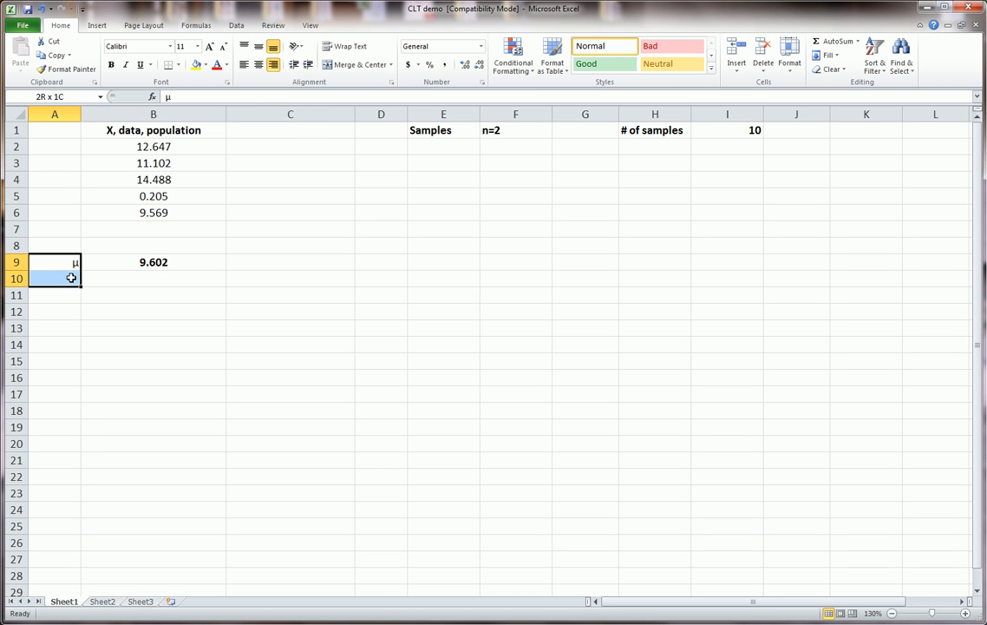
pyautogui.click(54, 277)
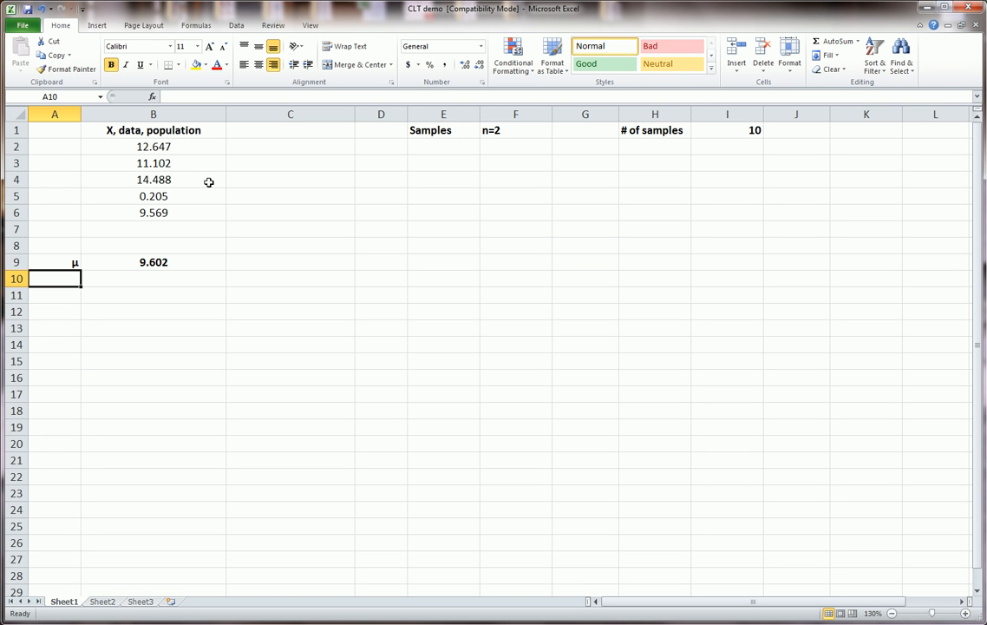
pyautogui.write('σ')
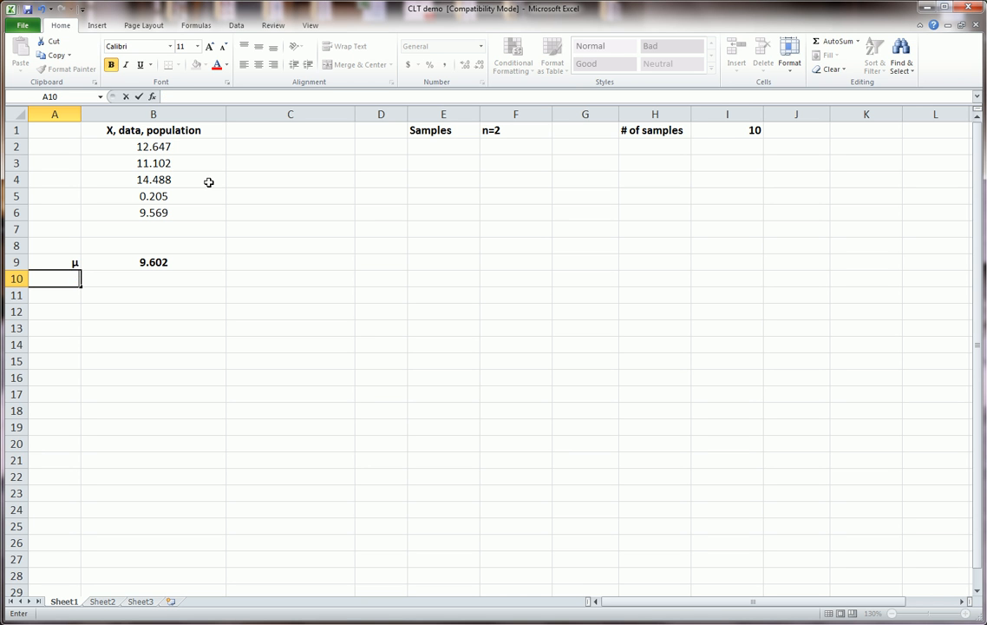
pyautogui.write('σ')
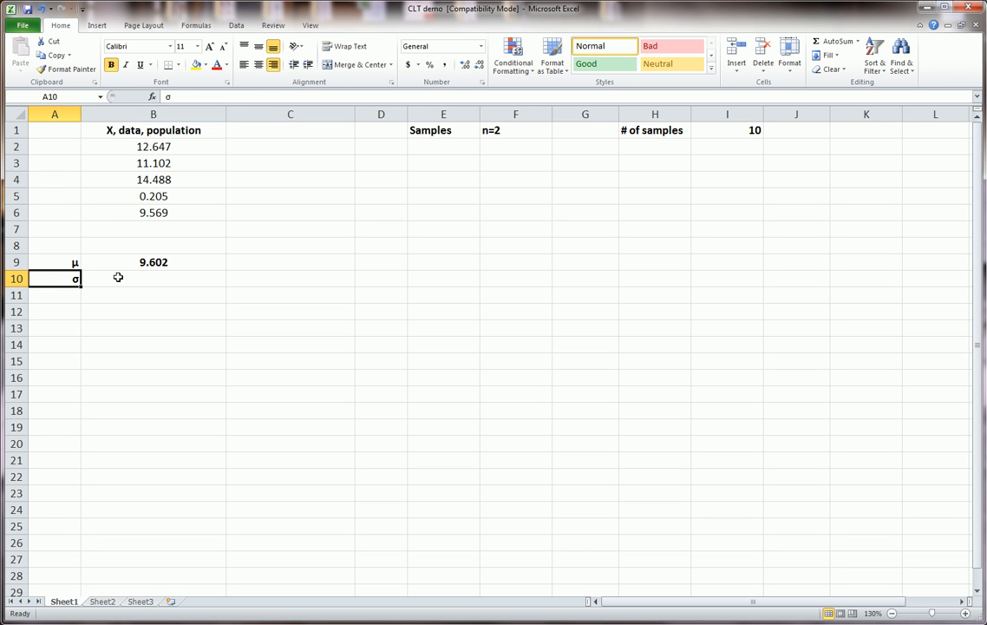
pyautogui.click(152, 277)
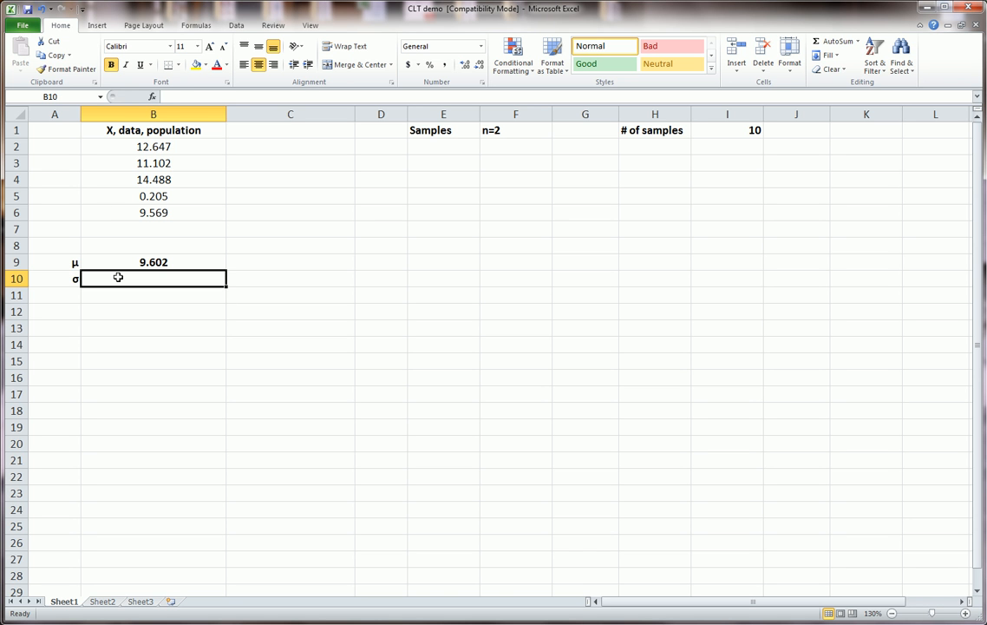
pyautogui.write('=')
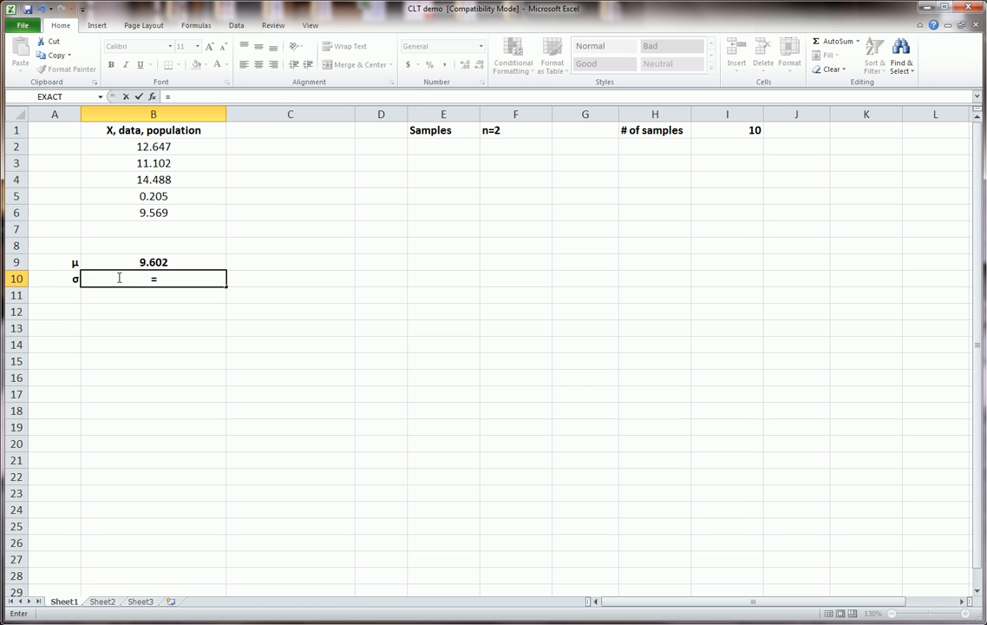
pyautogui.write('var')
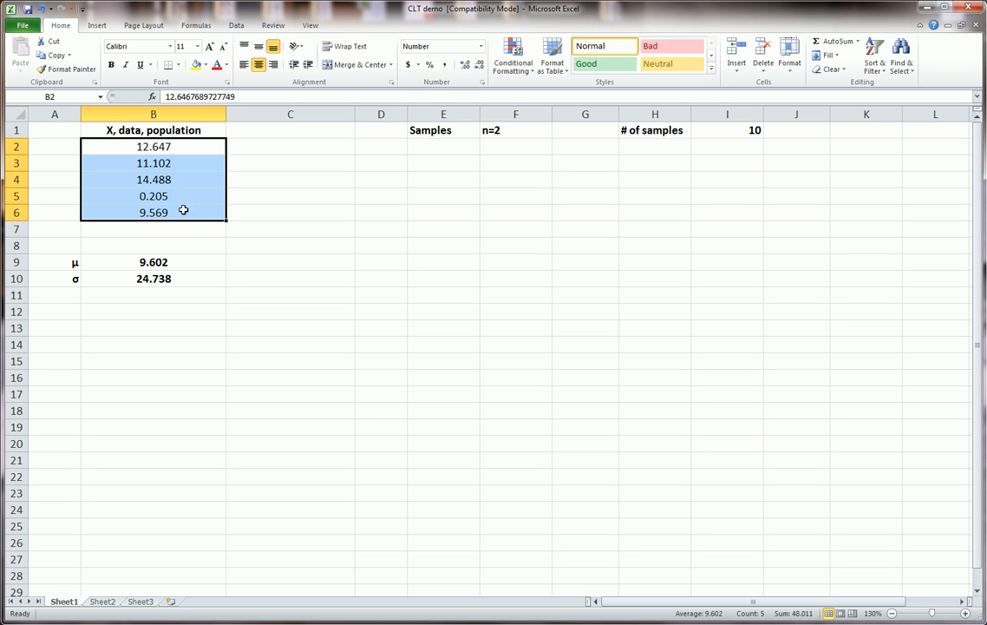
pyautogui.moveTo(188, 212)
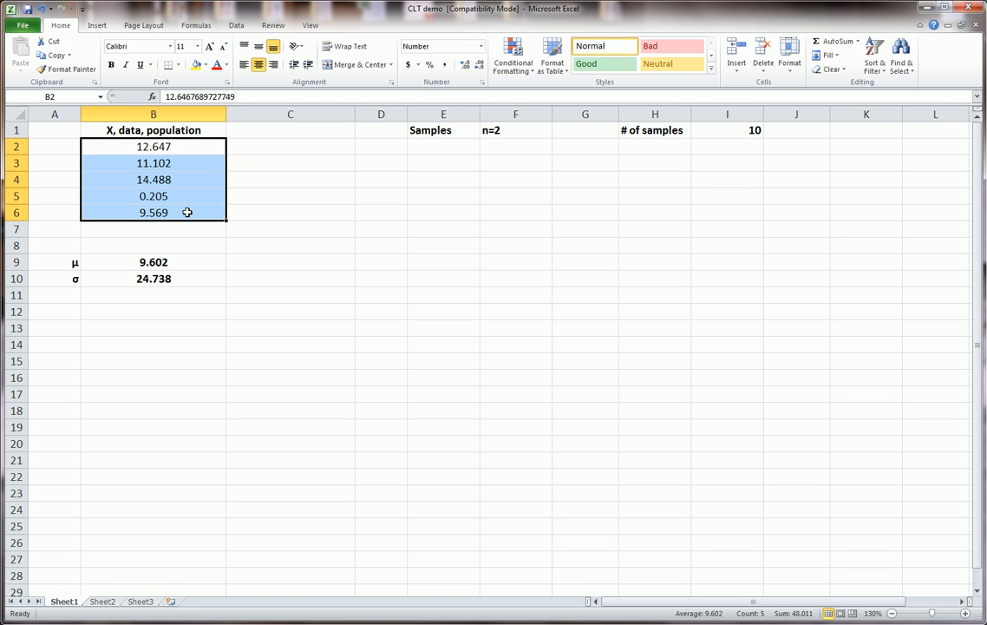
pyautogui.click(152, 229)
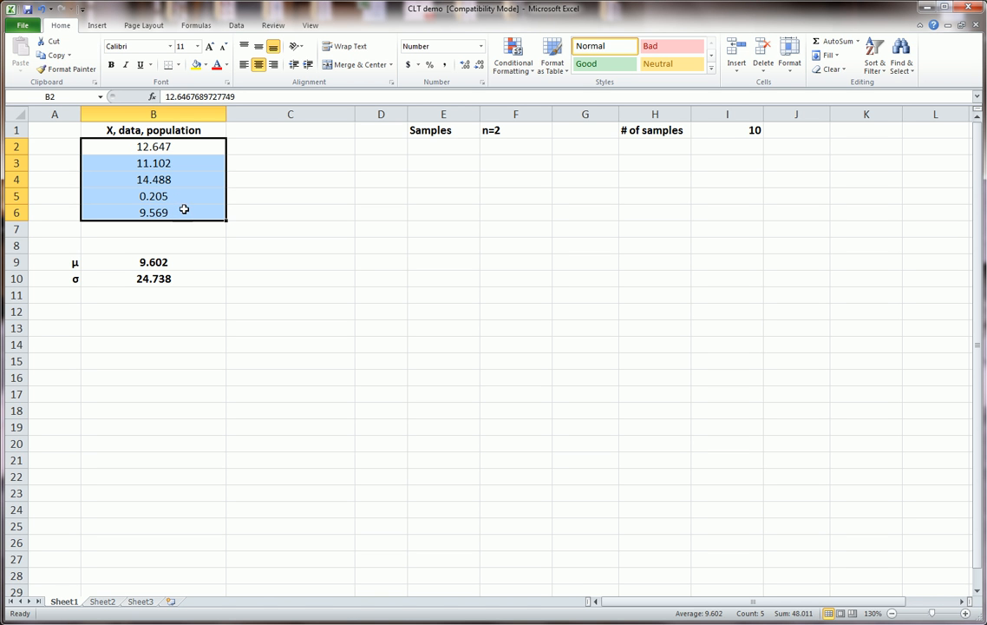
pyautogui.moveTo(202, 205)
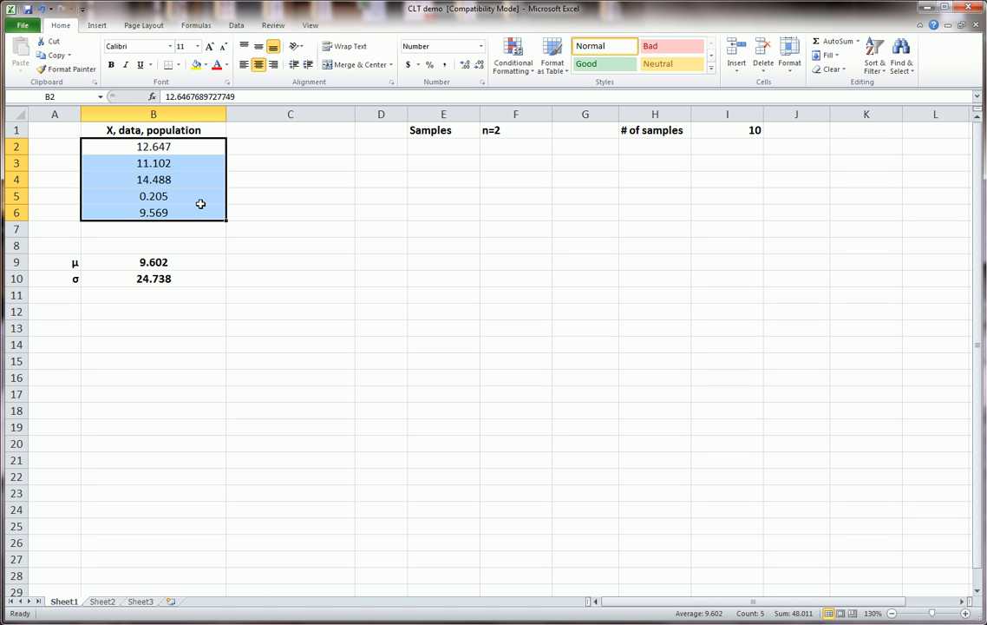
pyautogui.moveTo(207, 201)
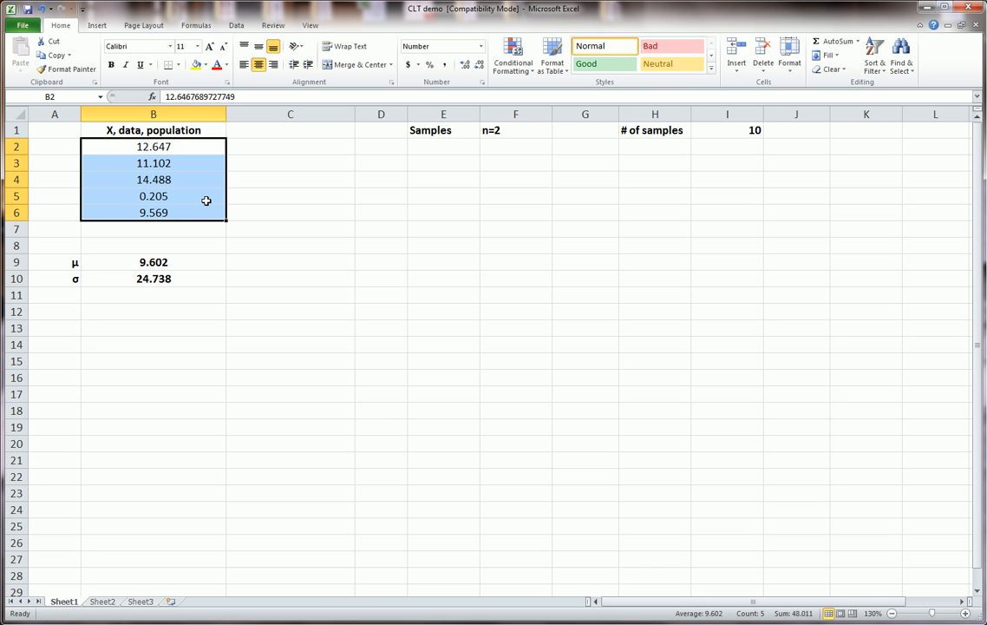
pyautogui.moveTo(209, 196)
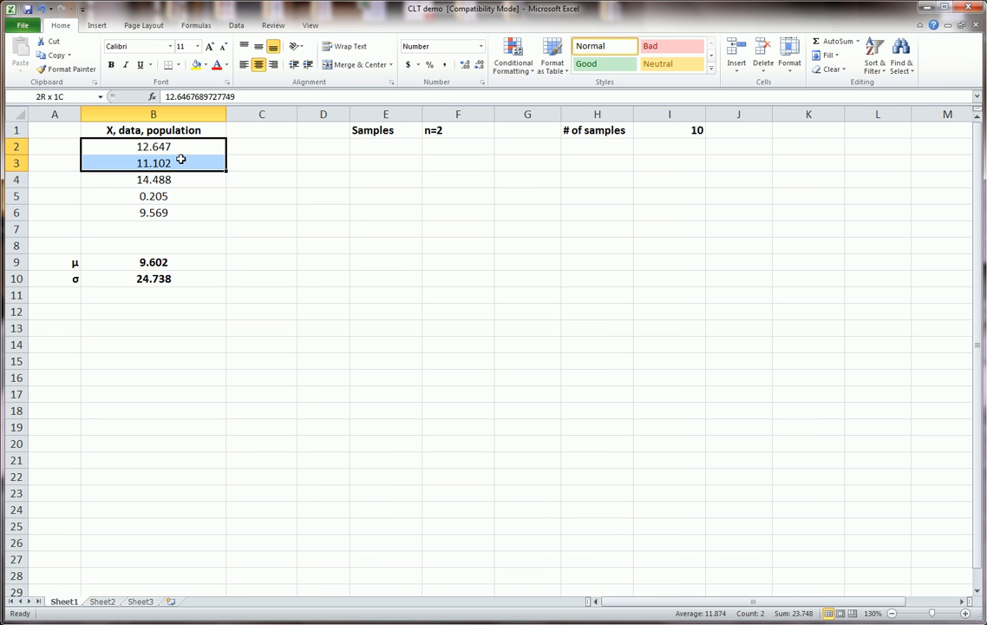
# - Review the Samples heading, the n=2 sample size and the sample-count formula
pyautogui.click(152, 194)
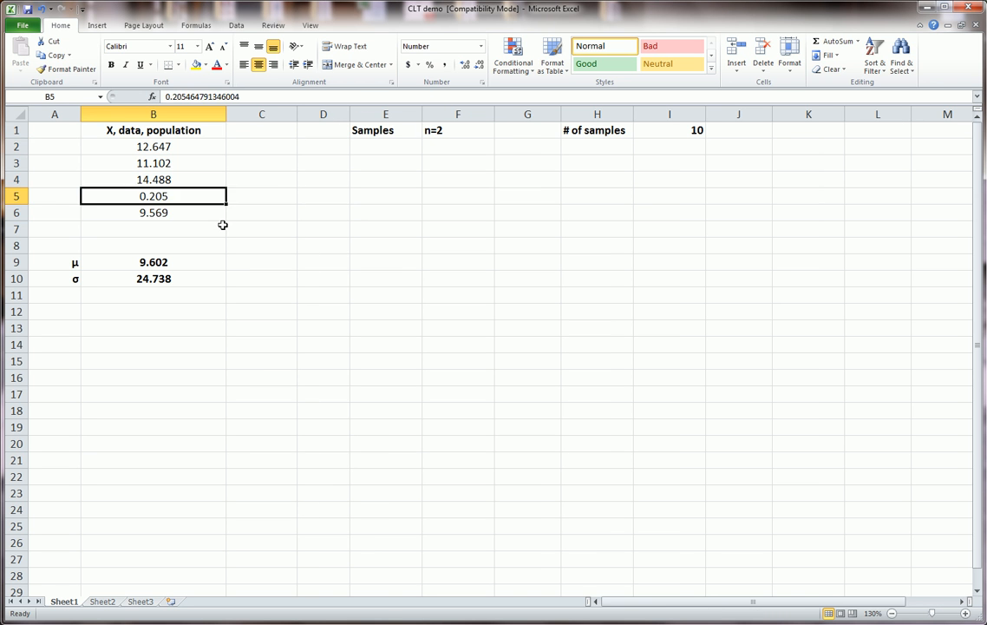
pyautogui.click(153, 229)
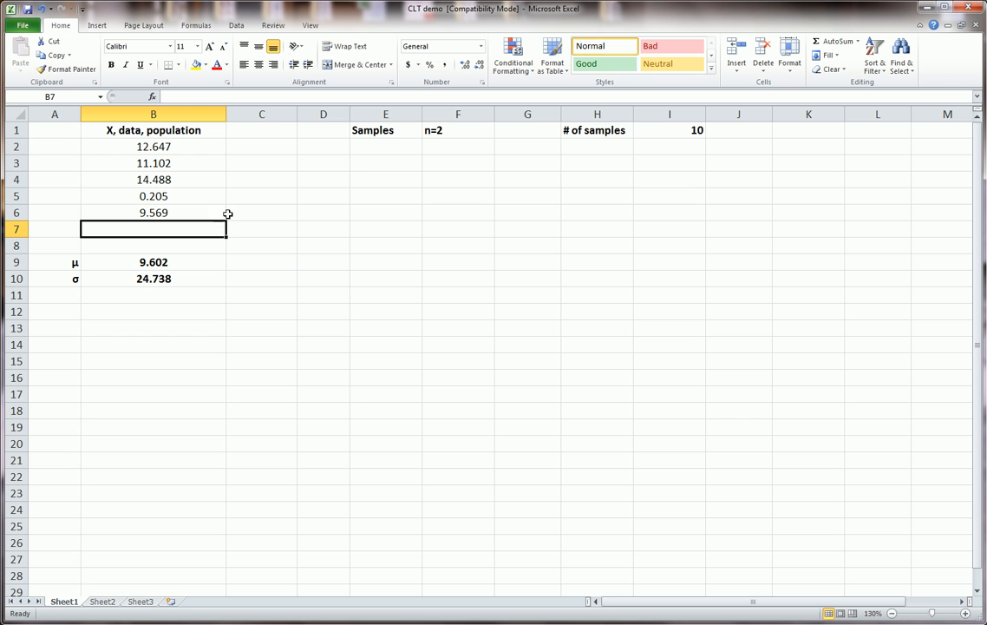
pyautogui.click(323, 145)
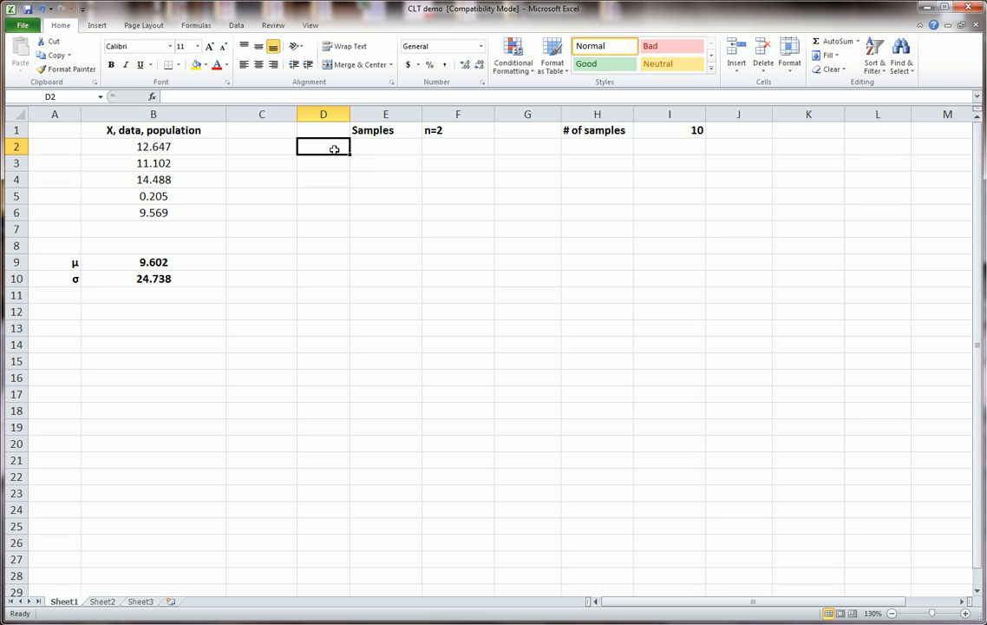
pyautogui.moveTo(337, 146)
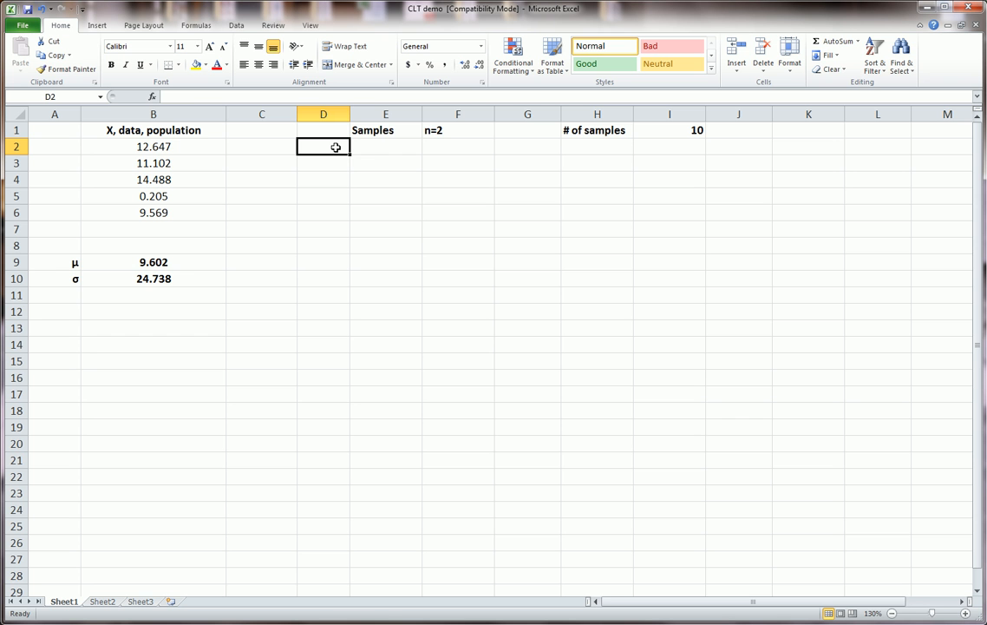
pyautogui.click(386, 131)
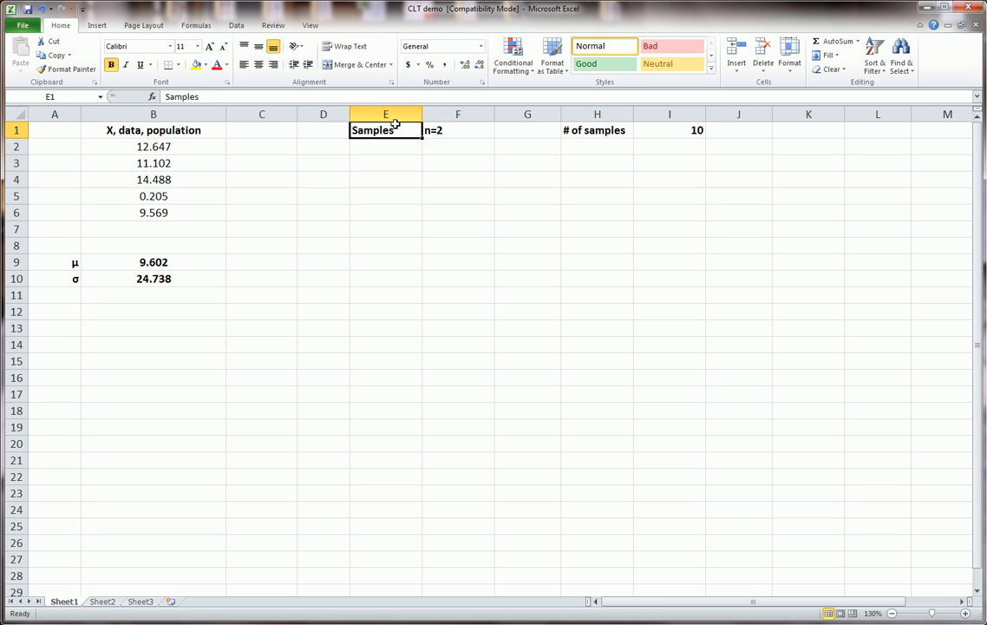
pyautogui.click(458, 130)
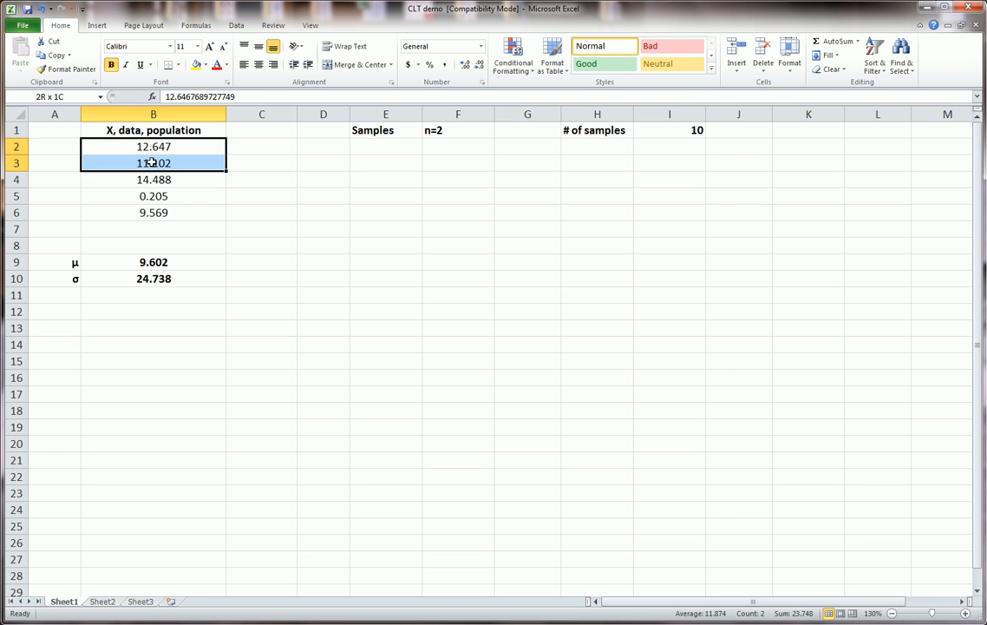
pyautogui.click(458, 130)
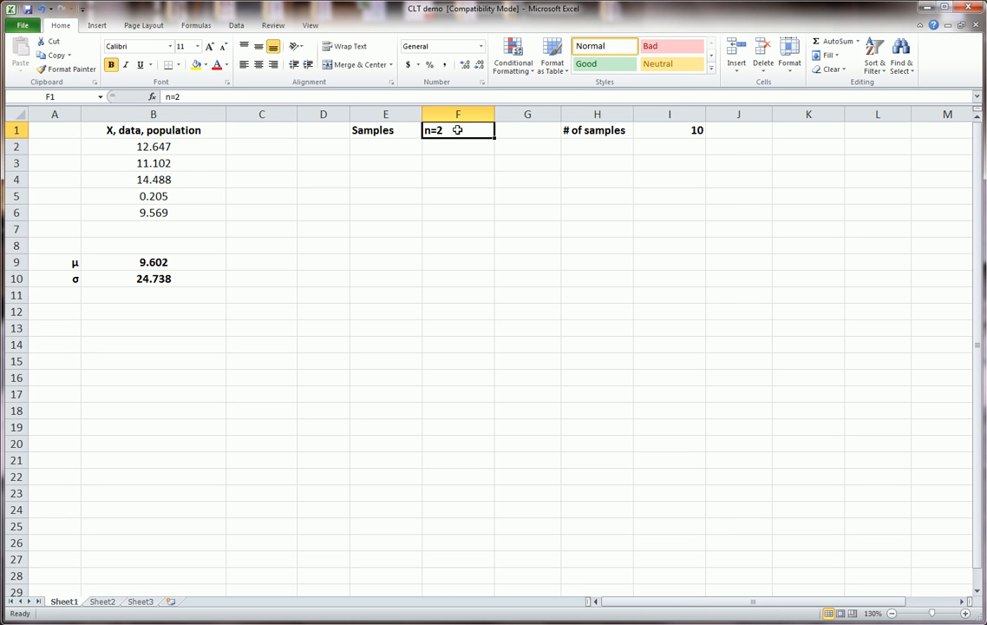
pyautogui.click(669, 130)
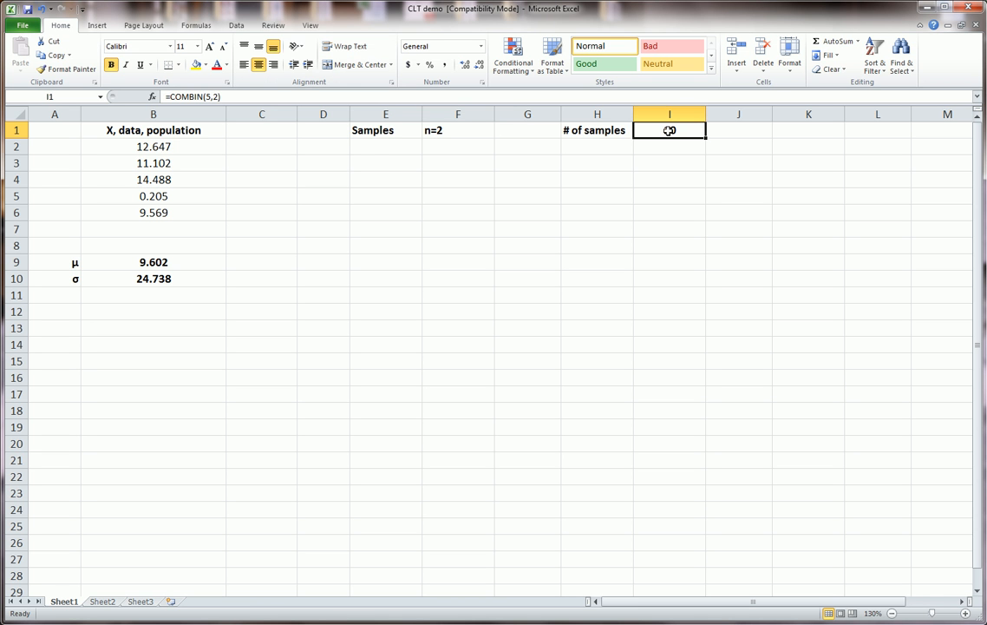
# - Label the population values a through e down column A
pyautogui.click(385, 146)
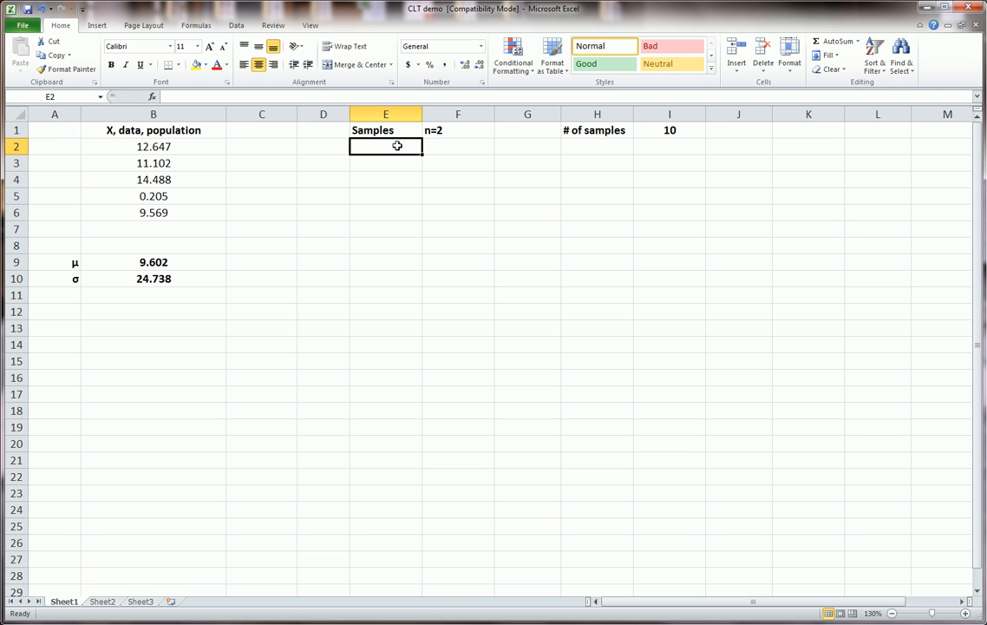
pyautogui.click(54, 146)
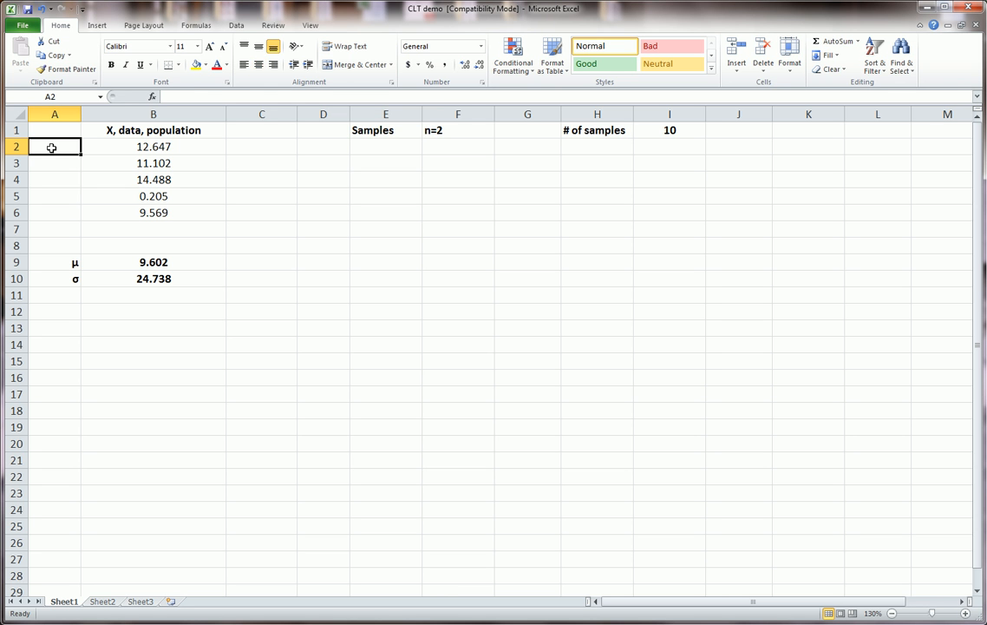
pyautogui.write('d')
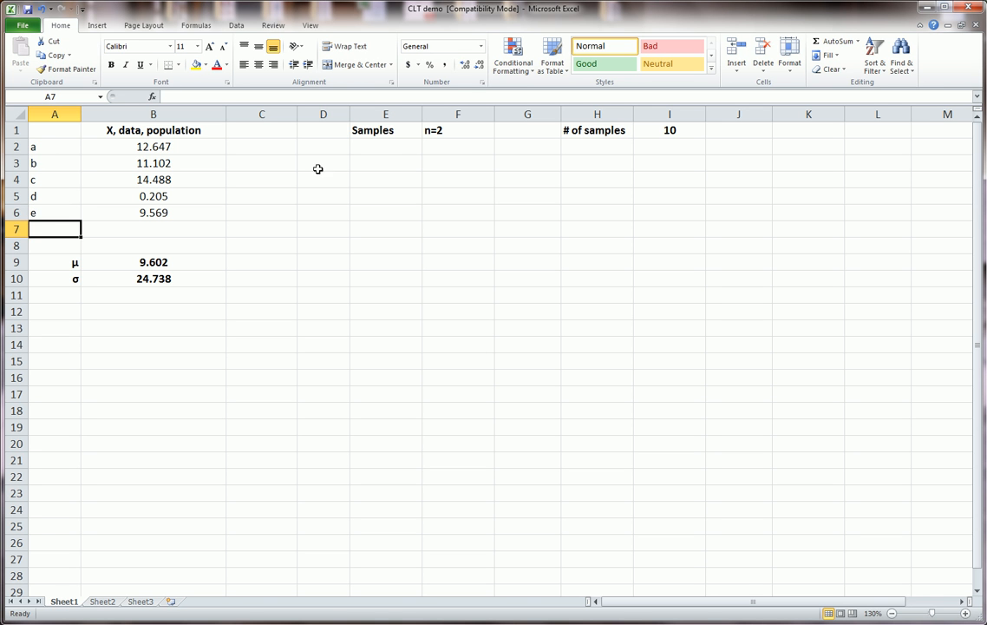
# - Enter the first sample ab in E2 under the samples heading
pyautogui.click(323, 163)
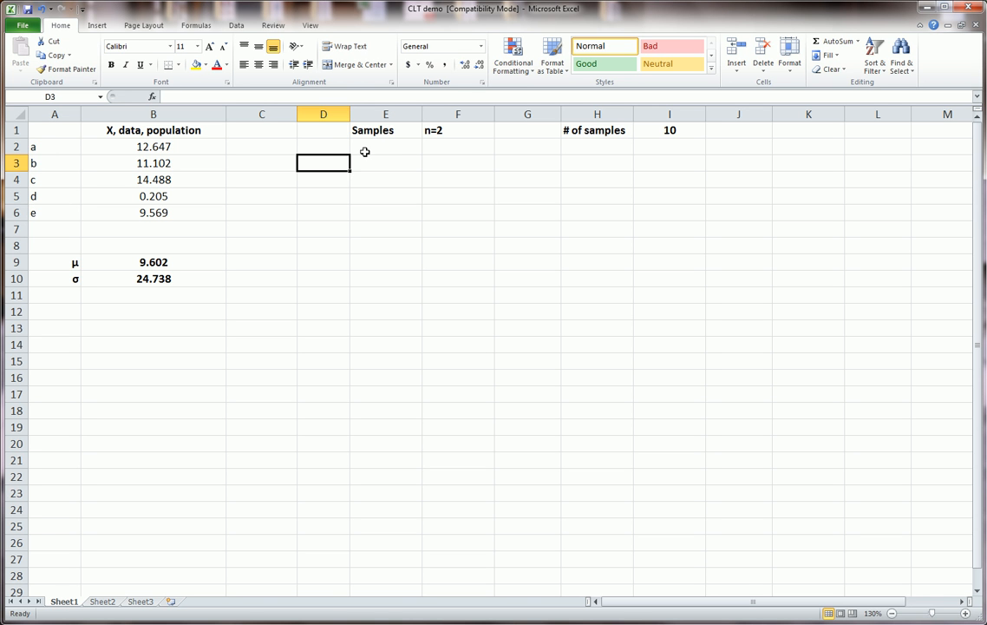
pyautogui.click(385, 146)
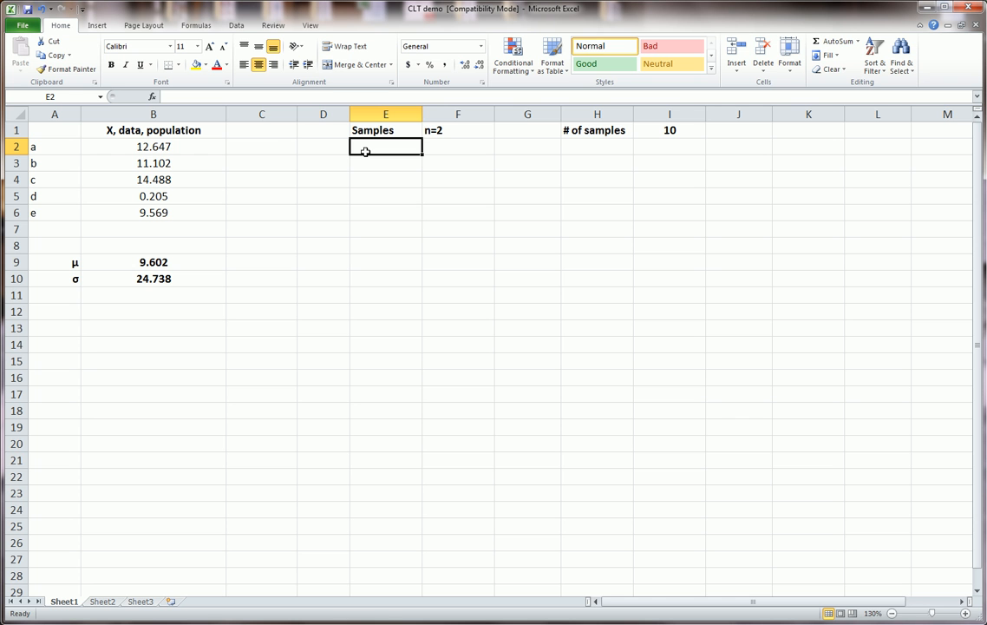
pyautogui.moveTo(271, 149)
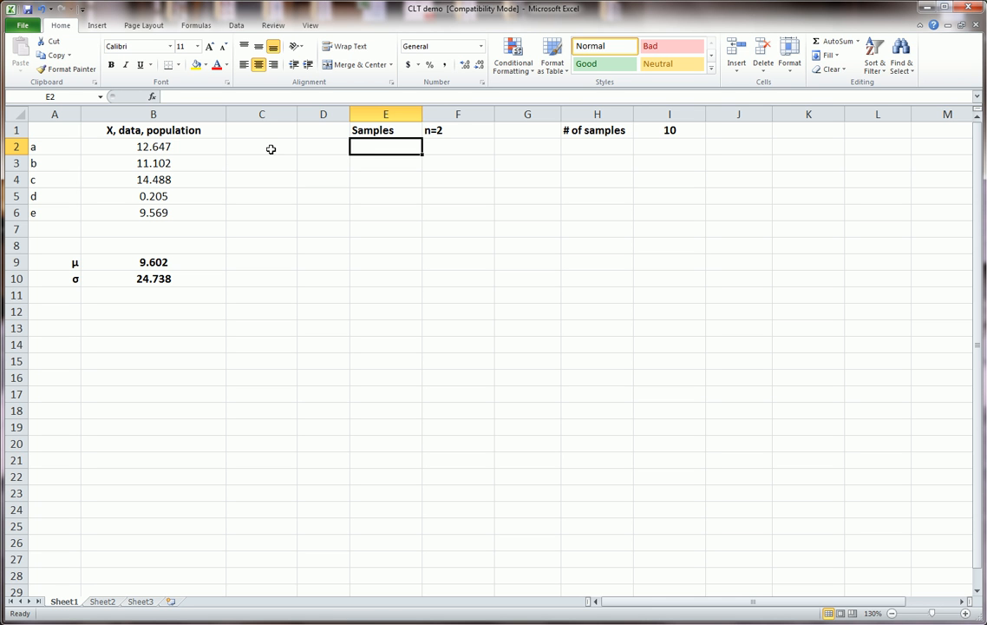
pyautogui.click(323, 146)
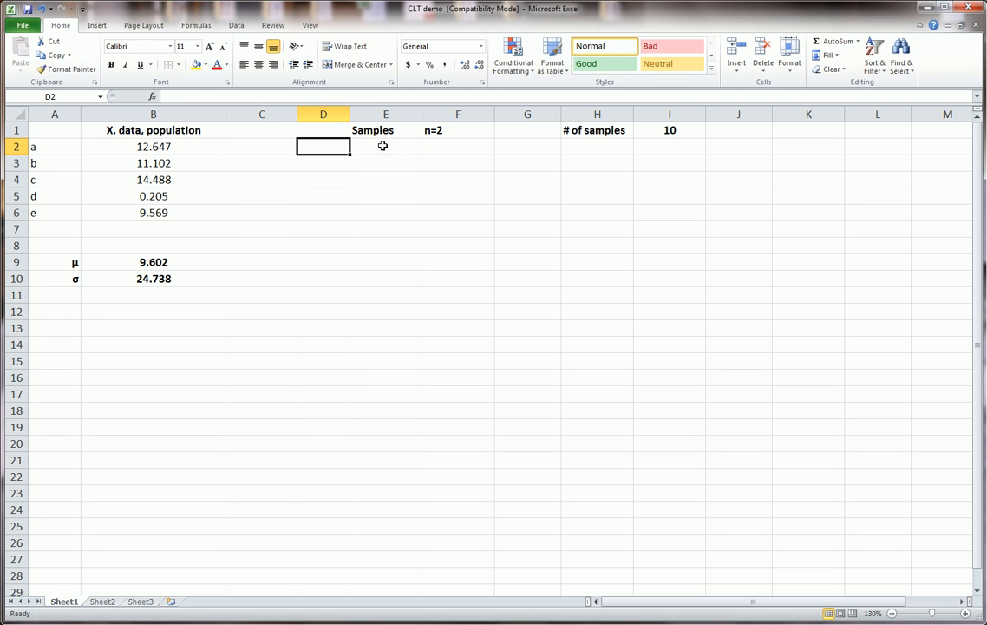
pyautogui.write('ab')
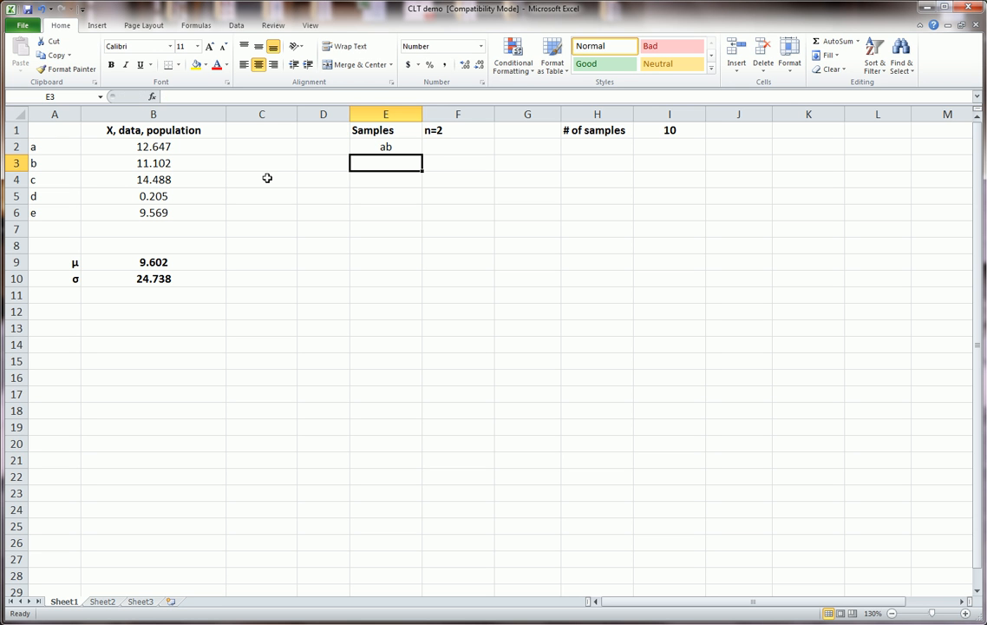
# - Retitle the header as Samples n=2 and add an xbar heading in F1
pyautogui.doubleClick(371, 130)
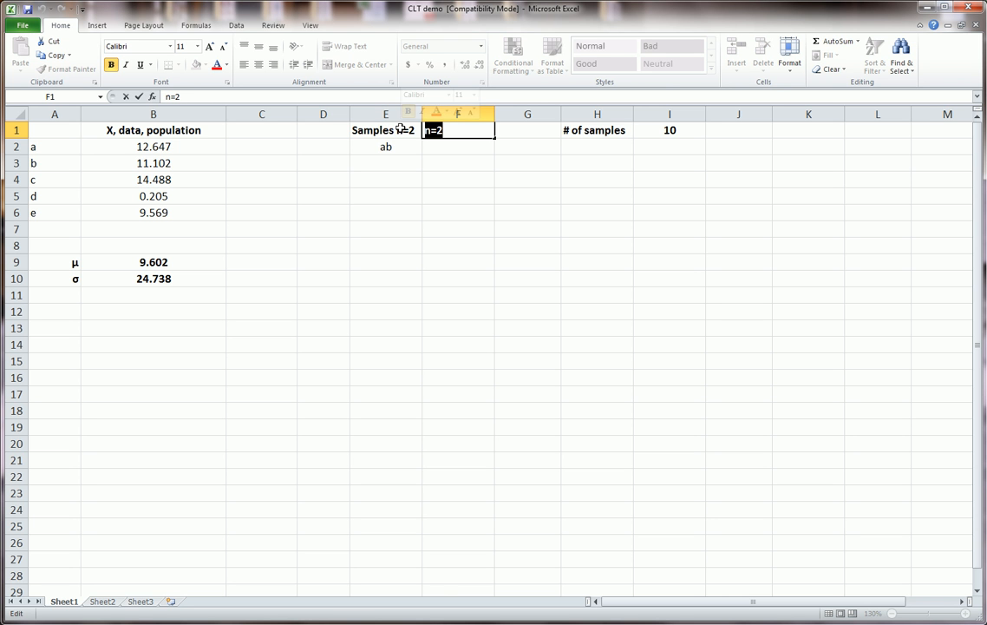
pyautogui.write('xbar')
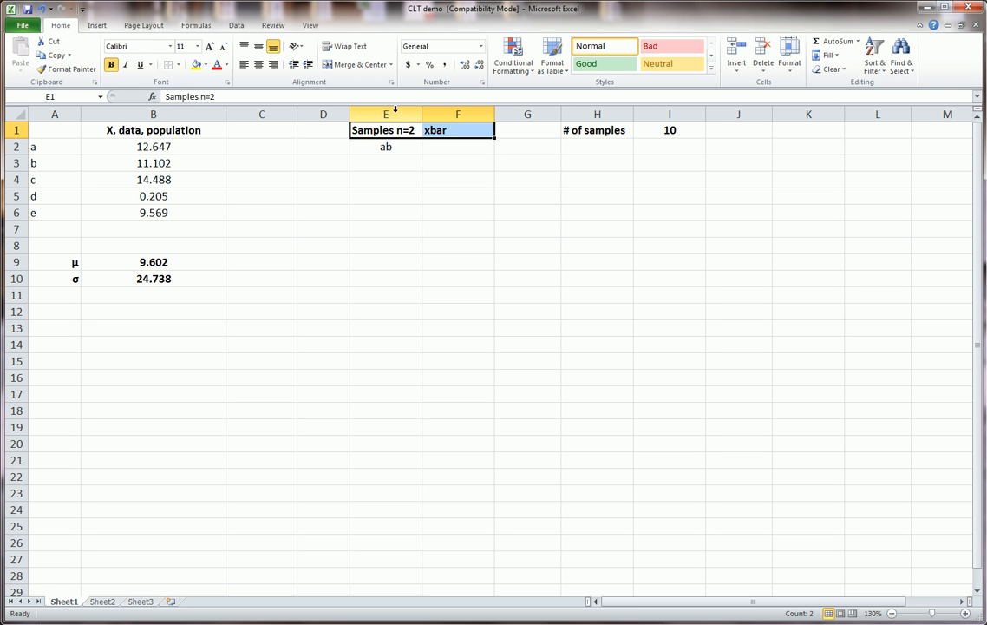
# - Compute sample ab's mean 11.874 in F2 with =AVERAGE(B2:B3)
pyautogui.click(458, 145)
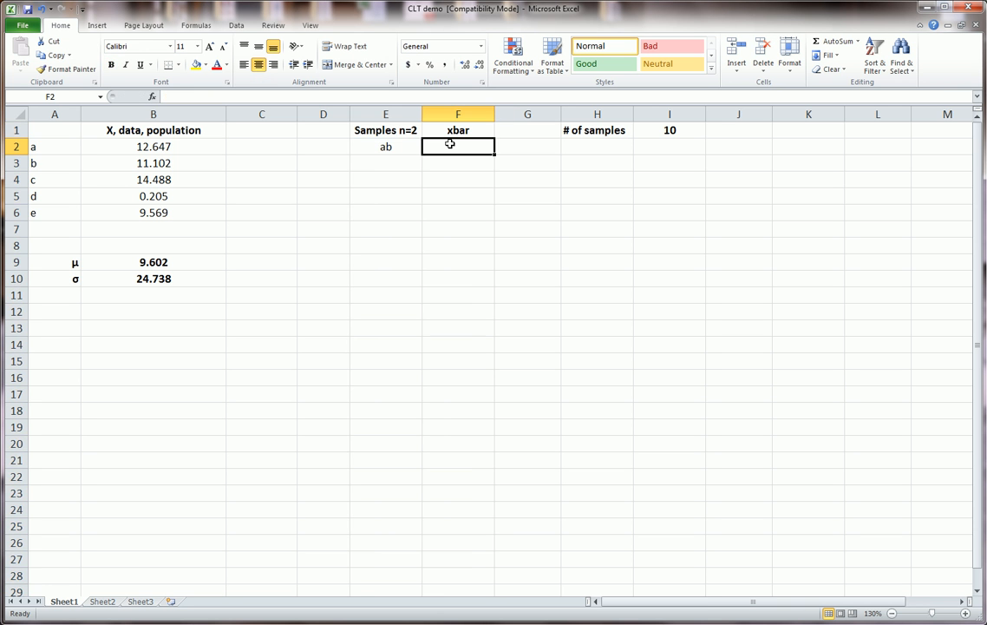
pyautogui.write('=average')
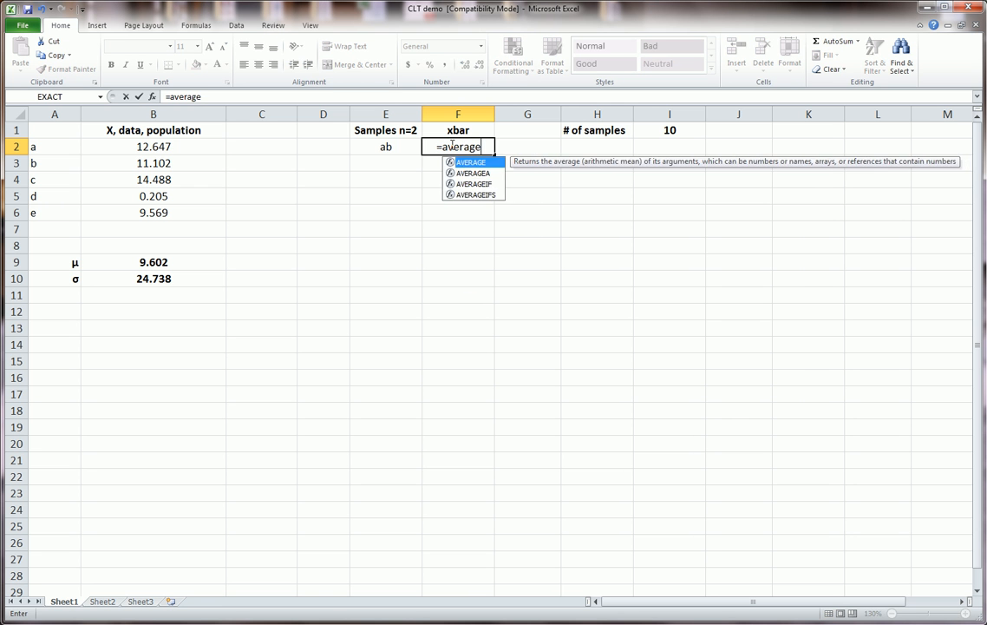
pyautogui.moveTo(153, 146); pyautogui.dragTo(152, 163)
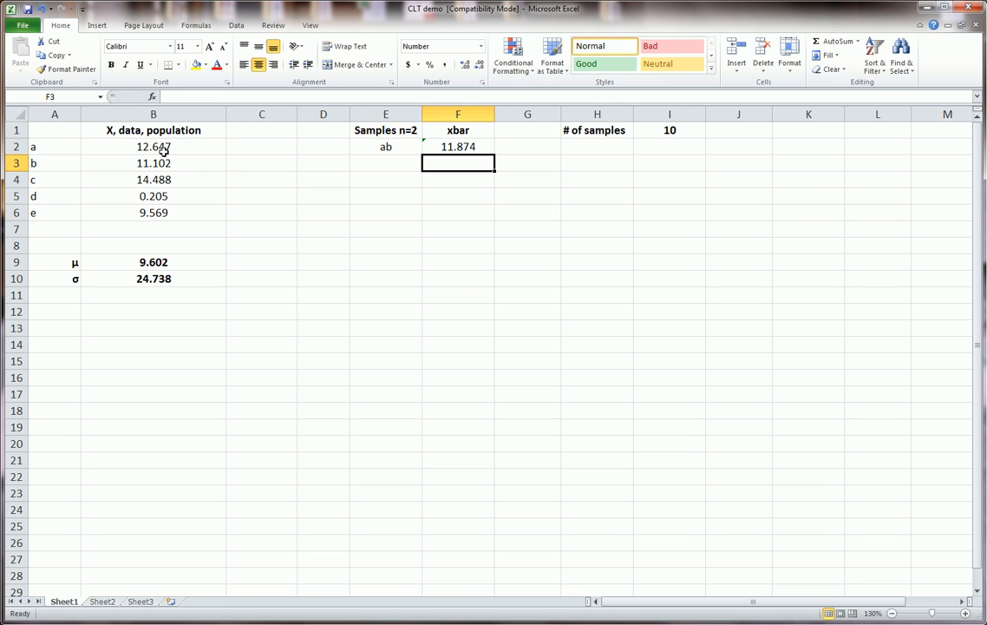
pyautogui.click(385, 163)
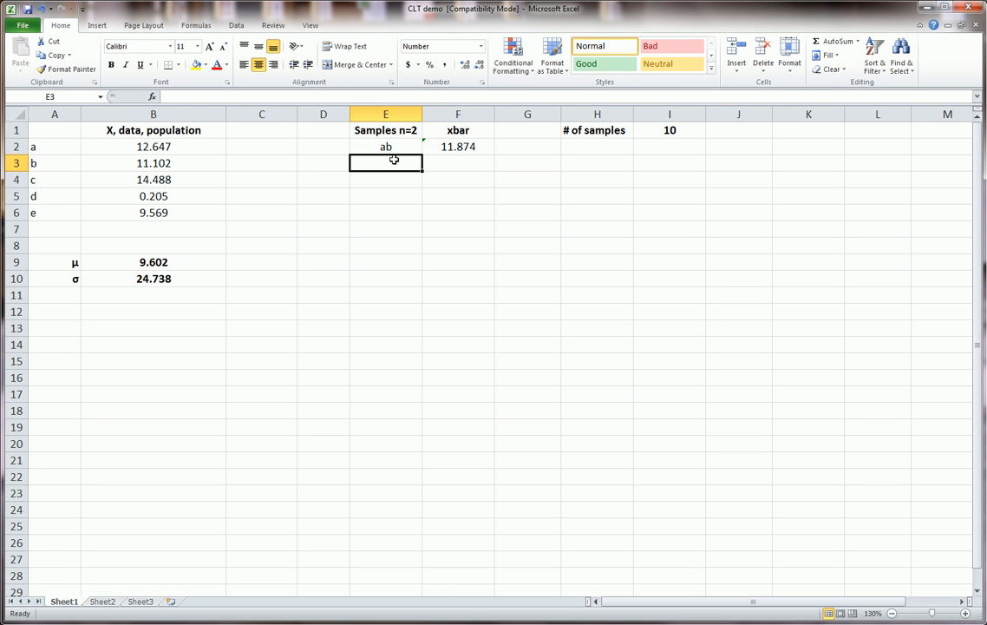
# - List the remaining samples ac, ad, ae, bc, bd, be, cd, ce, de down column E
pyautogui.write('ac')
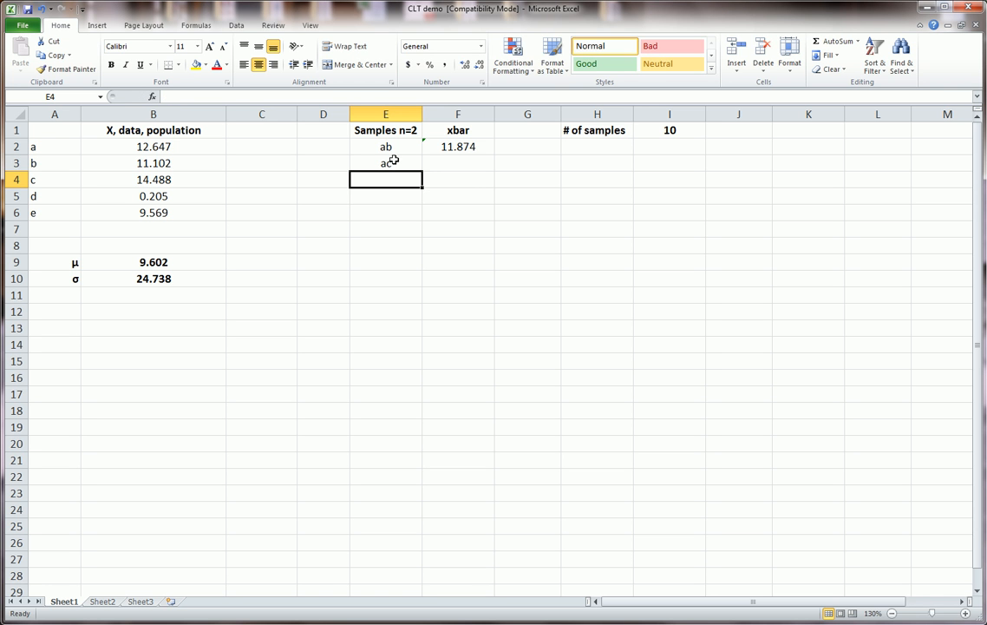
pyautogui.write('ad')
pyautogui.click(387, 196)
pyautogui.write('ae')
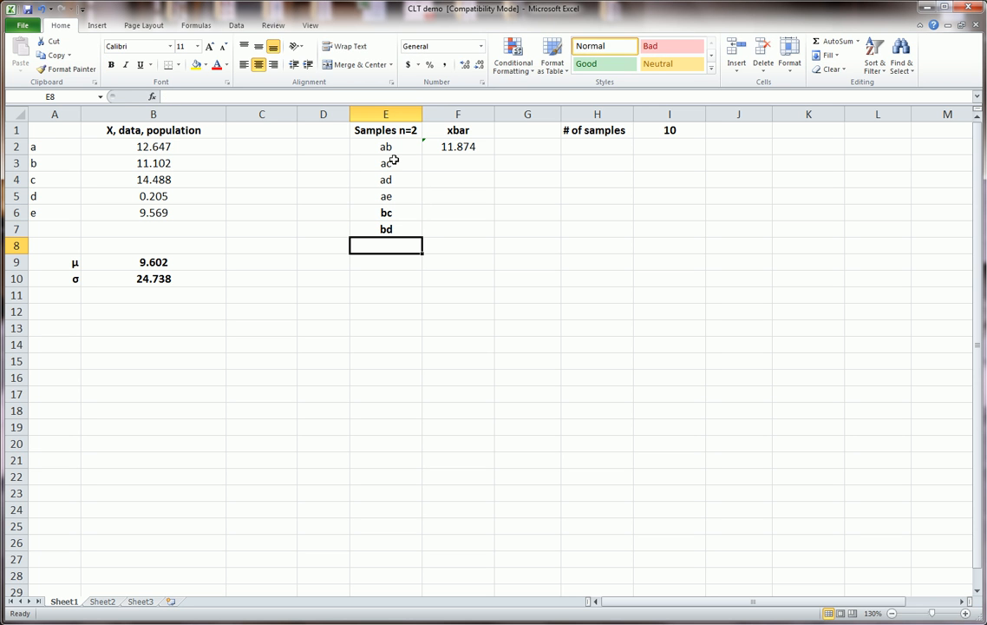
pyautogui.write('be')
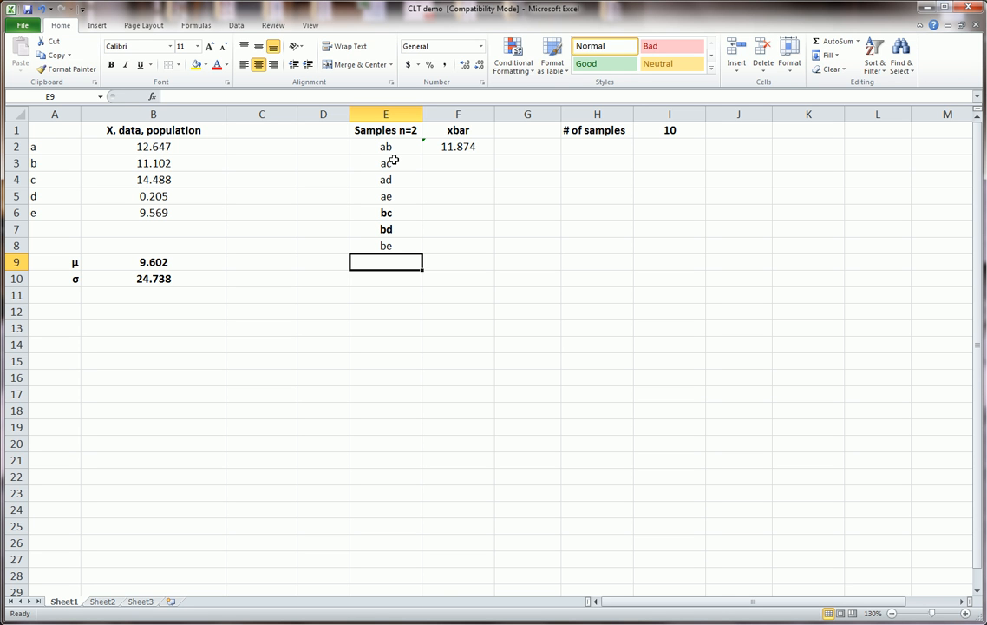
pyautogui.write('cd')
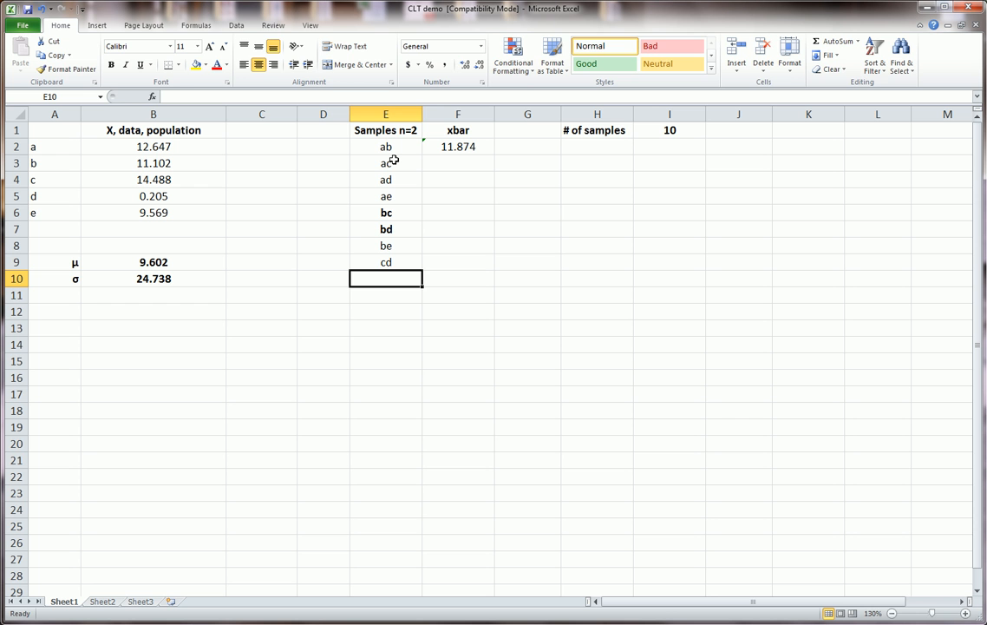
pyautogui.write('ce')
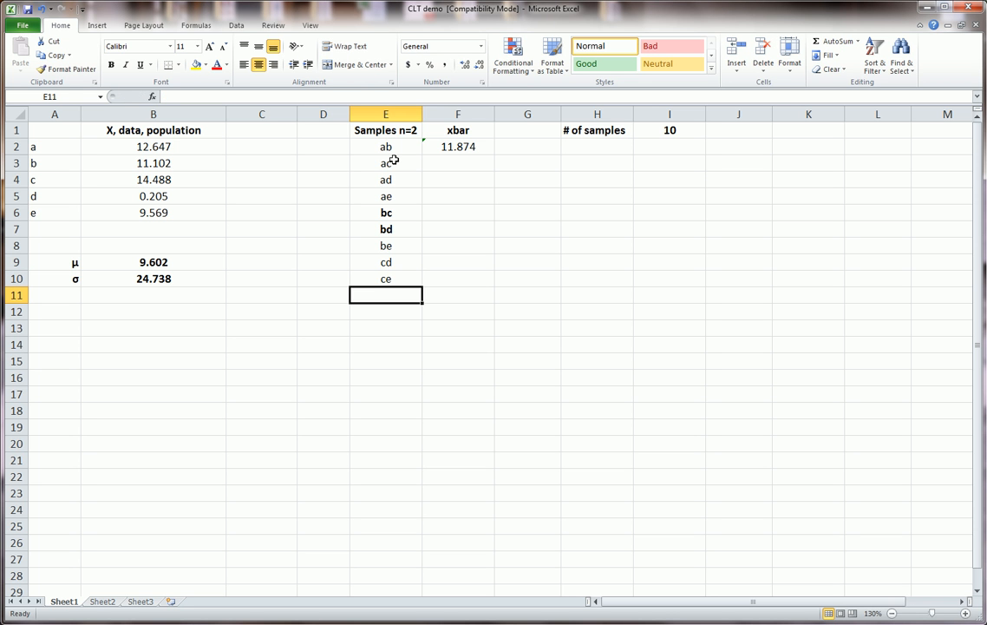
pyautogui.write('de')
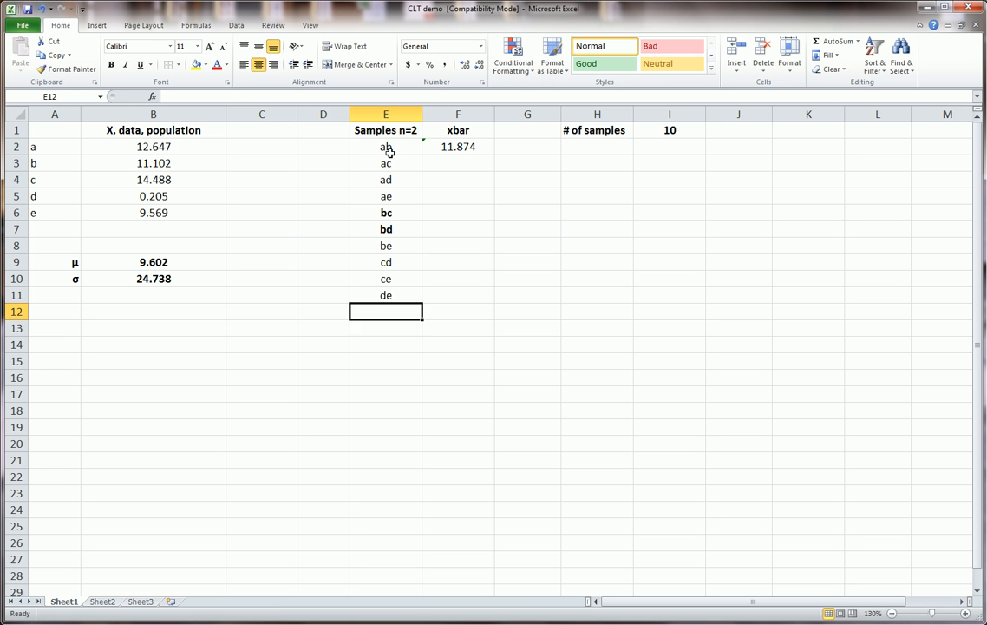
# - Number the ten samples 1 to 10 in column D with a fill series
pyautogui.write('1')
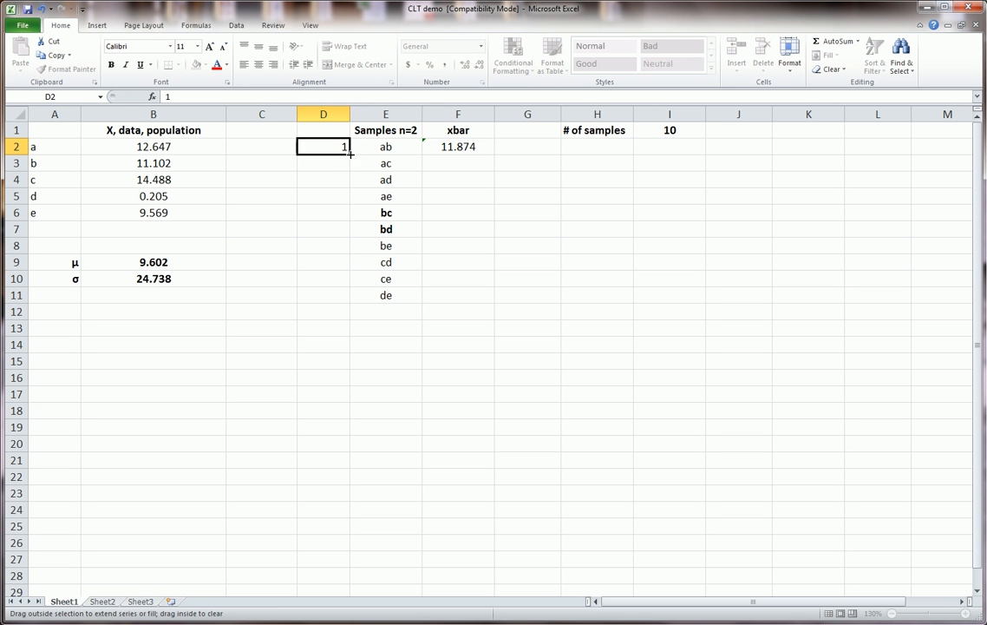
pyautogui.moveTo(323, 146); pyautogui.dragTo(323, 298)
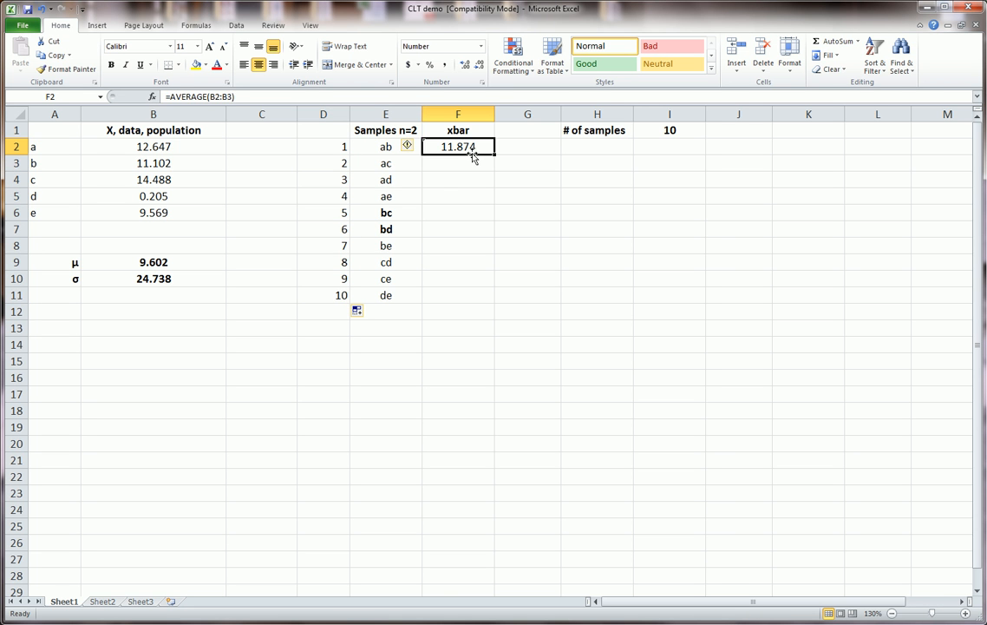
pyautogui.moveTo(472, 150)
pyautogui.write('=average*')
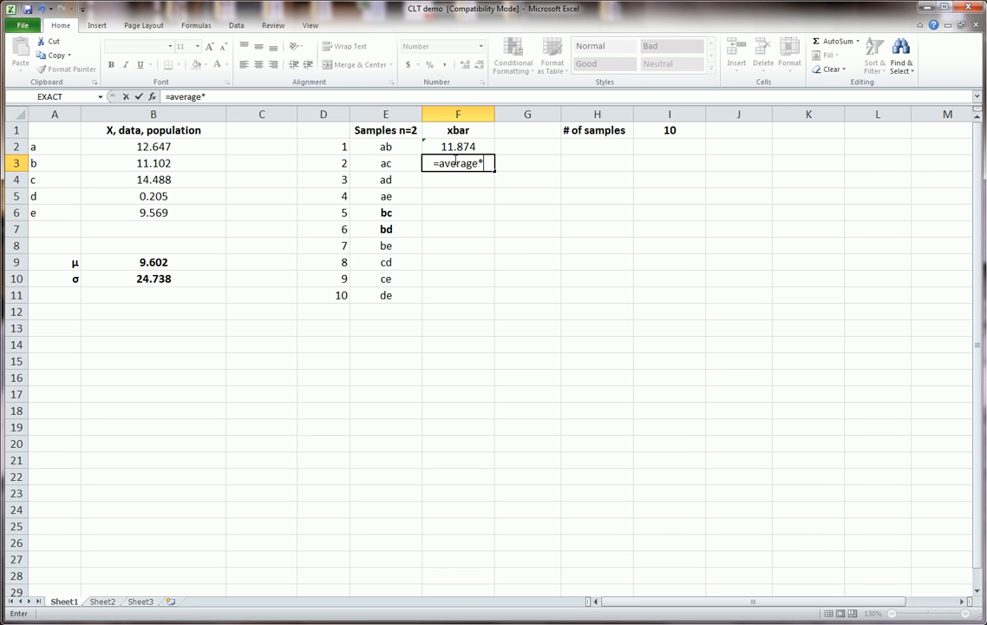
# - Enter AVERAGE formulas for samples ac through bc, picking their two population values
pyautogui.write('(')
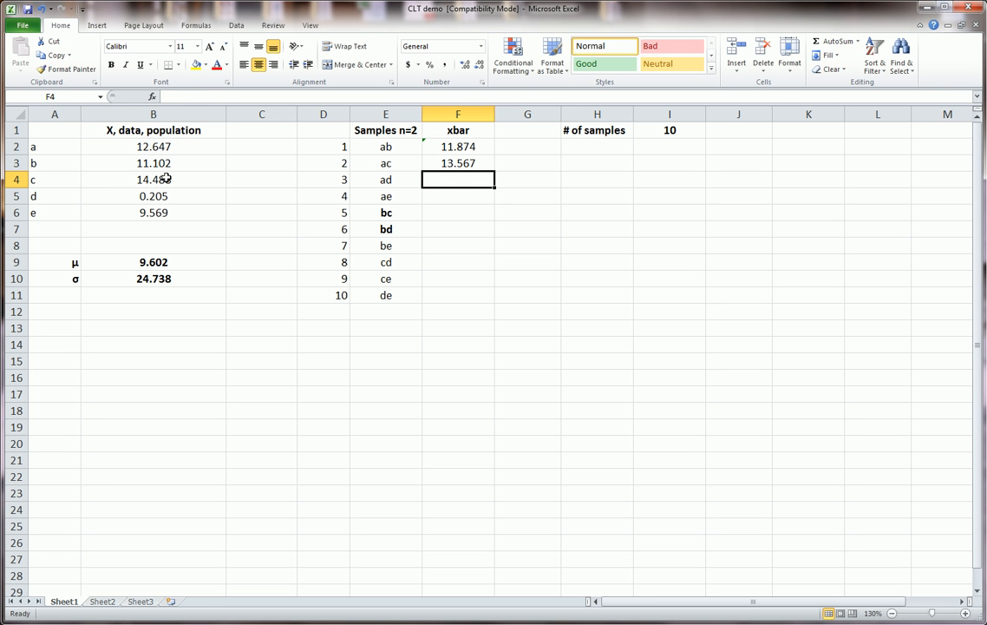
pyautogui.write('=averaeg')
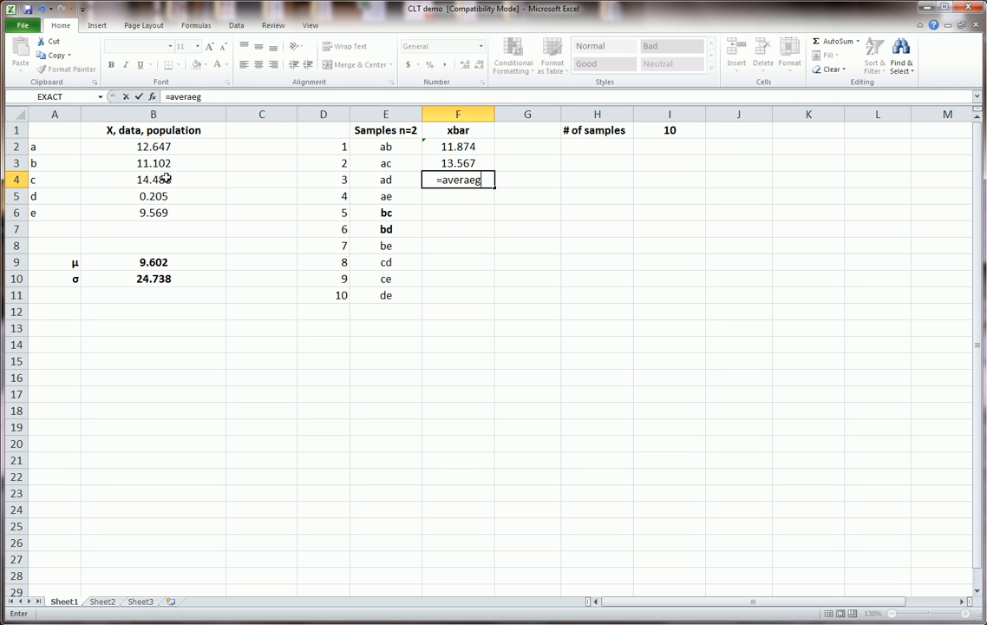
pyautogui.write('average')
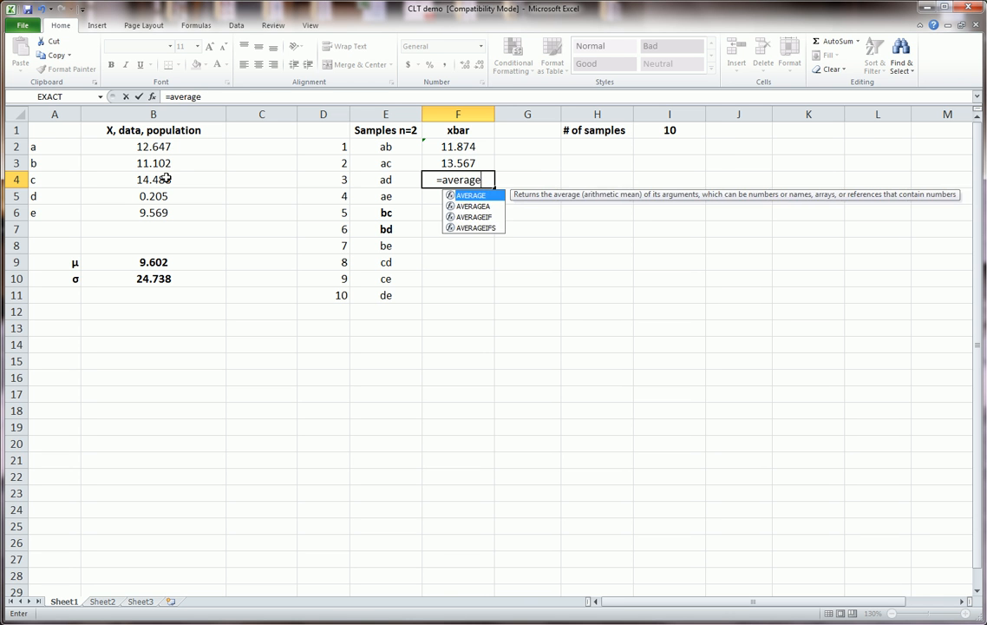
pyautogui.write('(')
pyautogui.click(458, 196)
pyautogui.write('=average')
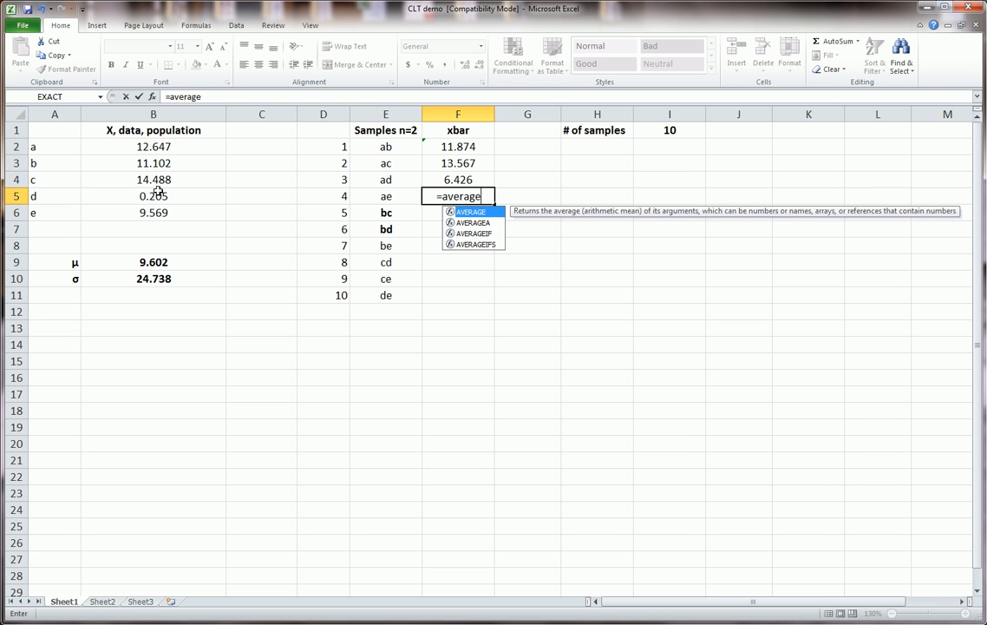
pyautogui.write('(')
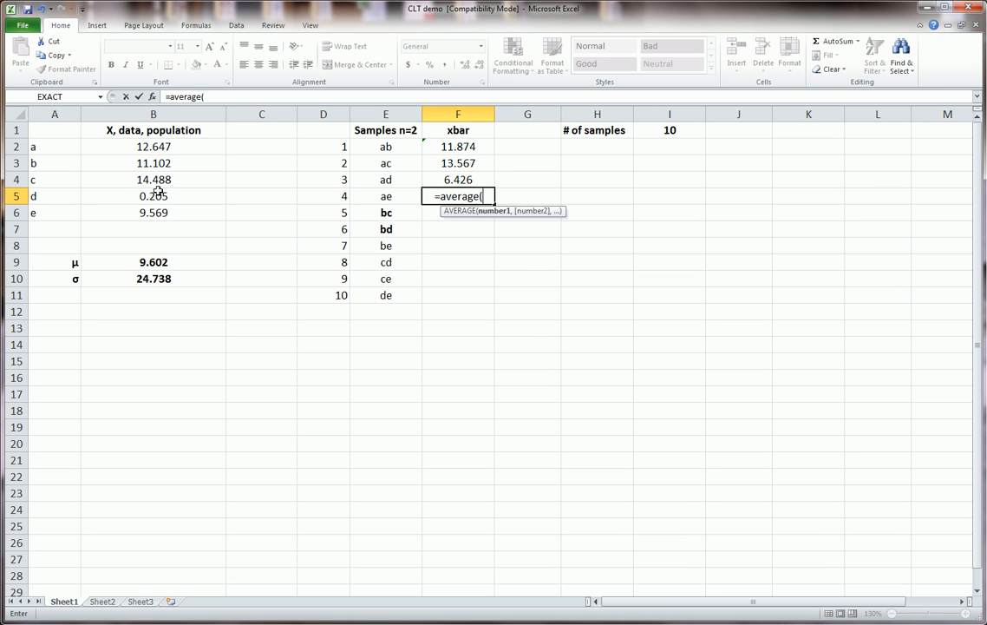
pyautogui.click(153, 146)
pyautogui.write('=a')
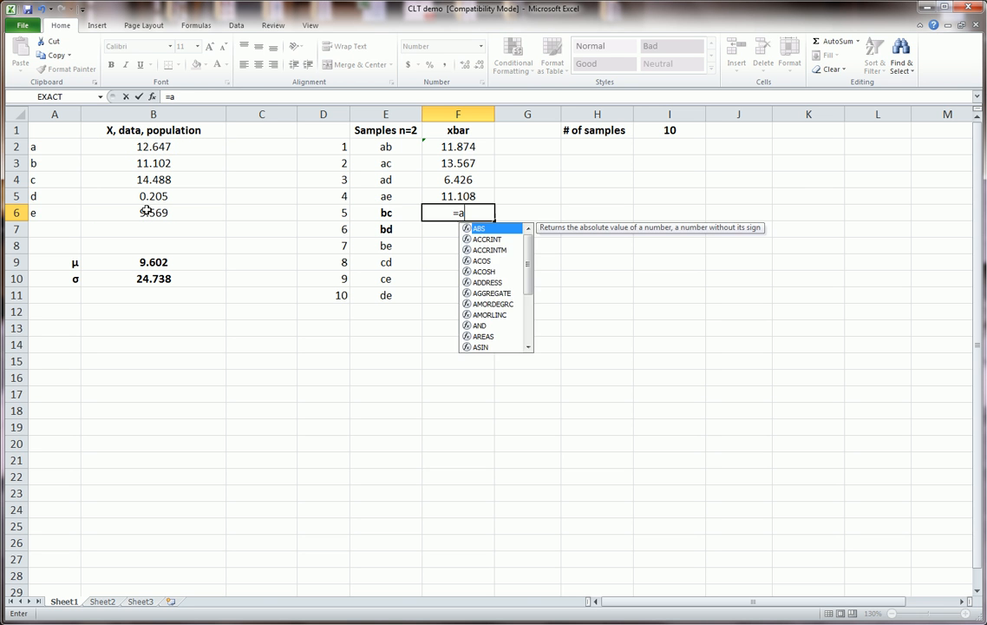
pyautogui.write('verage(')
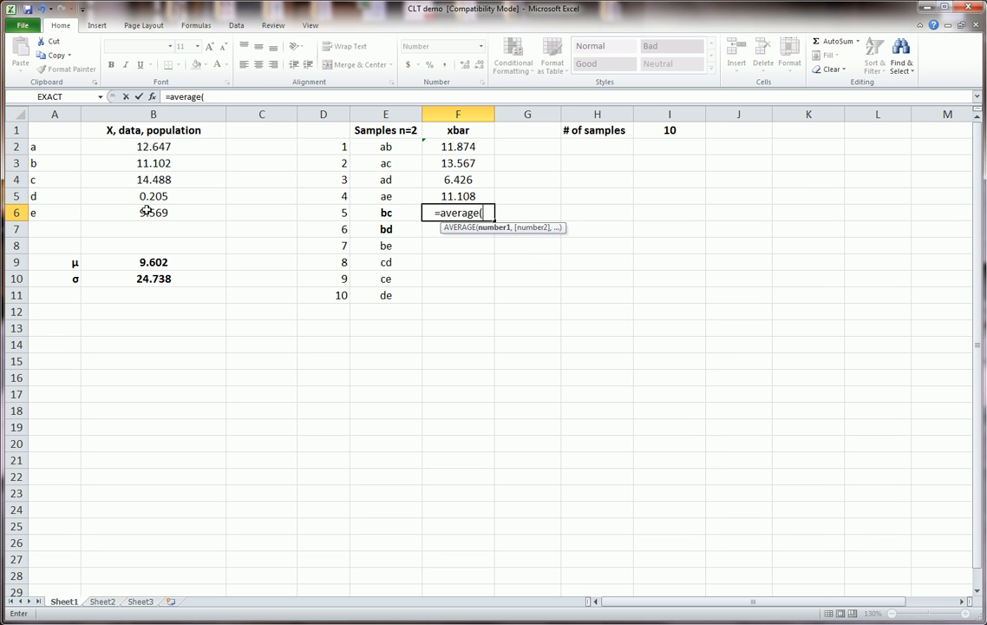
pyautogui.moveTo(153, 163); pyautogui.dragTo(153, 179)
pyautogui.write('=')
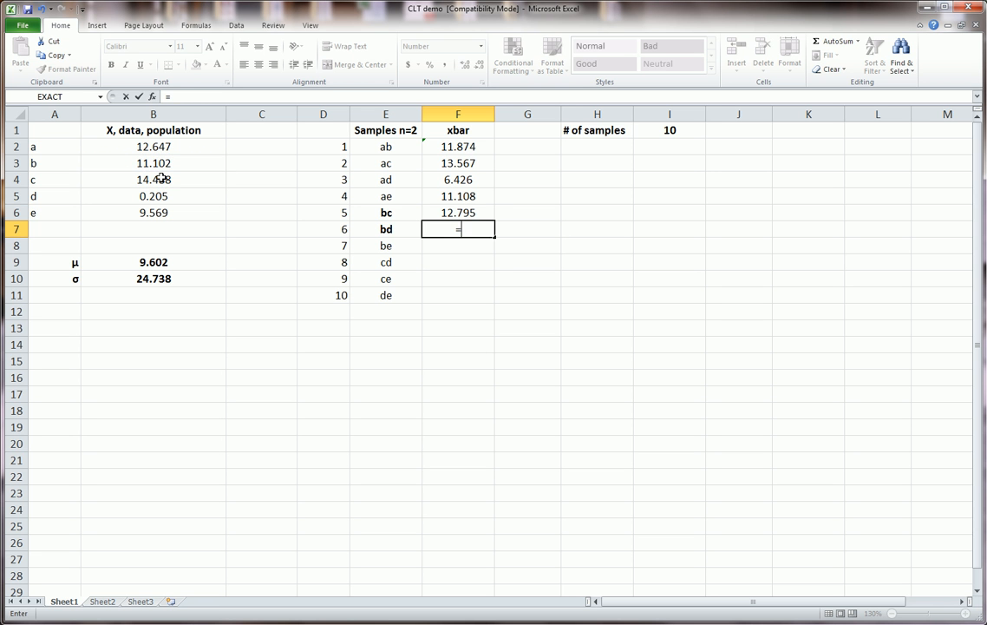
# - Enter AVERAGE formulas for samples bd through de, ending at 4.887
pyautogui.write('average(')
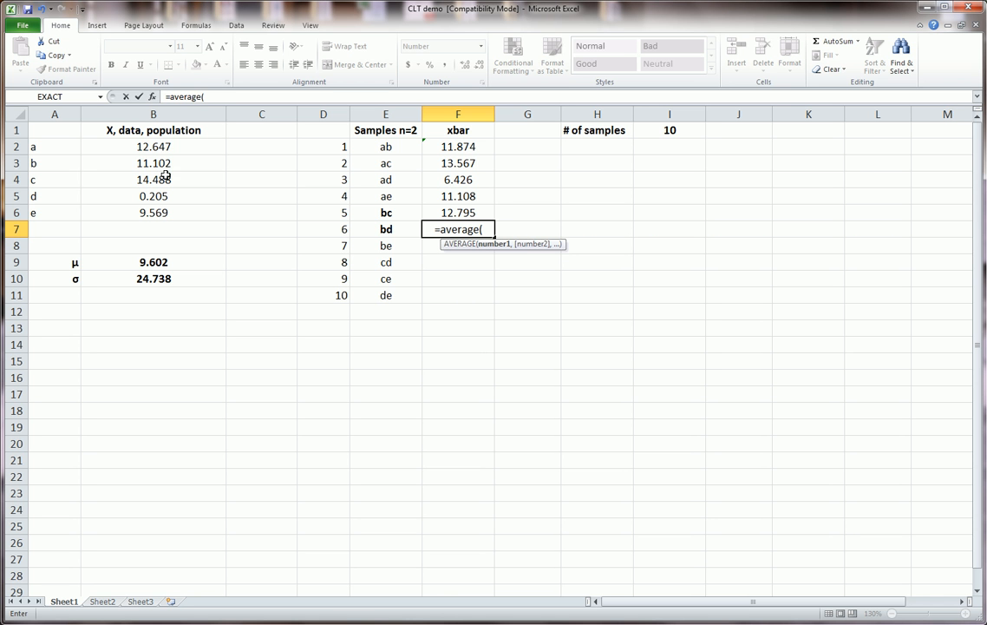
pyautogui.click(153, 194)
pyautogui.write('=average(')
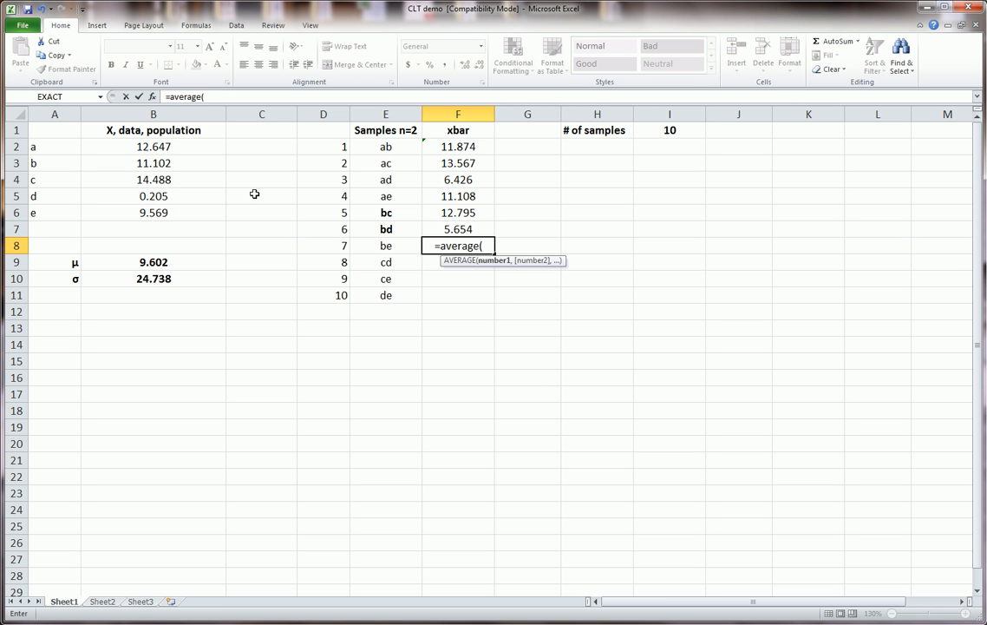
pyautogui.click(153, 163)
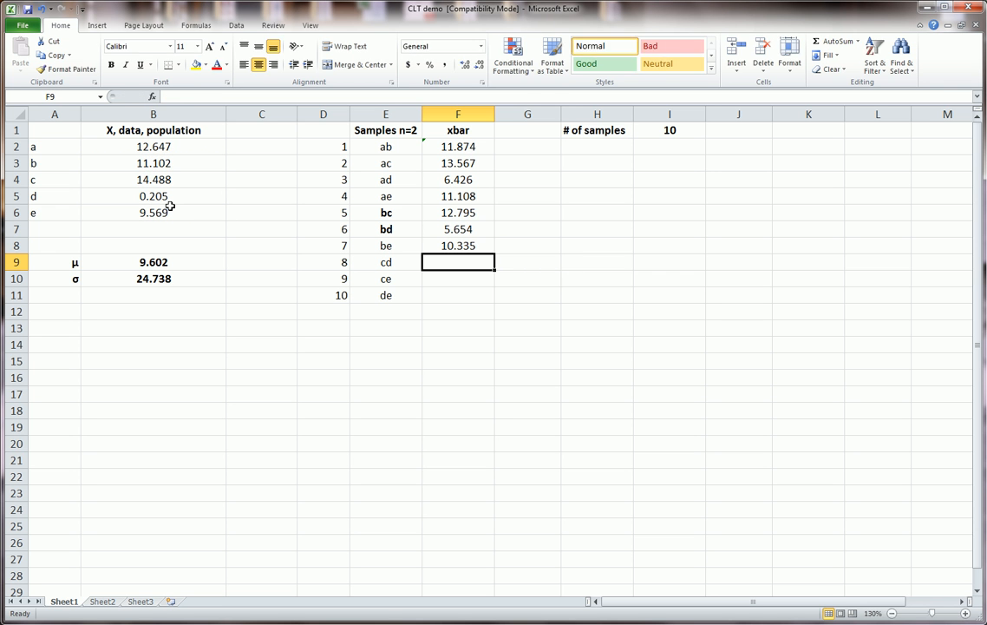
pyautogui.write('=averag')
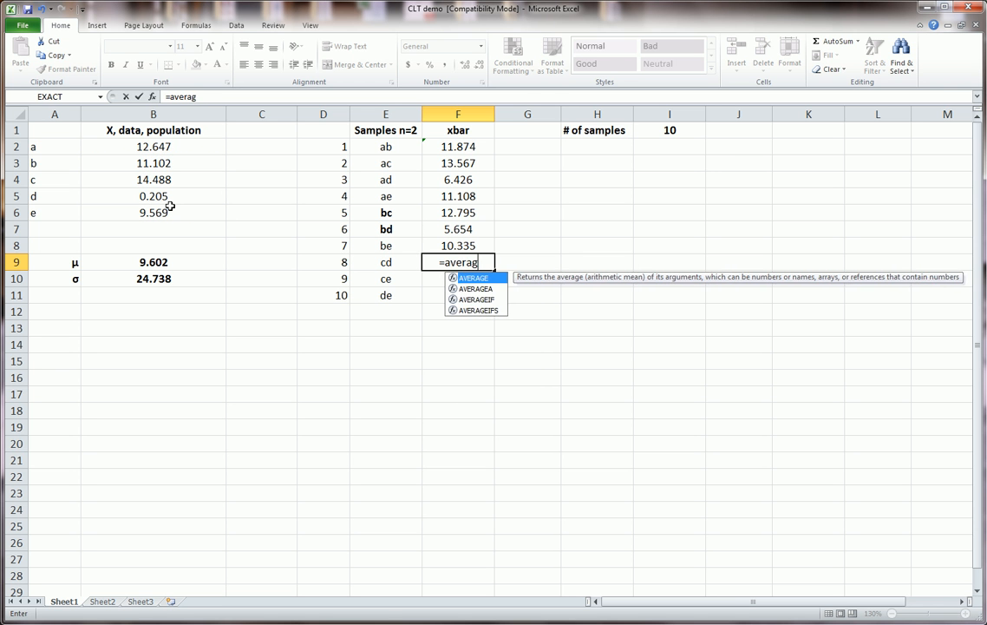
pyautogui.write('(B4:B5')
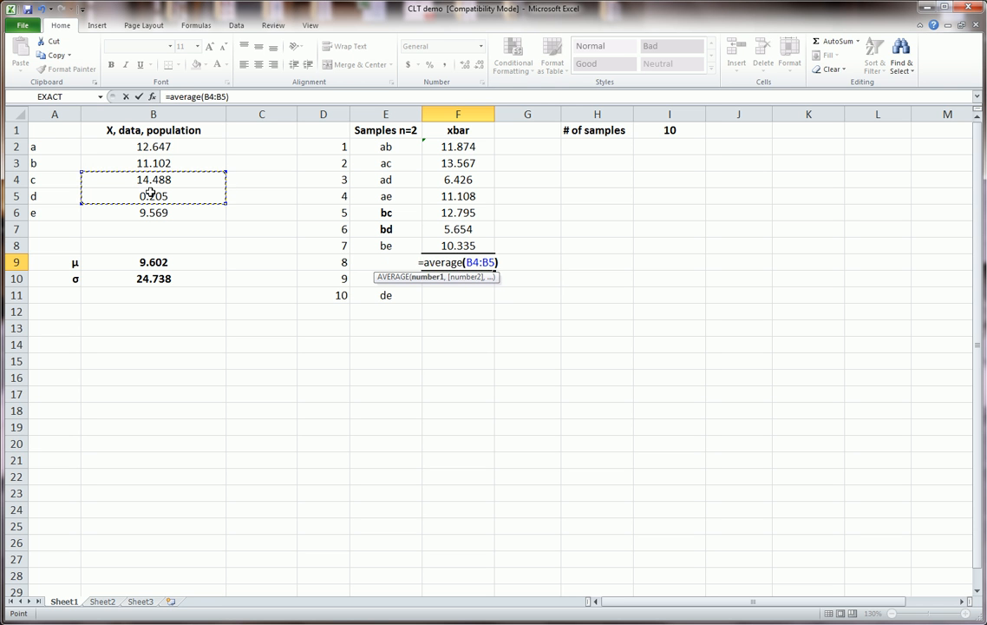
pyautogui.write('=average')
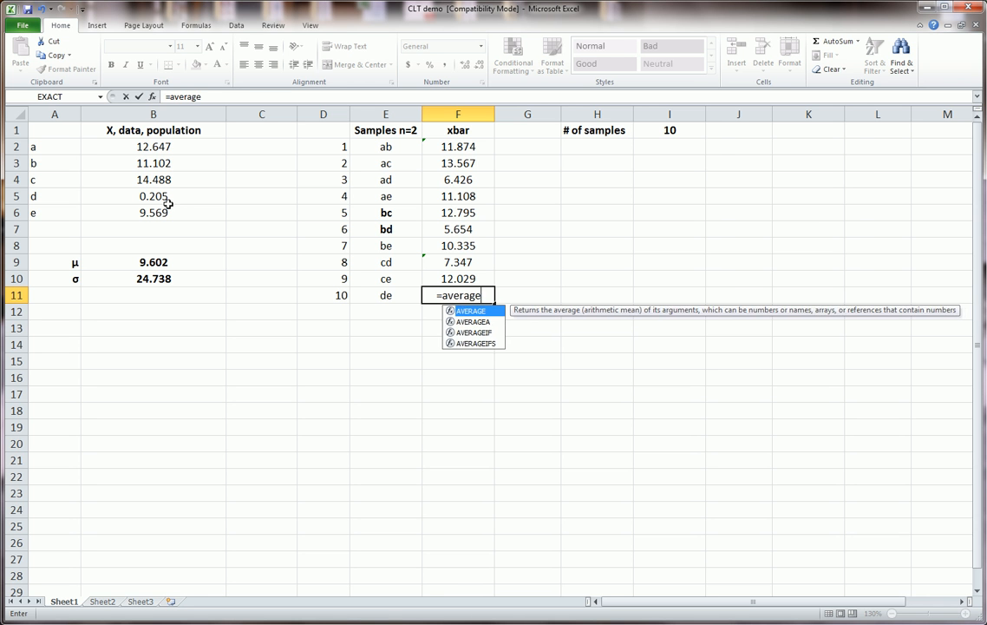
pyautogui.write('(')
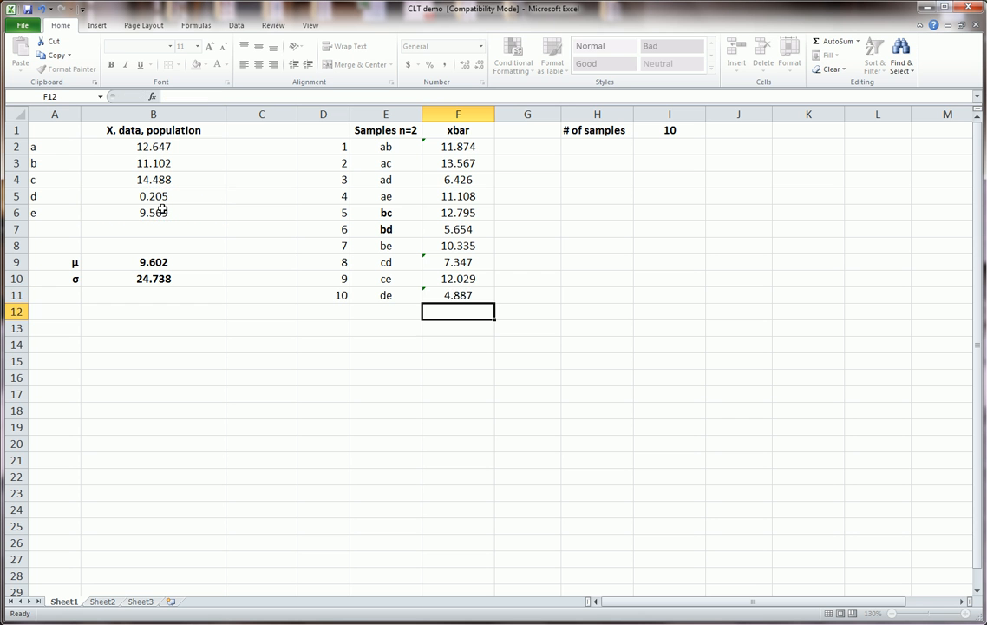
# - Review the sample labels, pairs and the ten xbar values
pyautogui.click(458, 145)
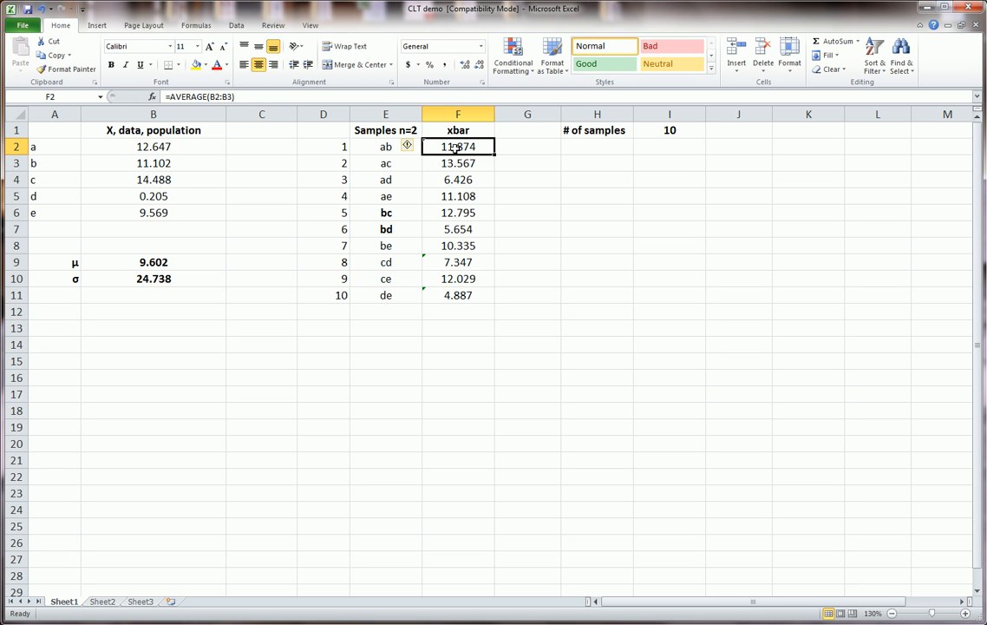
pyautogui.moveTo(458, 146); pyautogui.dragTo(458, 295)
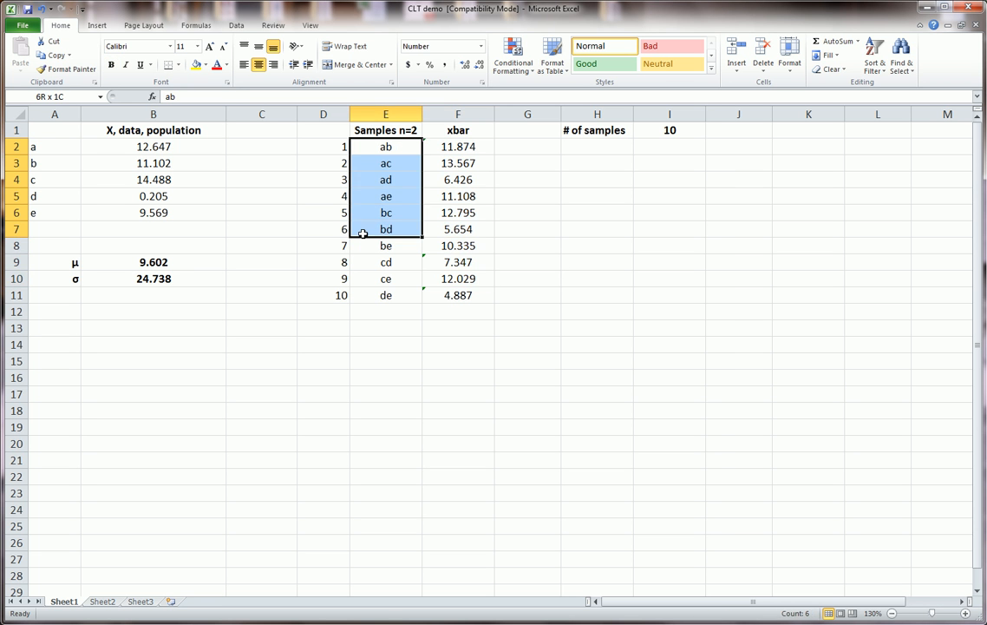
pyautogui.moveTo(385, 229); pyautogui.dragTo(385, 295)
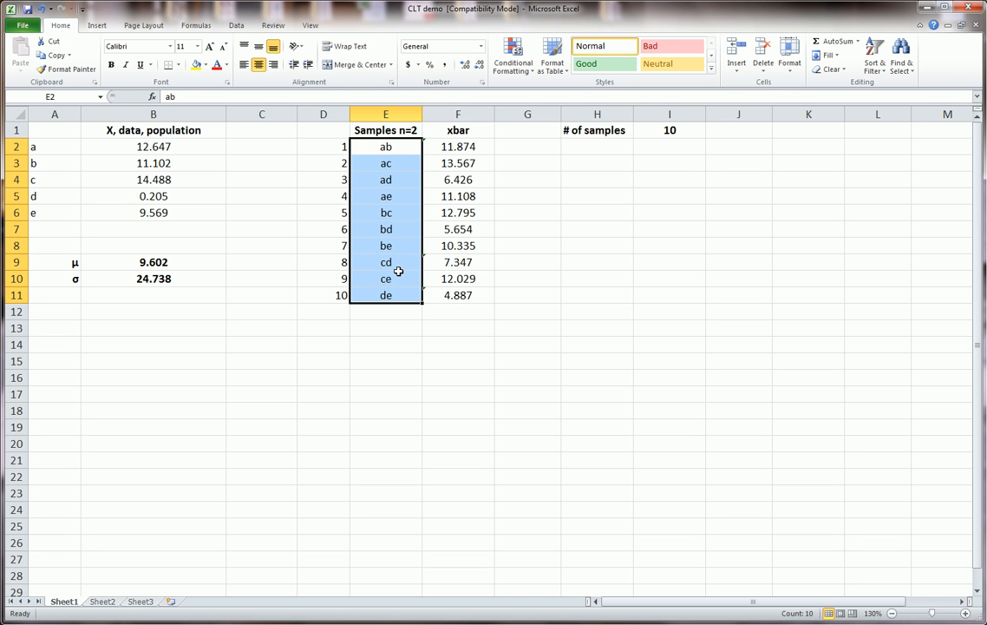
pyautogui.click(458, 146)
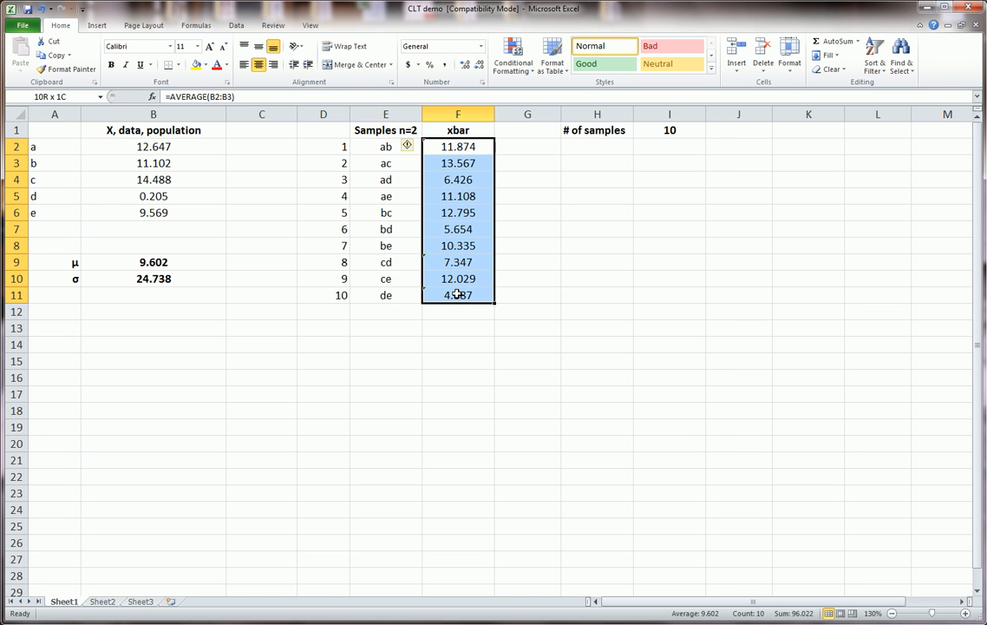
# - Change the population heading to "x, data, population" with a lowercase x
pyautogui.click(597, 244)
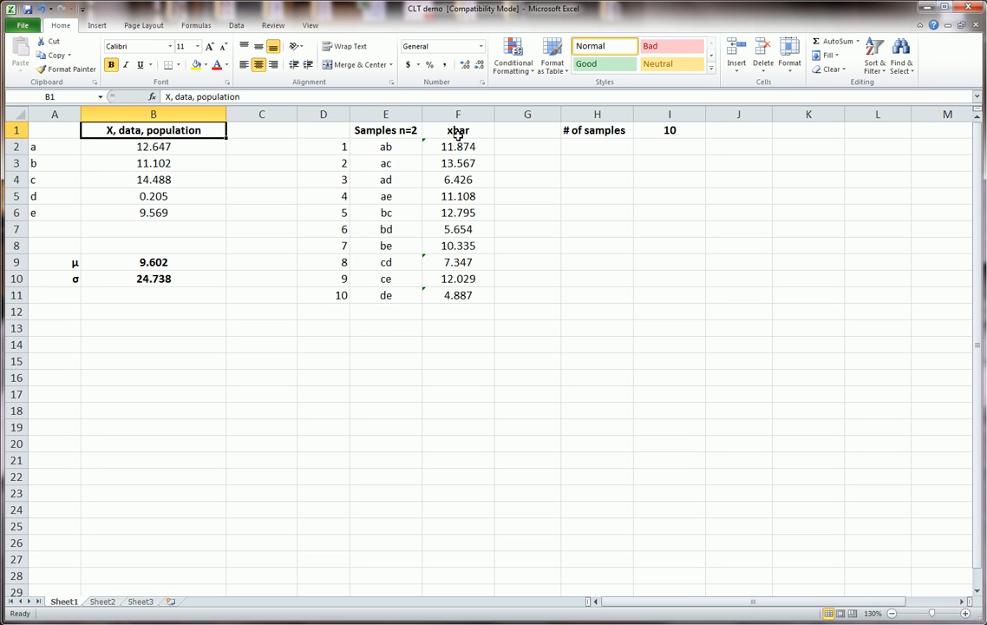
pyautogui.click(458, 130)
pyautogui.write('x')
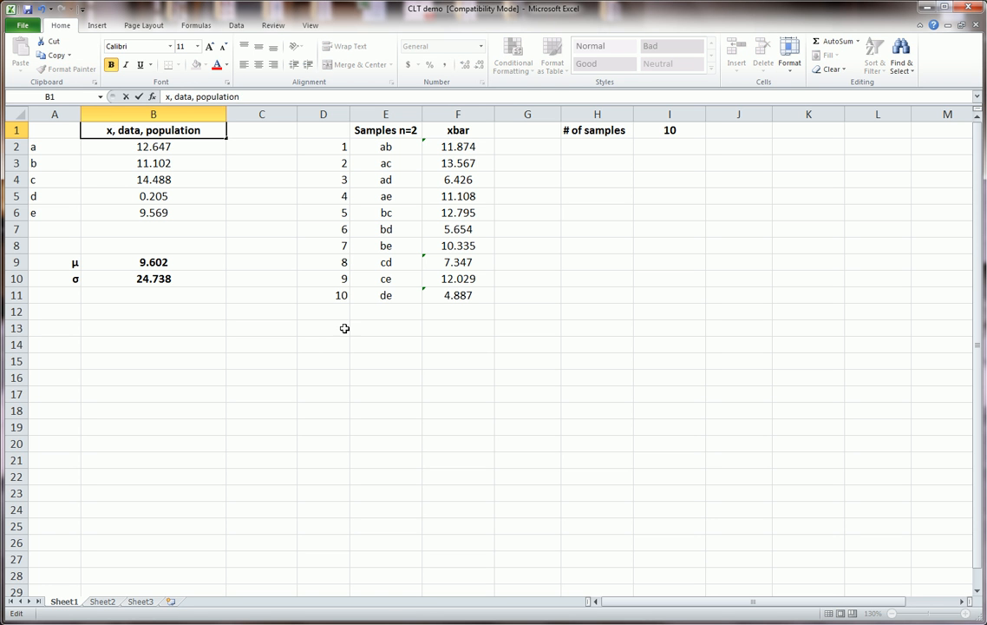
pyautogui.click(385, 343)
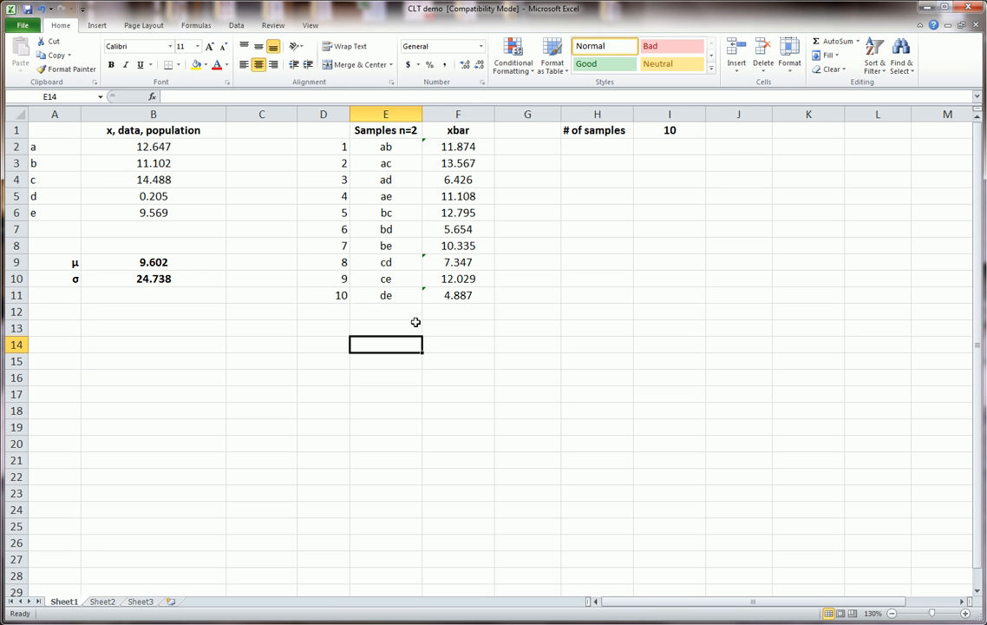
# - Add the label μ =μ_xbar in D14 below the samples table
pyautogui.click(323, 344)
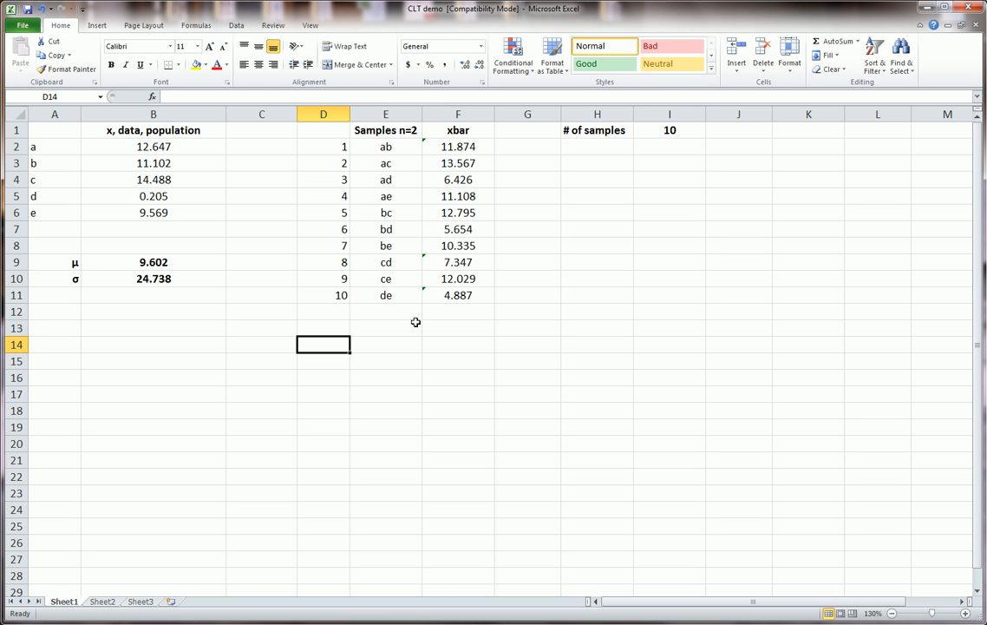
pyautogui.write('μ =')
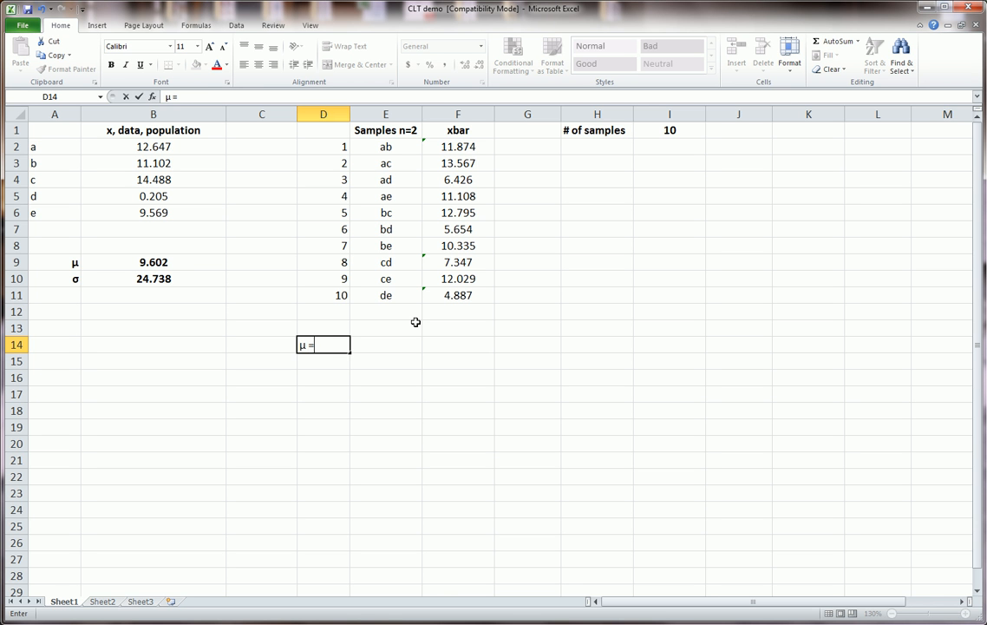
pyautogui.write('μ_')
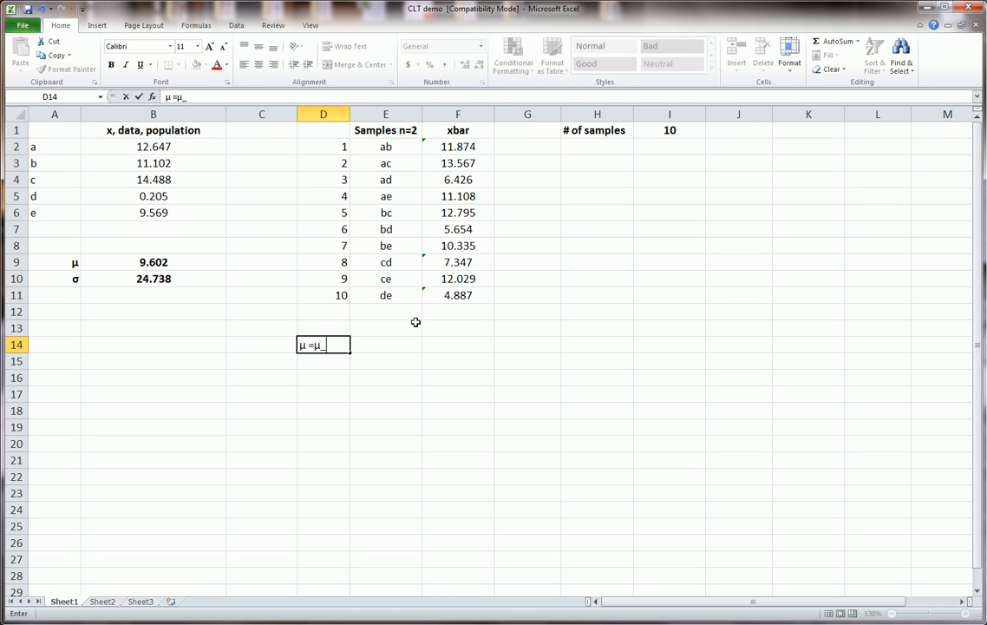
pyautogui.write('xbar')
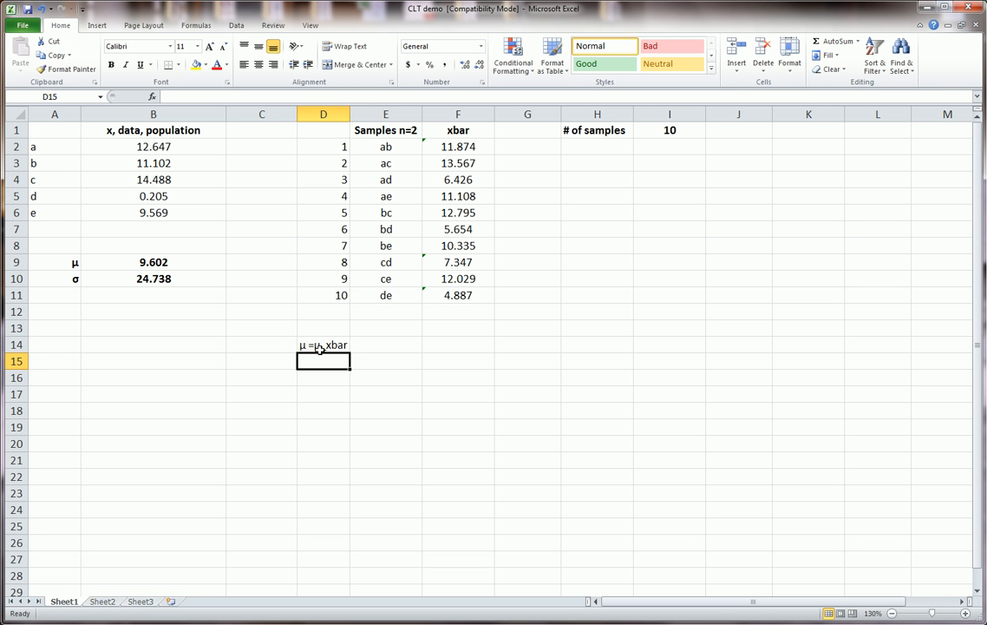
# - Circle the population mean 9.602, the μ =μ_xbar label and the xbar column in red ink
pyautogui.click(152, 145)
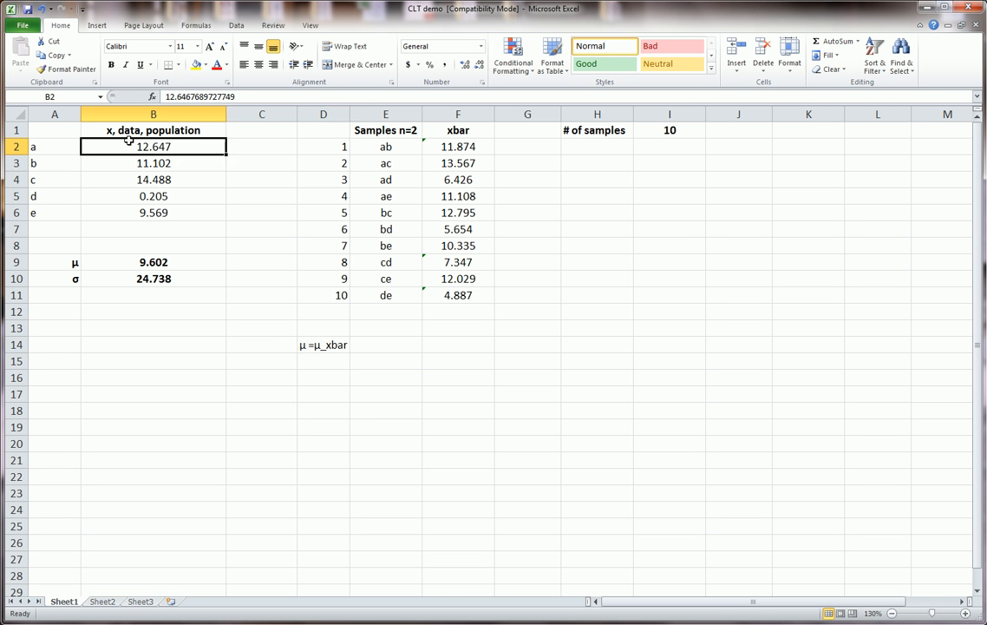
pyautogui.click(152, 262)
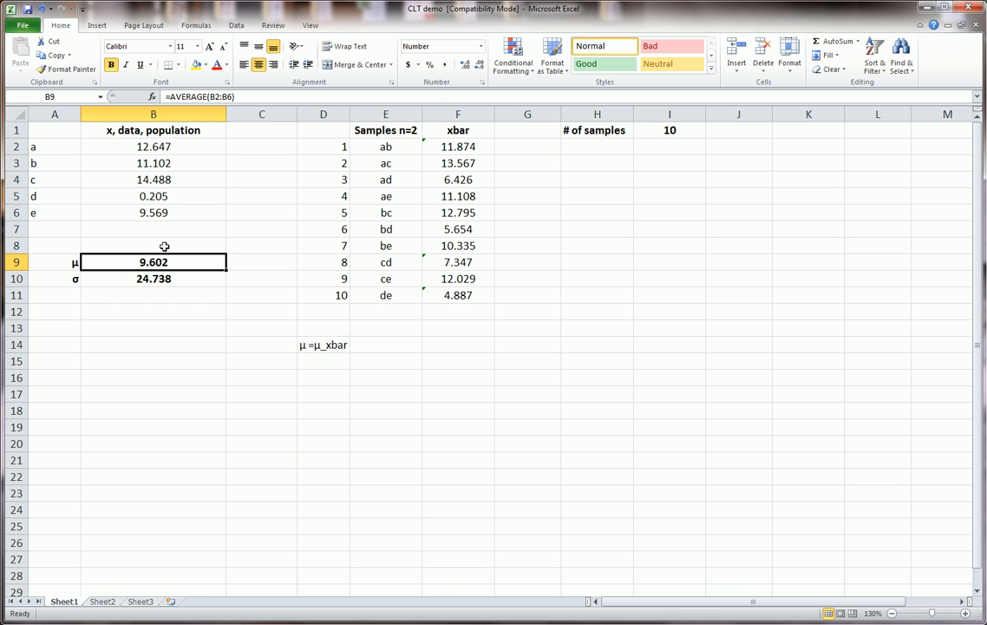
pyautogui.moveTo(96, 253); pyautogui.dragTo(228, 264)
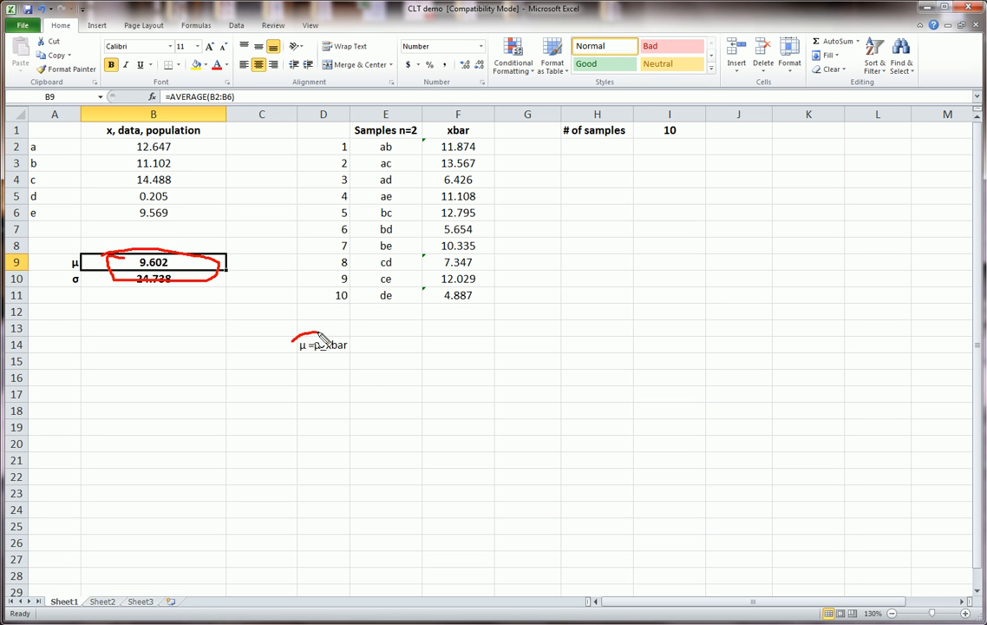
pyautogui.moveTo(295, 338); pyautogui.dragTo(356, 359)
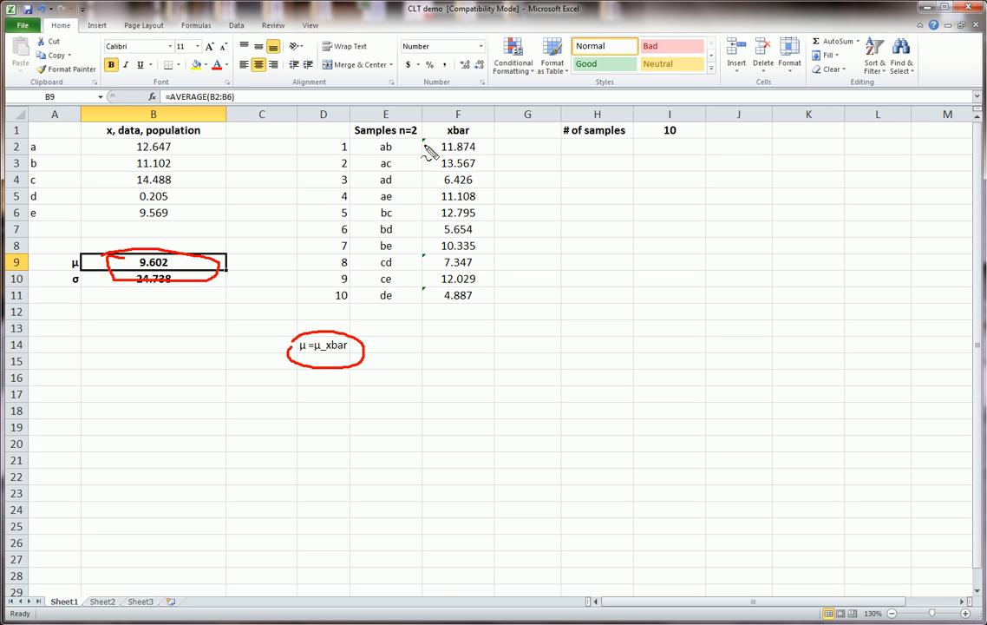
pyautogui.moveTo(425, 146); pyautogui.dragTo(416, 246)
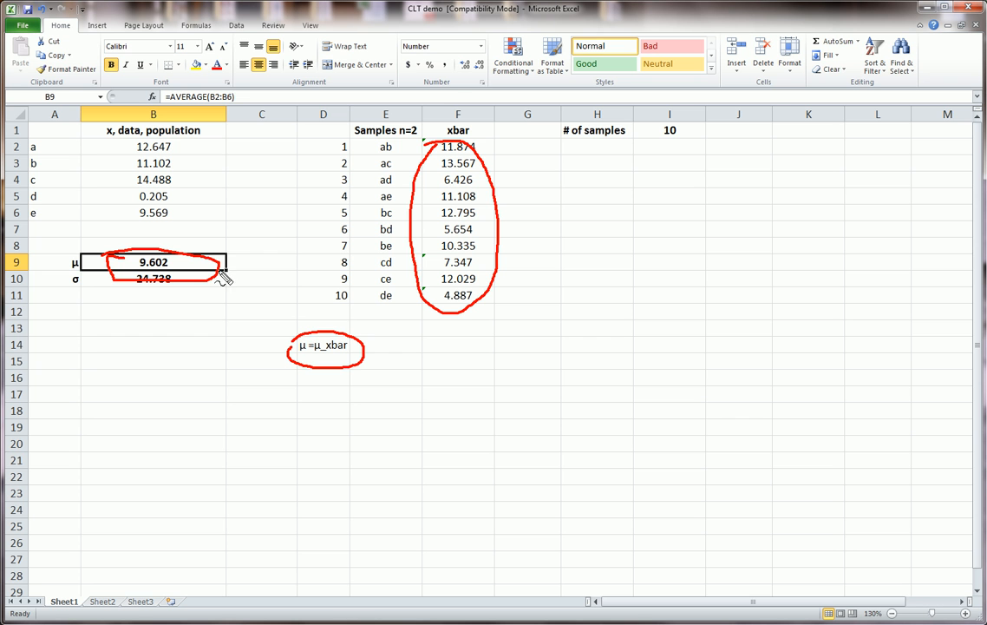
pyautogui.moveTo(388, 351)
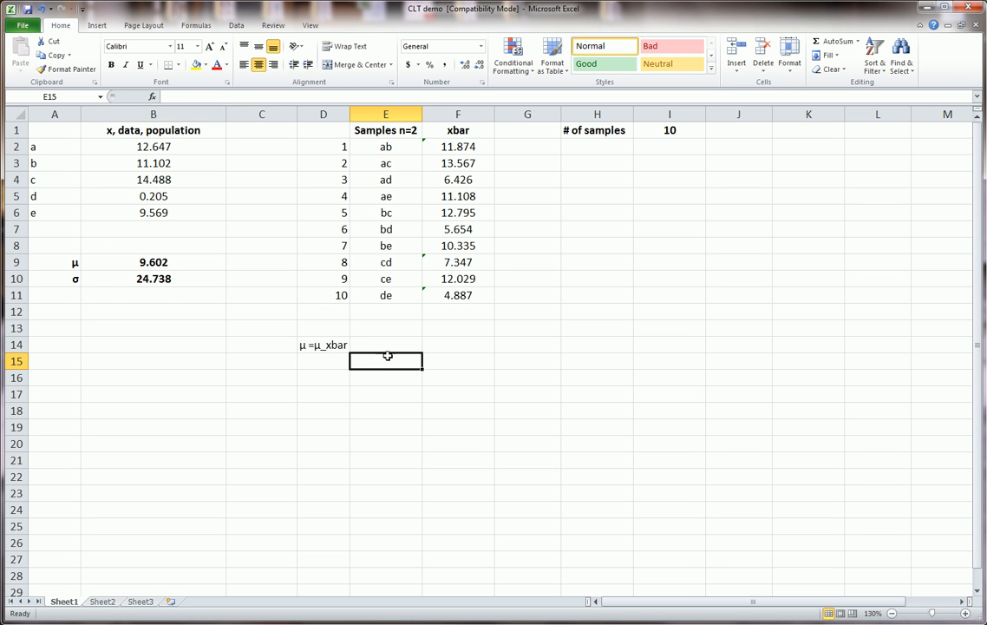
pyautogui.moveTo(385, 339)
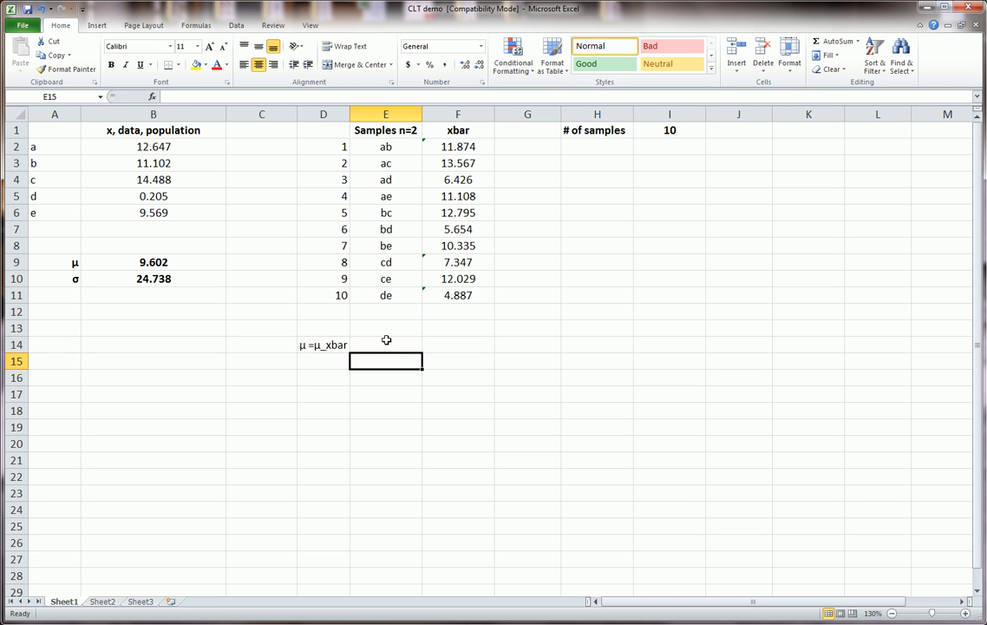
# - Add a μ_xbar row with =AVERAGE(F2:F11) giving 9.602, matching the population mean
pyautogui.write('μ_xbar')
pyautogui.click(458, 360)
pyautogui.write('=')
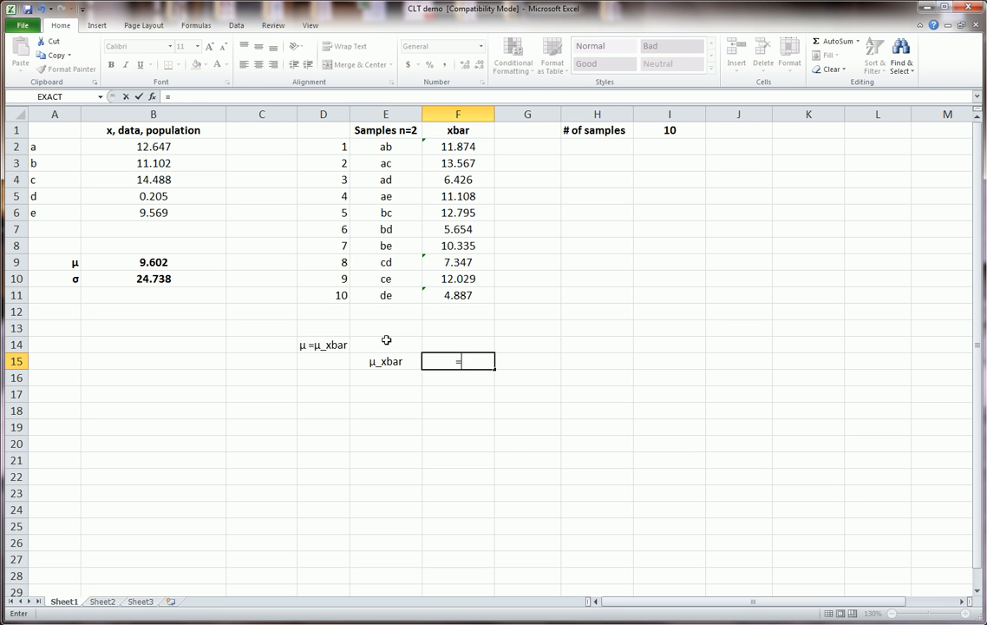
pyautogui.write('average*')
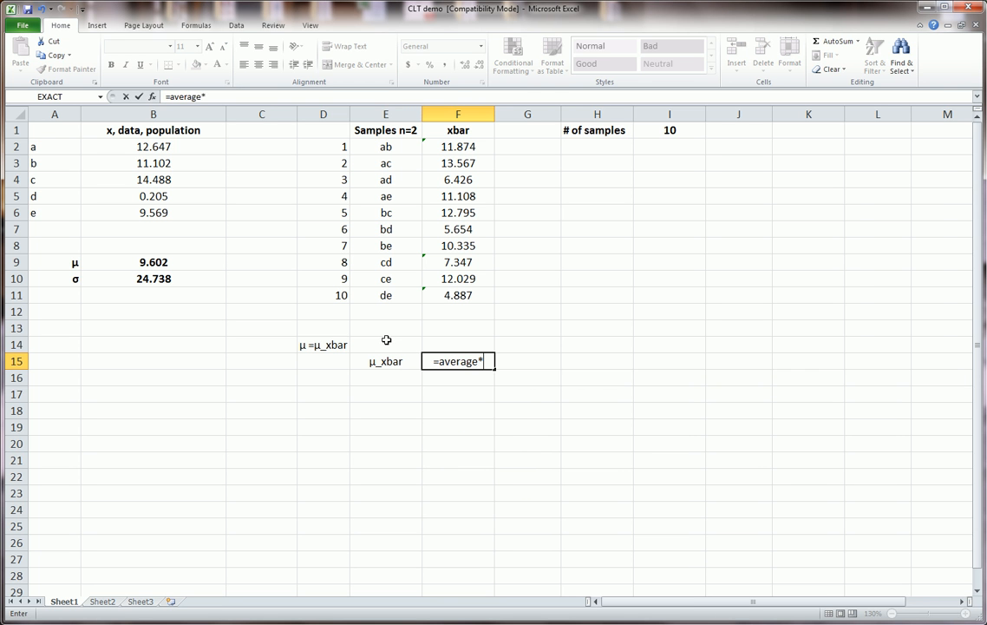
pyautogui.click(458, 145)
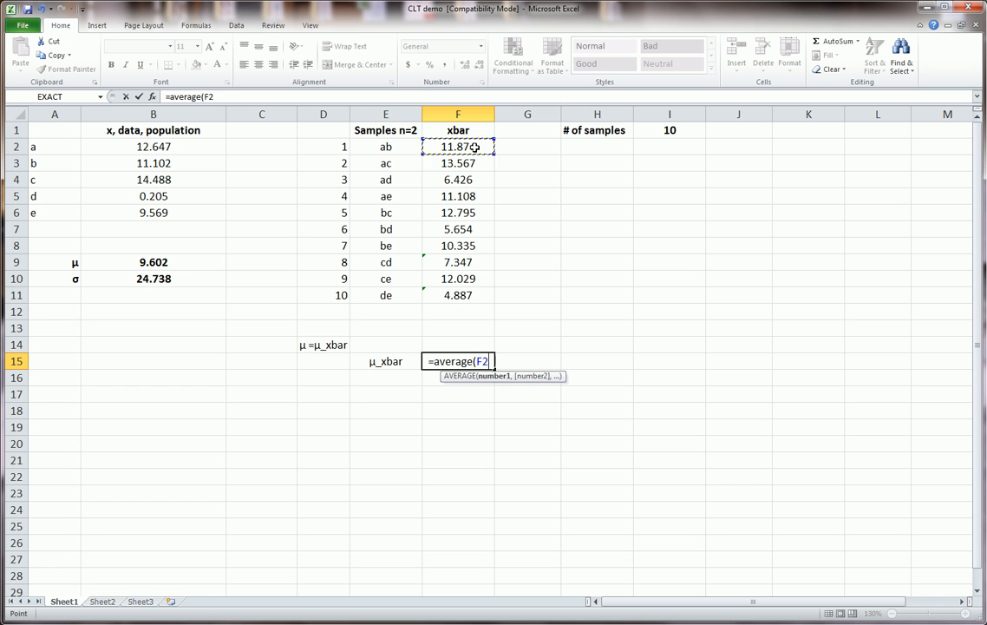
pyautogui.moveTo(458, 146); pyautogui.dragTo(458, 295)
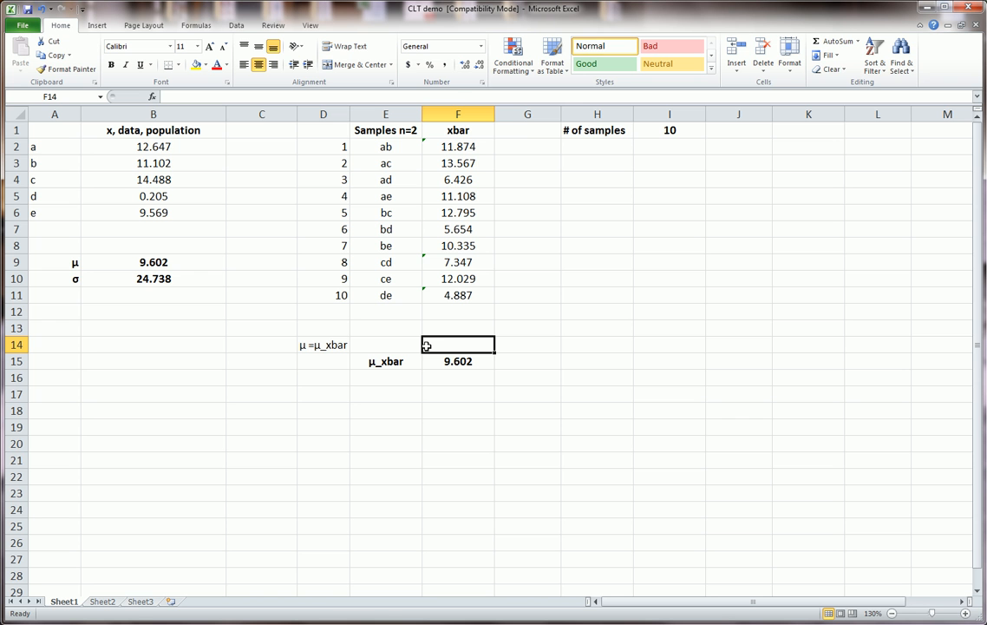
# - Mark the matching 9.602 means and circle the five population values in B2:B6 in red ink
pyautogui.moveTo(413, 350); pyautogui.dragTo(487, 368)
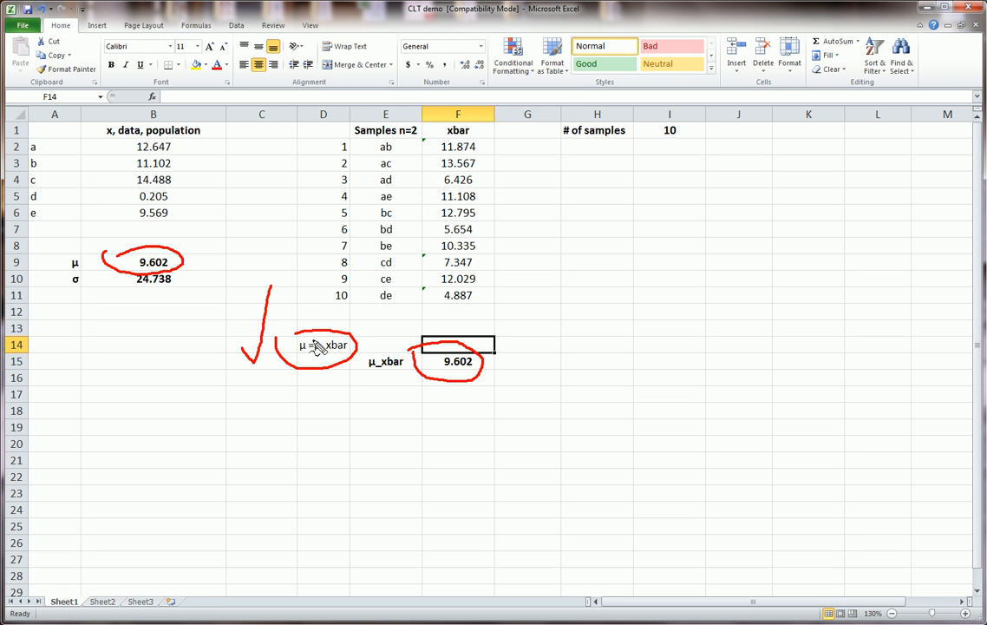
pyautogui.moveTo(309, 338)
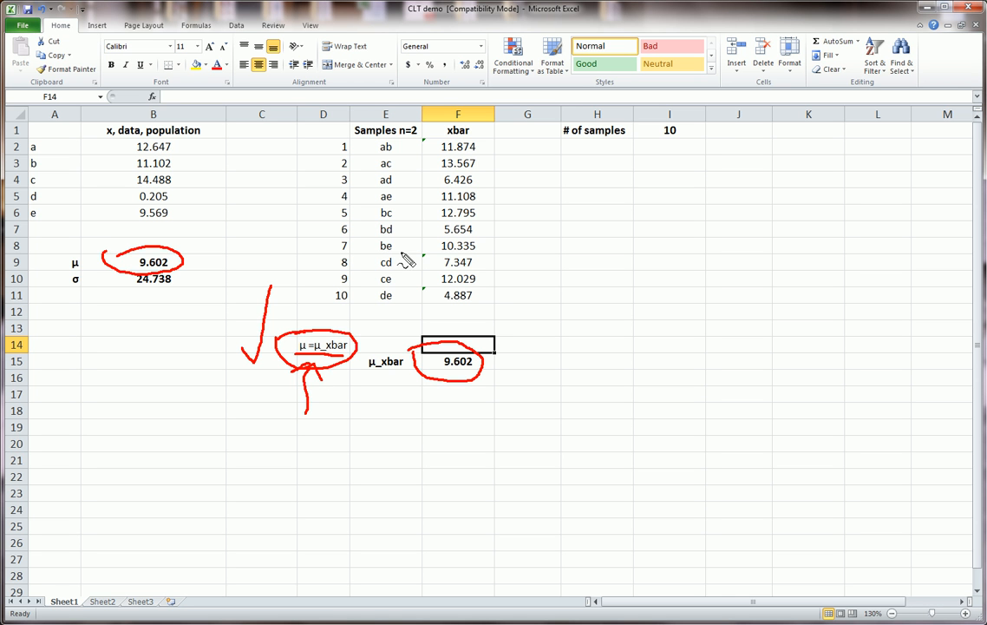
pyautogui.moveTo(390, 147)
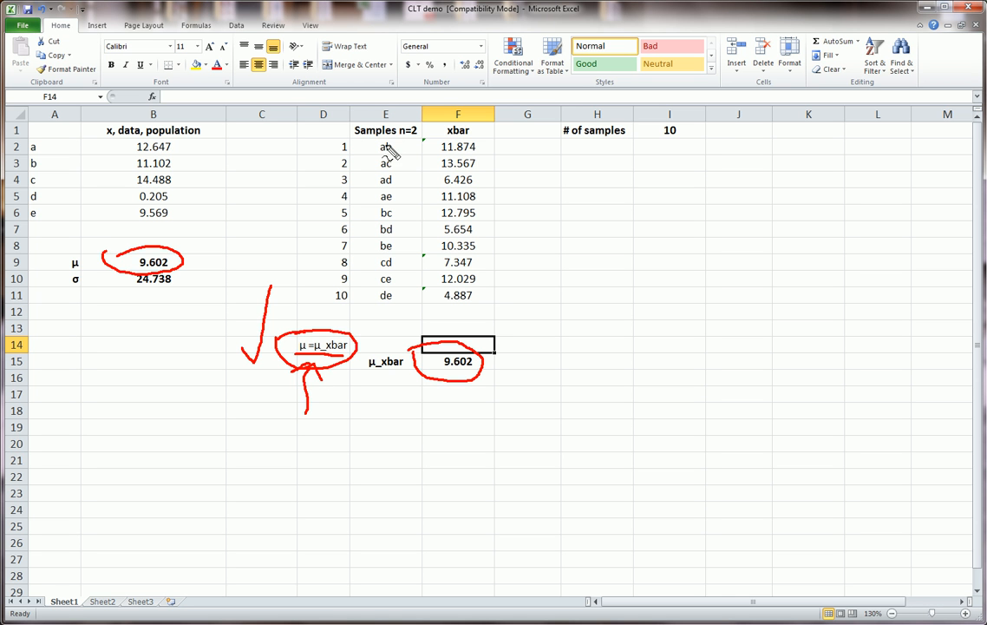
pyautogui.moveTo(420, 136)
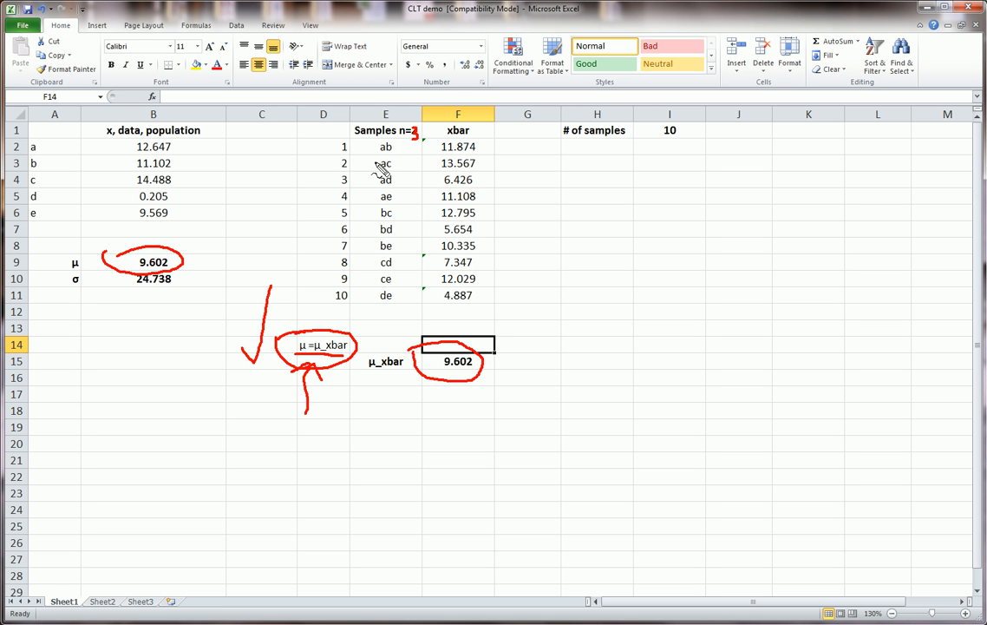
pyautogui.moveTo(190, 264)
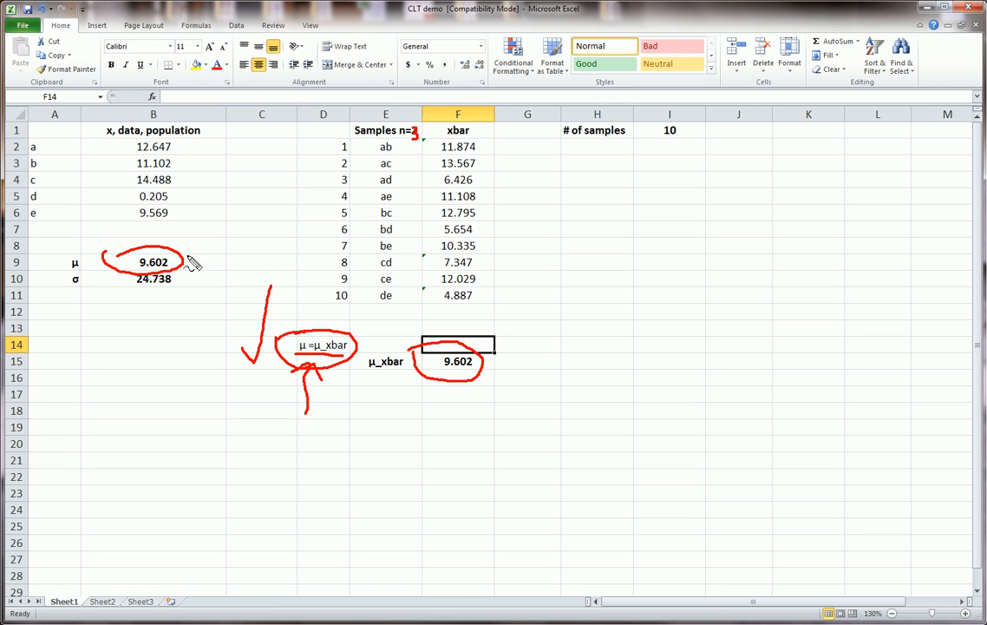
pyautogui.moveTo(489, 128)
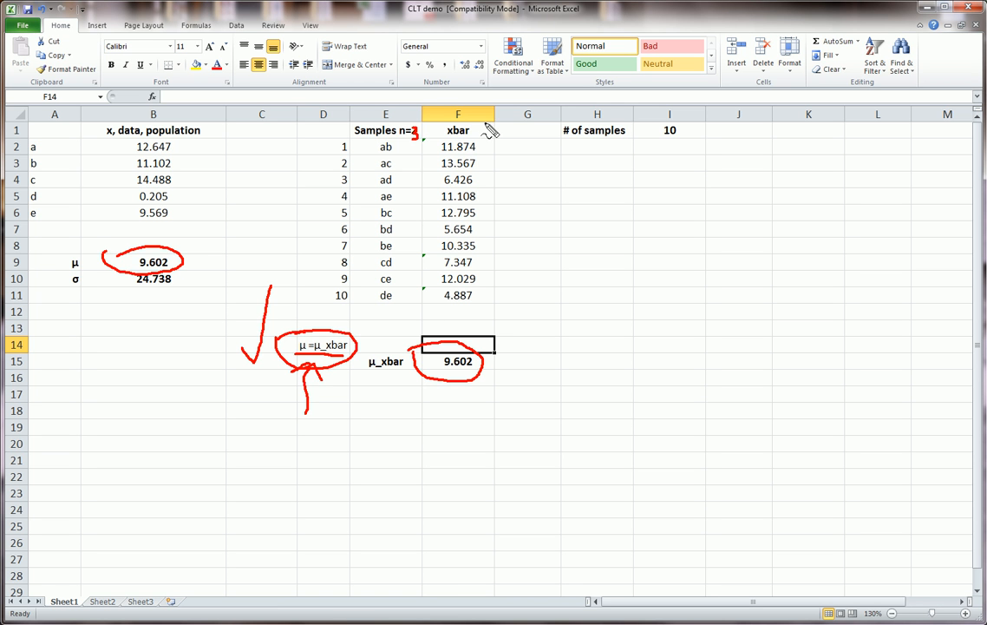
pyautogui.moveTo(434, 135)
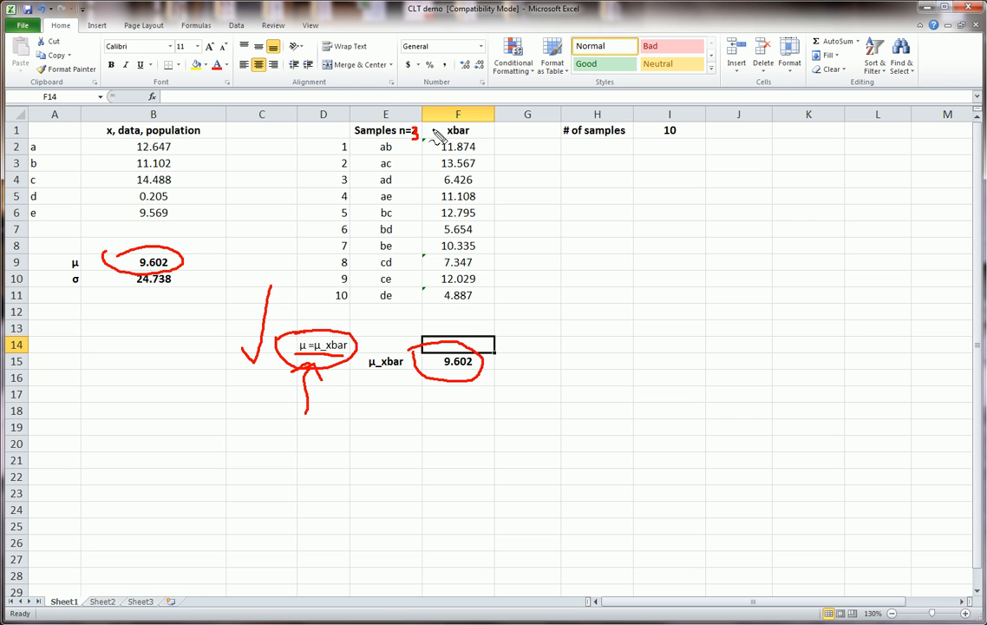
pyautogui.moveTo(433, 135)
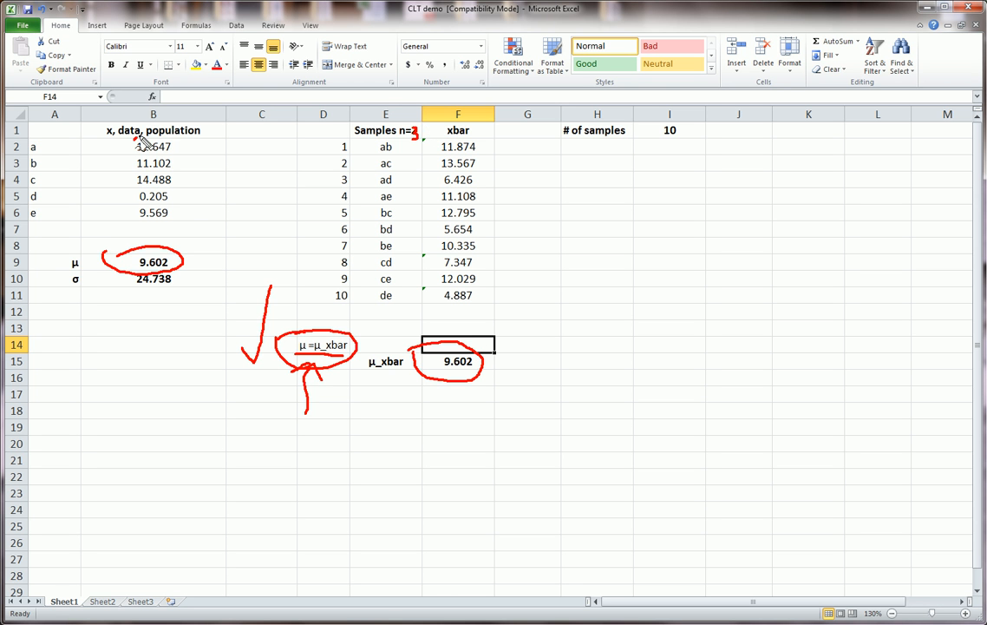
pyautogui.moveTo(135, 135); pyautogui.dragTo(156, 217)
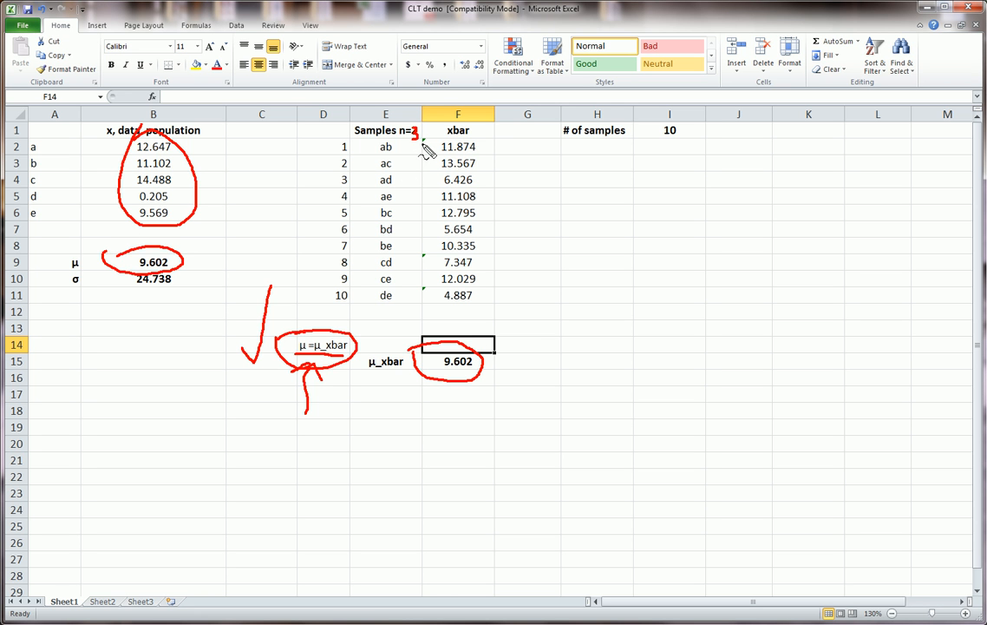
pyautogui.moveTo(160, 152)
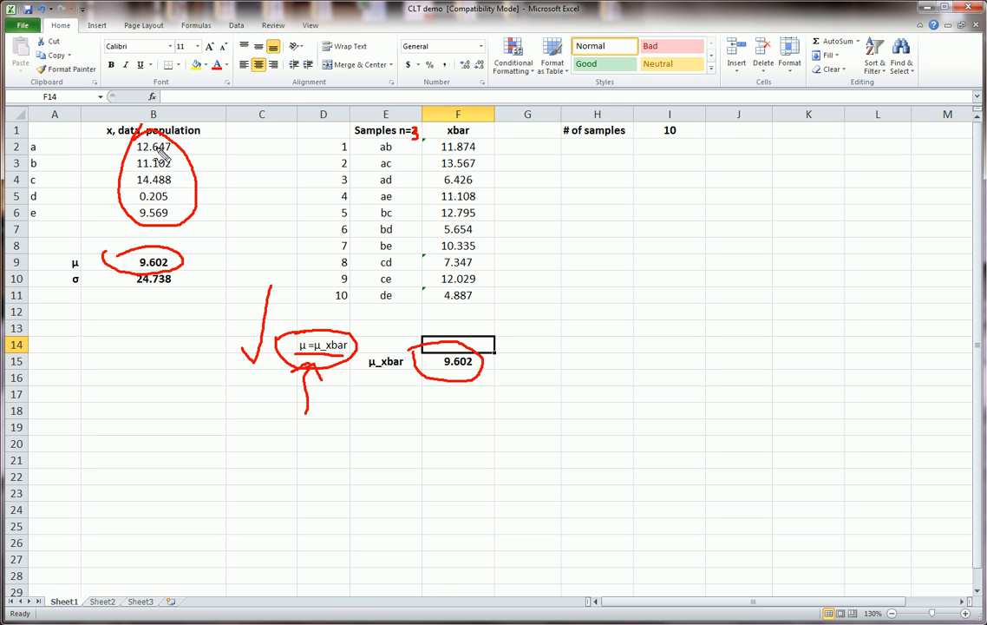
pyautogui.moveTo(170, 156)
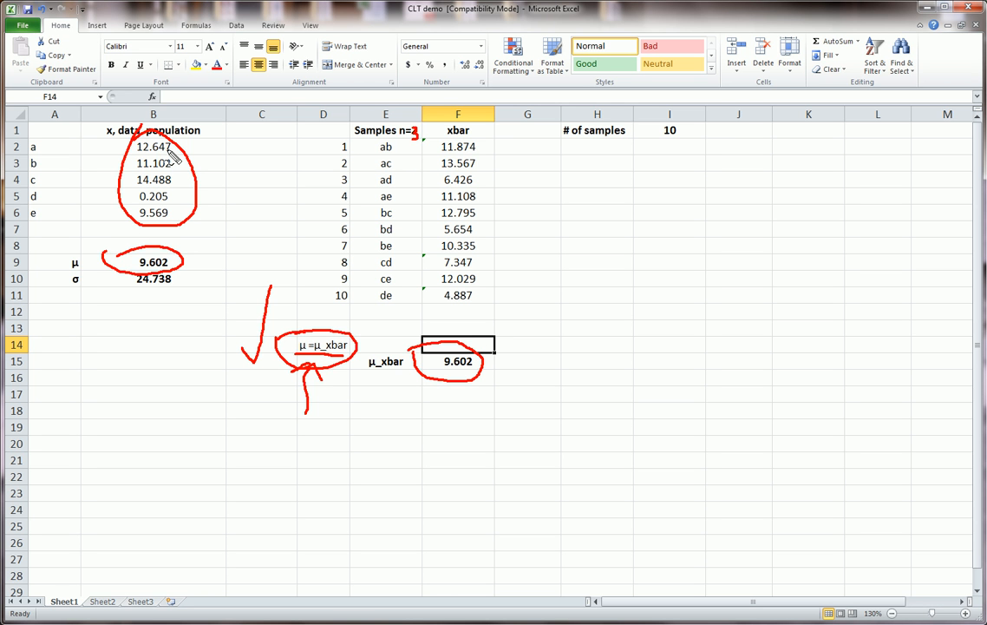
pyautogui.moveTo(163, 270)
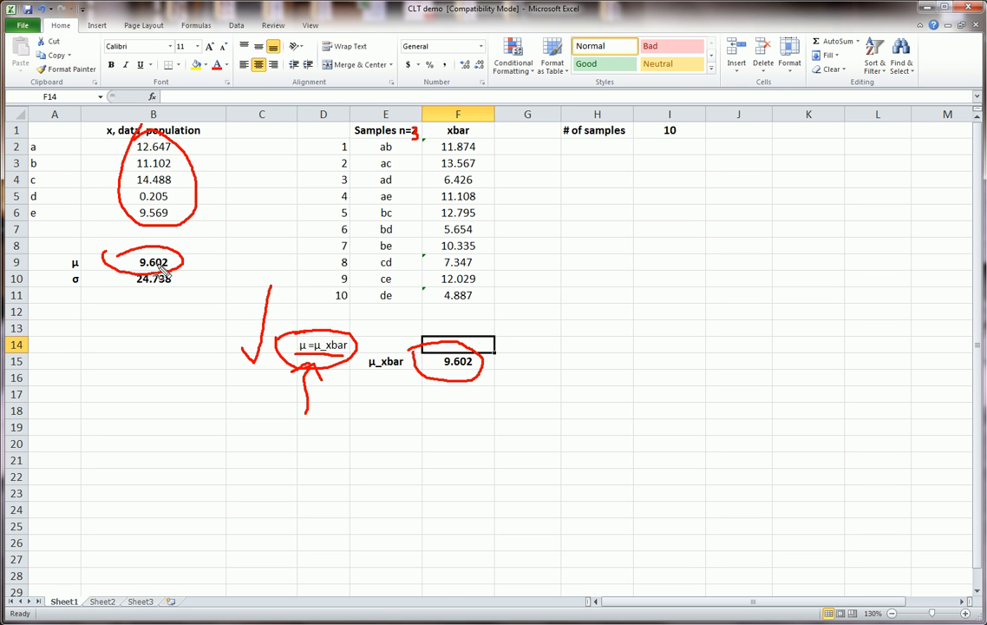
pyautogui.moveTo(184, 262)
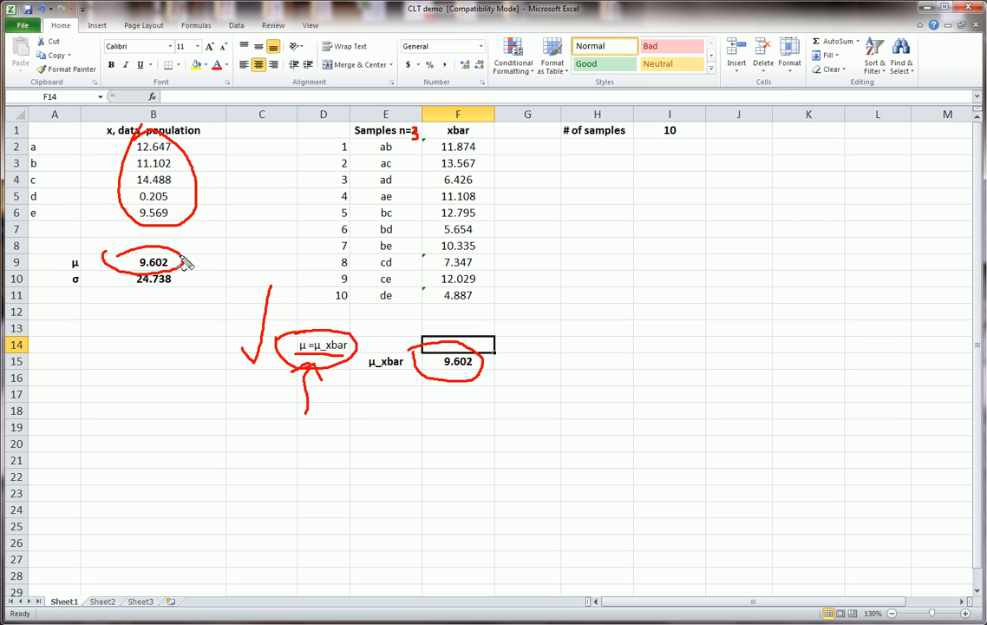
pyautogui.moveTo(472, 145)
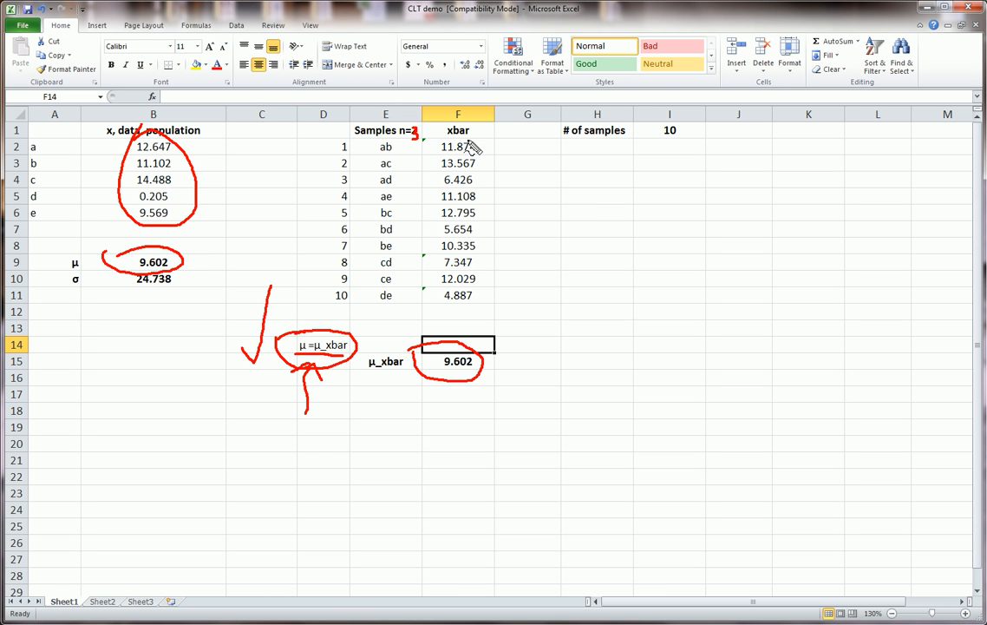
pyautogui.moveTo(322, 447)
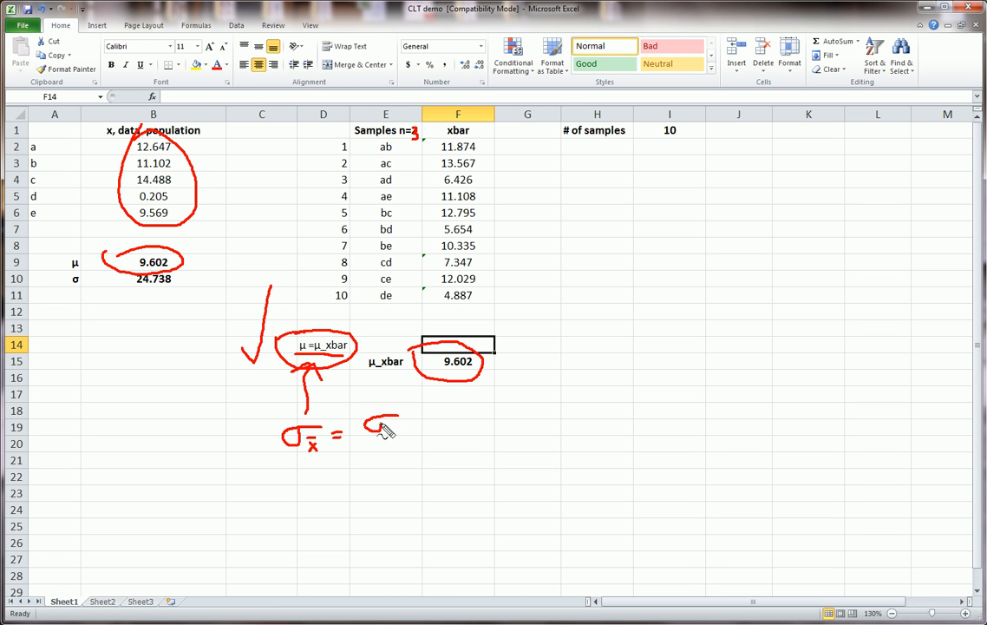
# - Write the fraction bar and root-n denominator to complete sigma x-bar = sigma/√n in red ink
pyautogui.moveTo(358, 433); pyautogui.dragTo(406, 433)
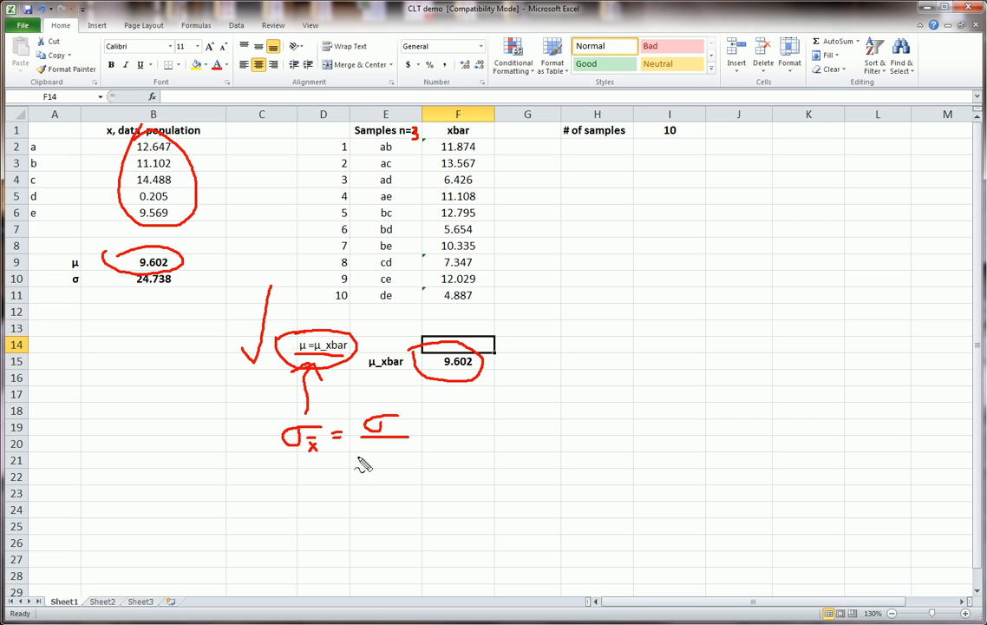
pyautogui.moveTo(368, 451); pyautogui.dragTo(413, 443)
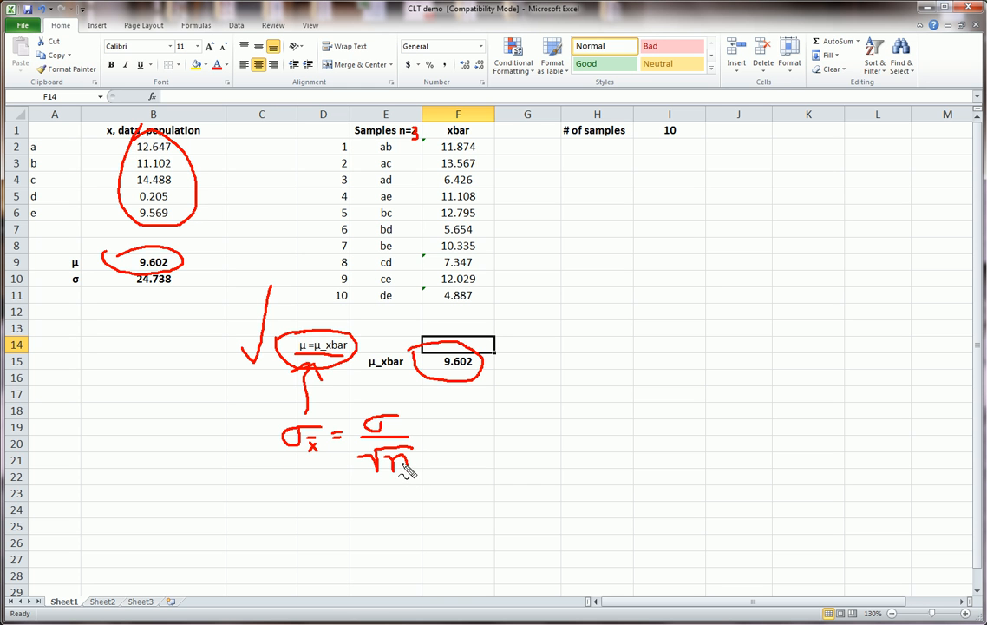
pyautogui.moveTo(408, 467)
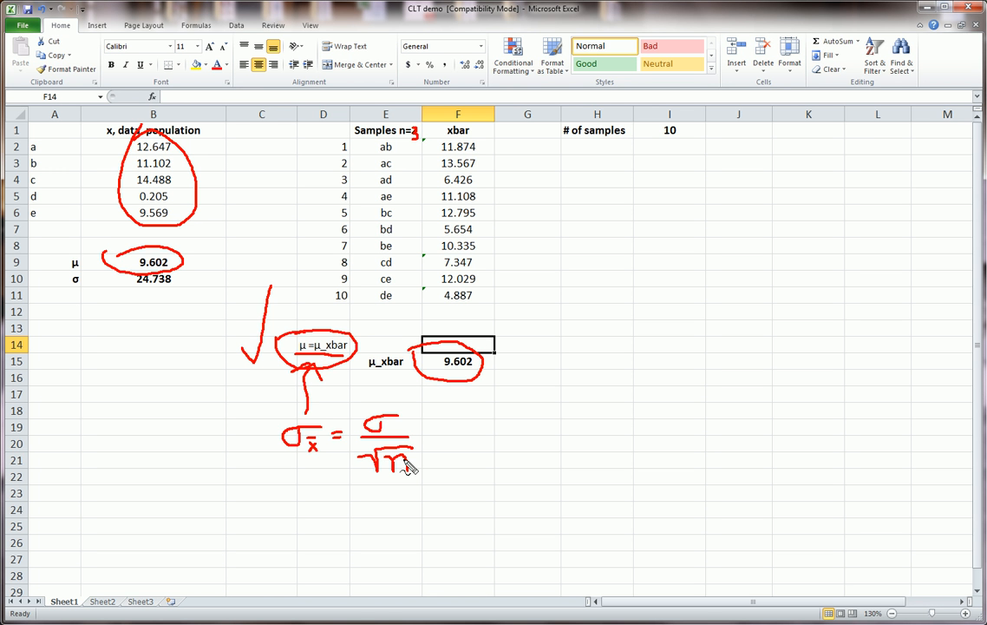
pyautogui.moveTo(432, 448)
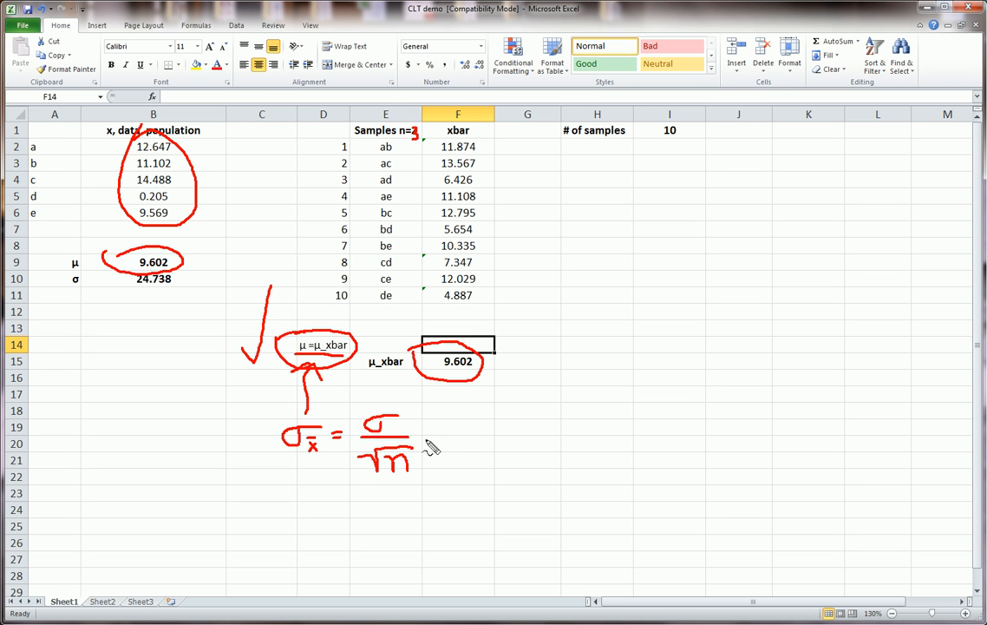
pyautogui.moveTo(430, 443)
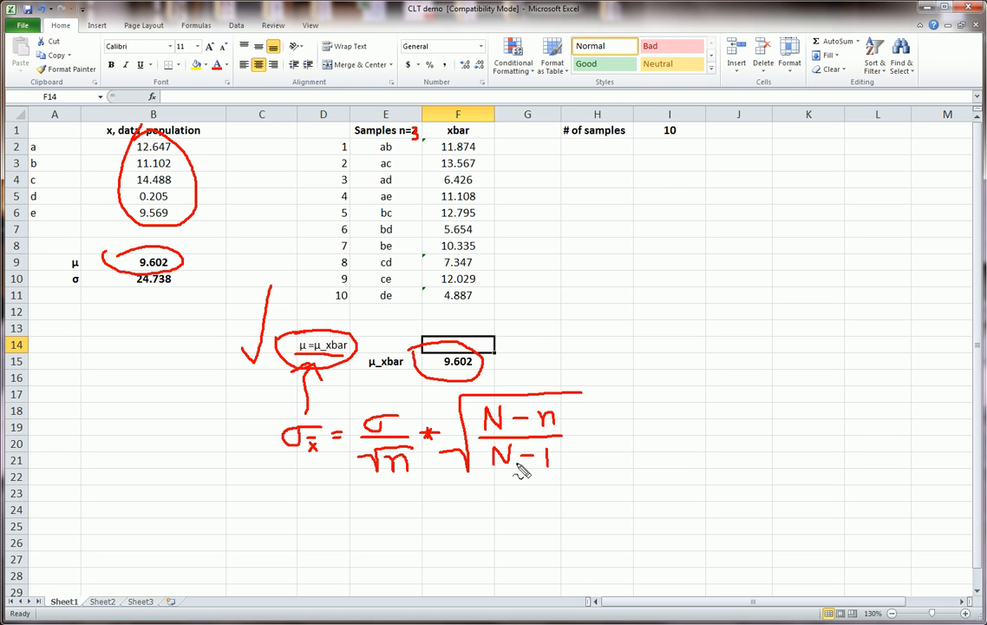
# - Arrow and circle the √((N−n)/(N−1)) correction factor, then circle the xbar values in column F
pyautogui.moveTo(637, 399); pyautogui.dragTo(713, 340)
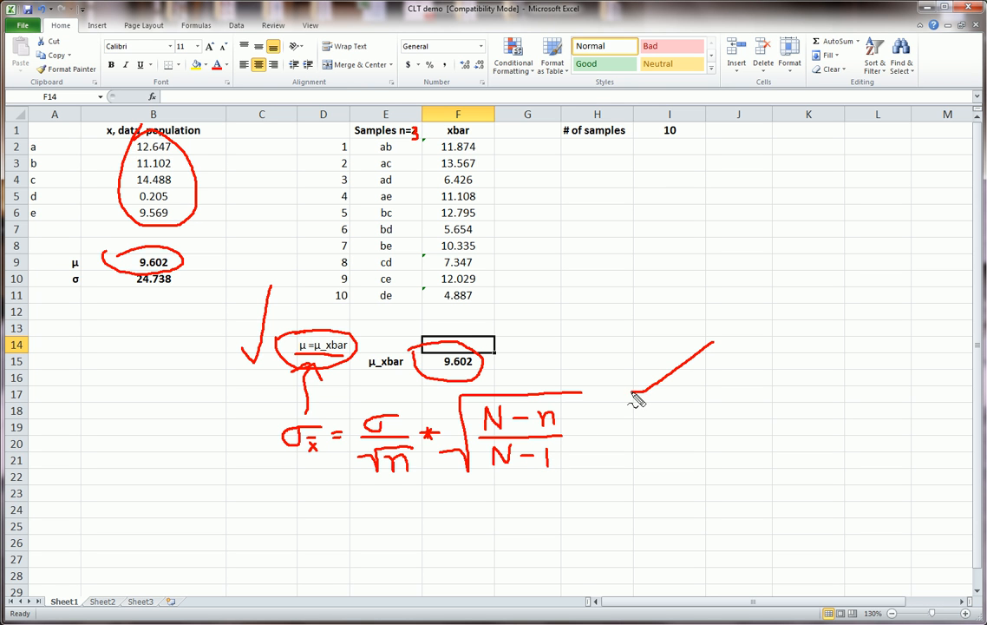
pyautogui.moveTo(633, 392)
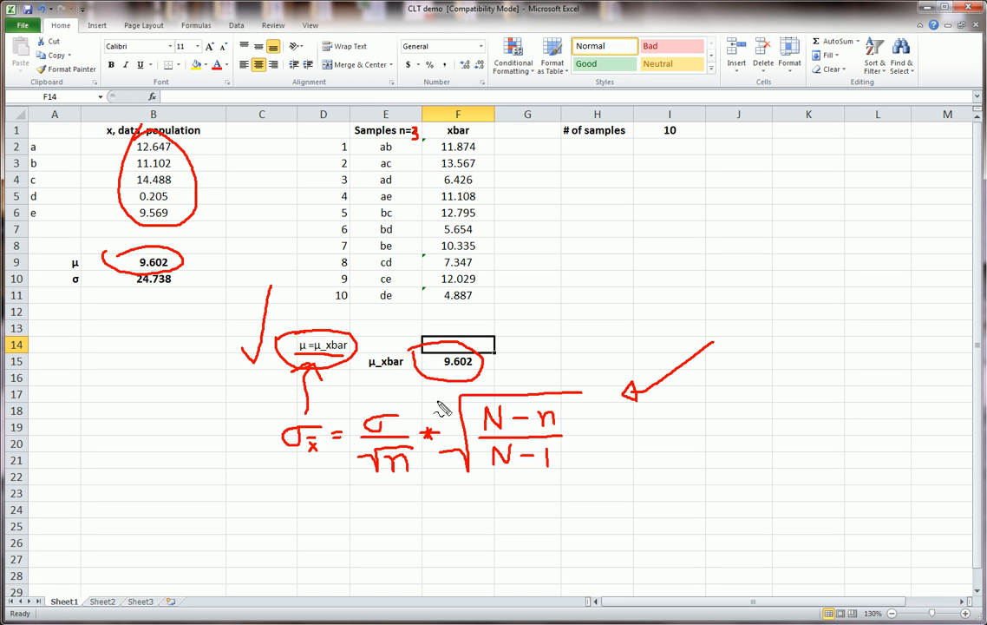
pyautogui.moveTo(451, 409); pyautogui.dragTo(551, 507)
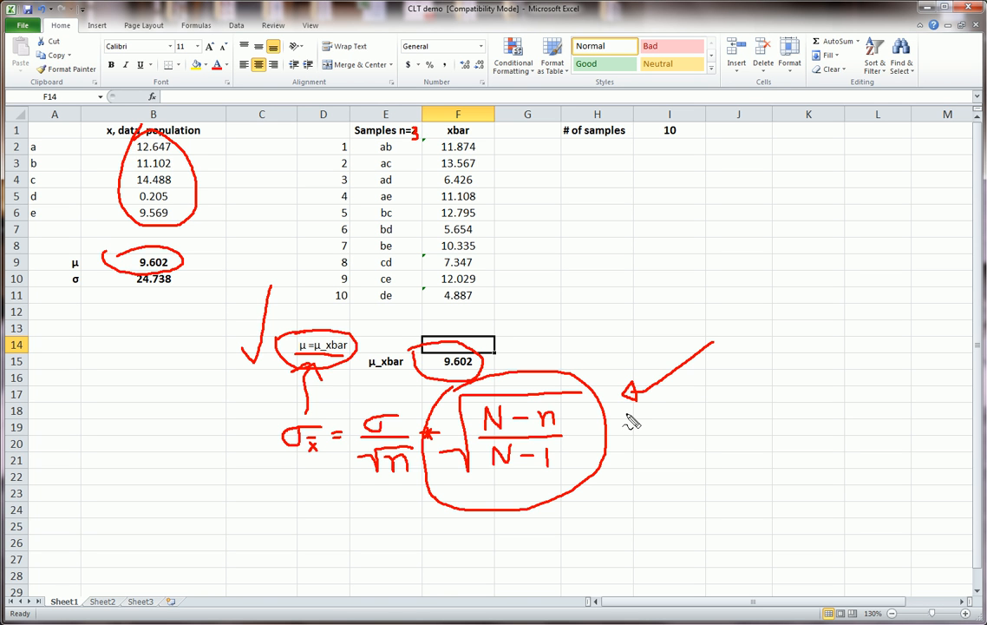
pyautogui.moveTo(295, 344)
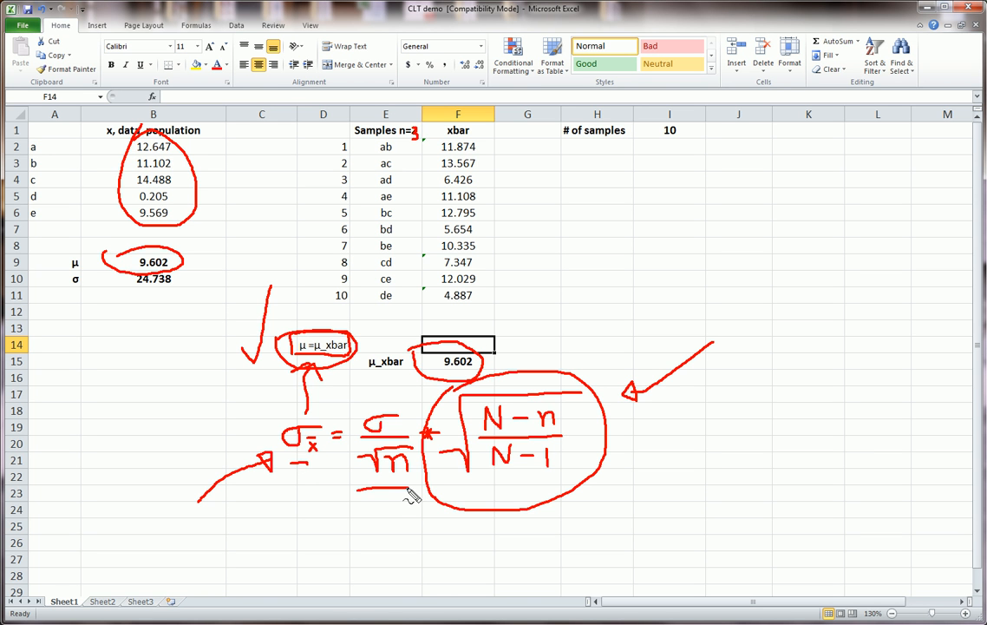
pyautogui.moveTo(222, 267)
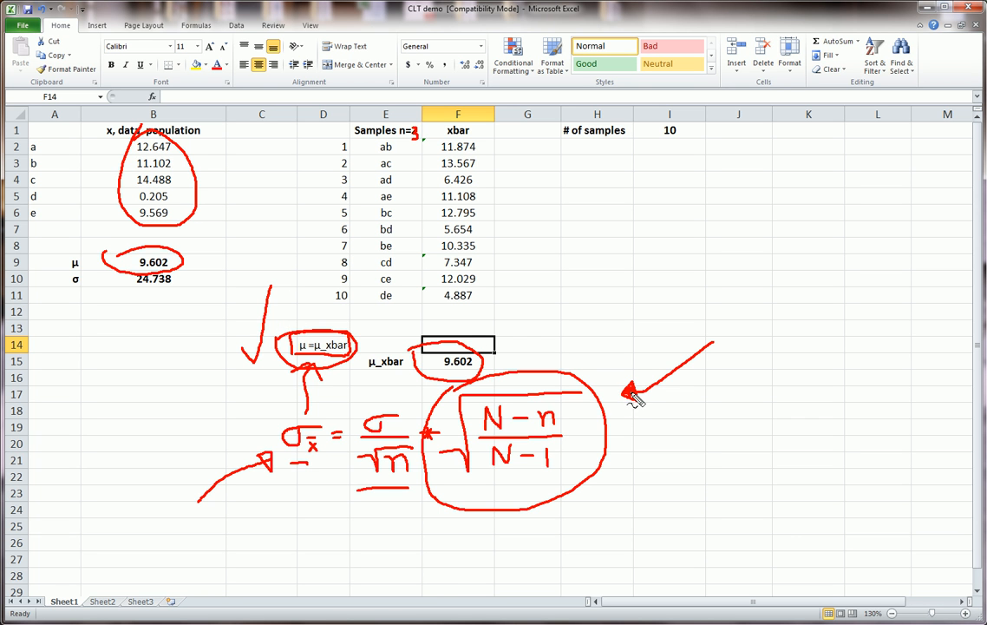
pyautogui.moveTo(631, 397)
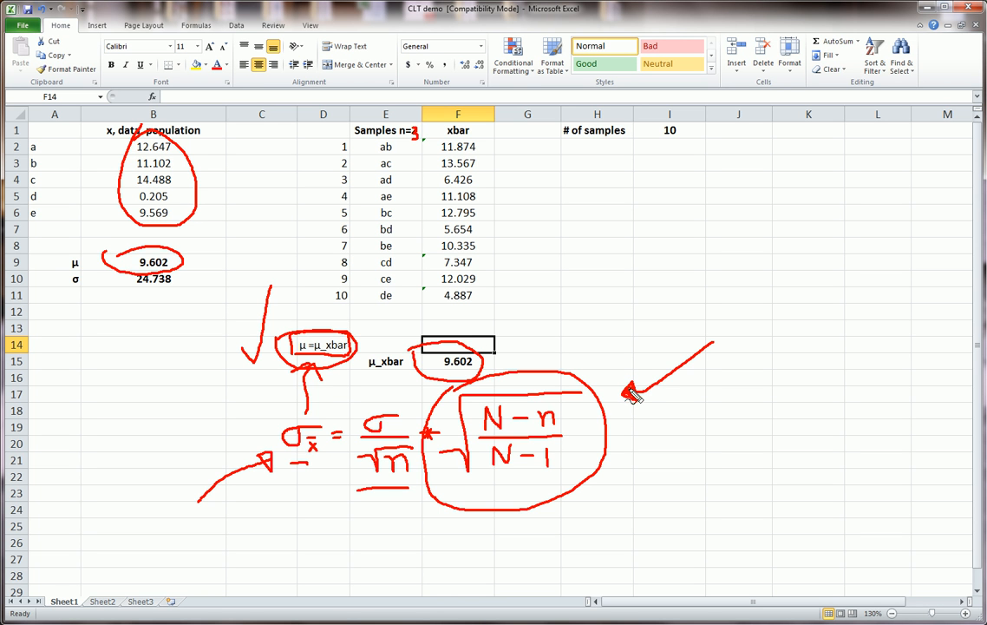
pyautogui.moveTo(636, 403)
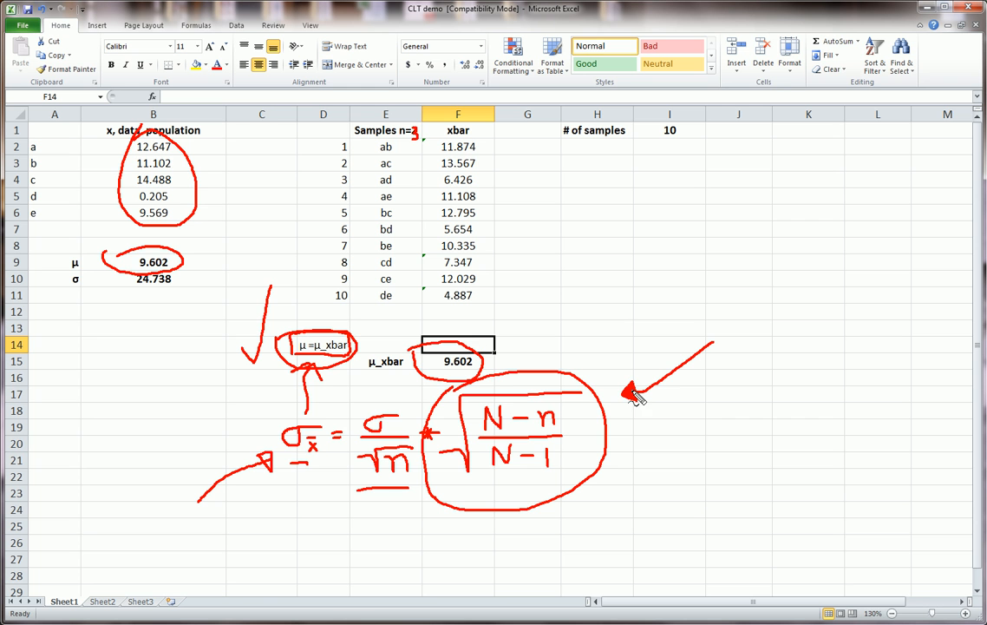
pyautogui.moveTo(633, 392)
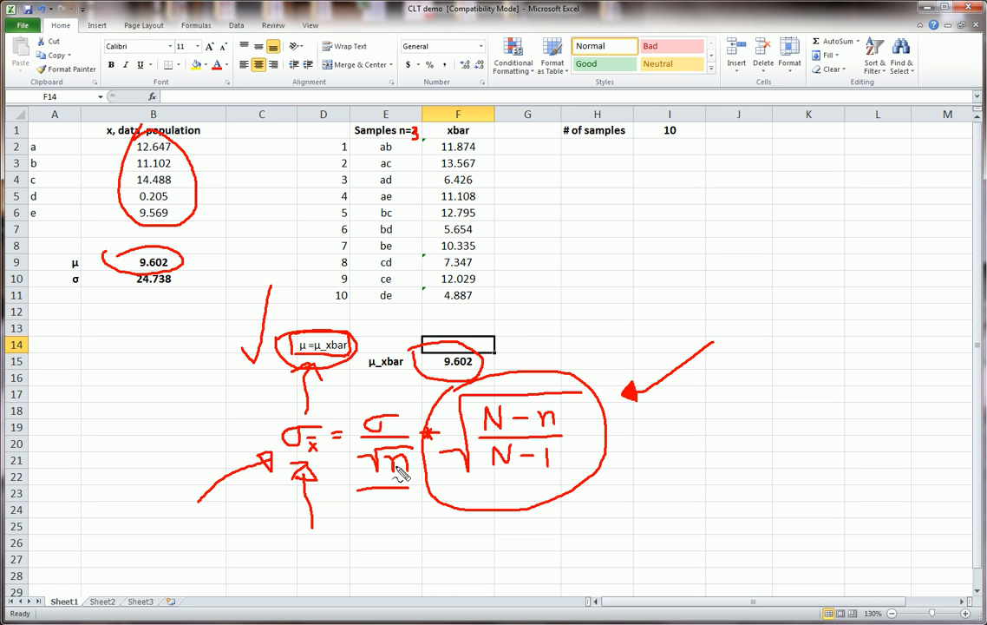
pyautogui.moveTo(635, 475)
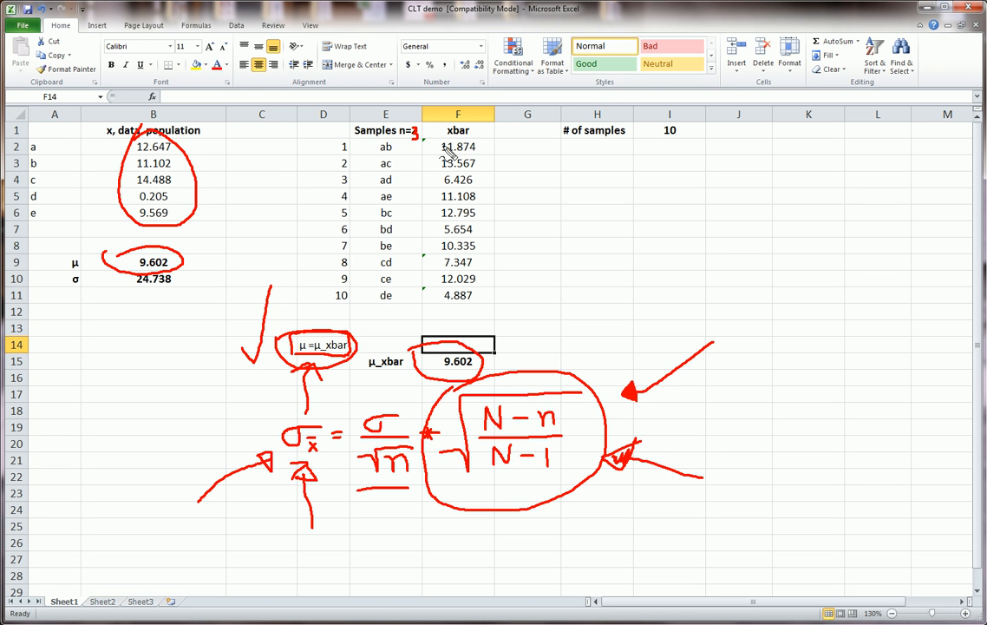
pyautogui.moveTo(442, 139); pyautogui.dragTo(460, 304)
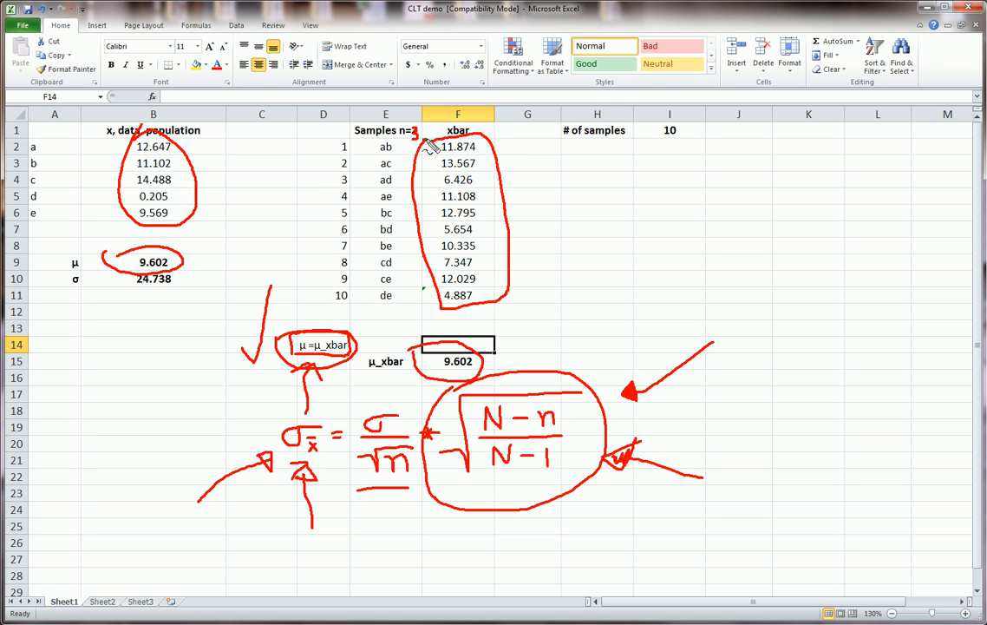